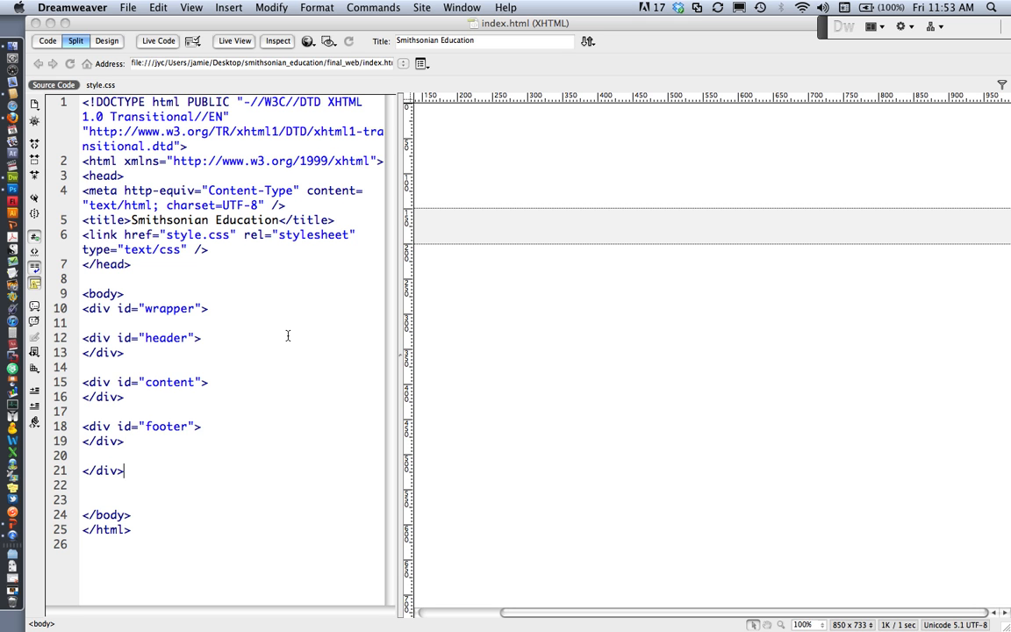
mouse_move(8, 191)
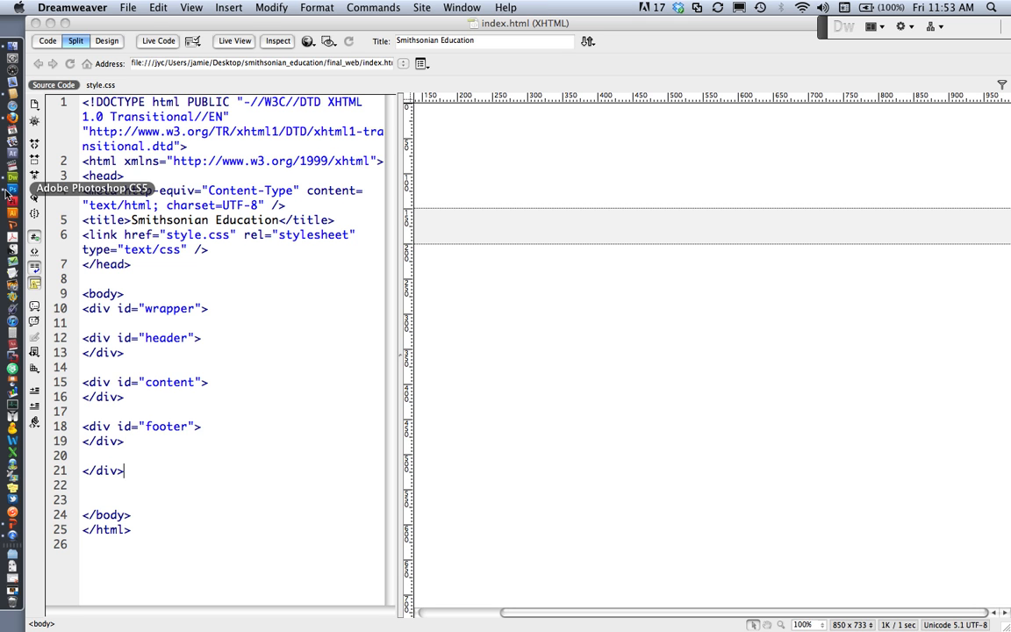
Switch to Photoshop from the Dock.
left_click(12, 175)
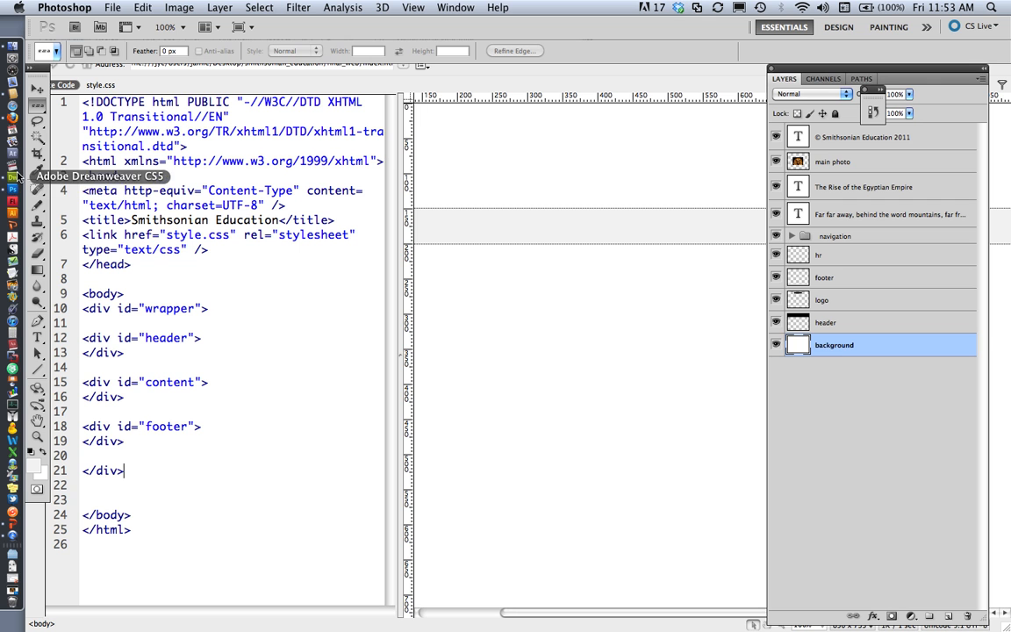
mouse_move(307, 284)
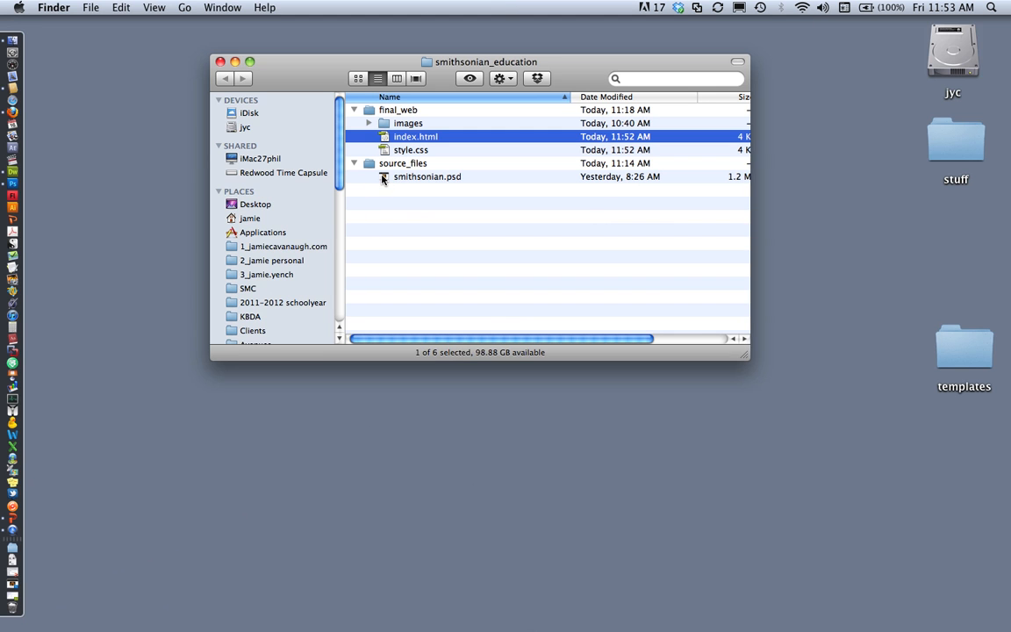
Open smithsonian.psd to review the mockup layout, then hide Photoshop.
double_click(427, 176)
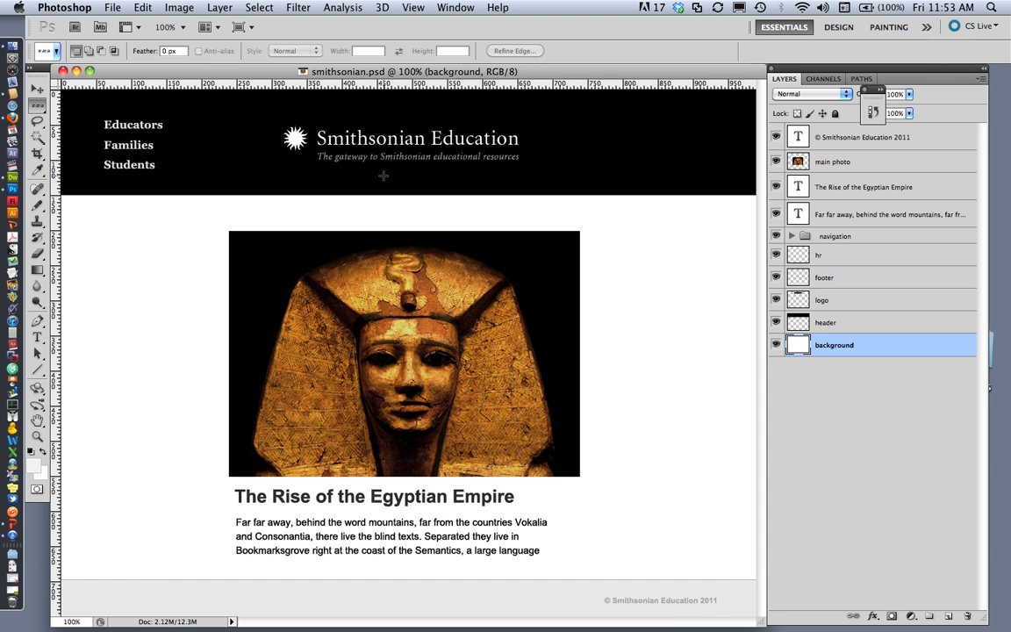
mouse_move(616, 325)
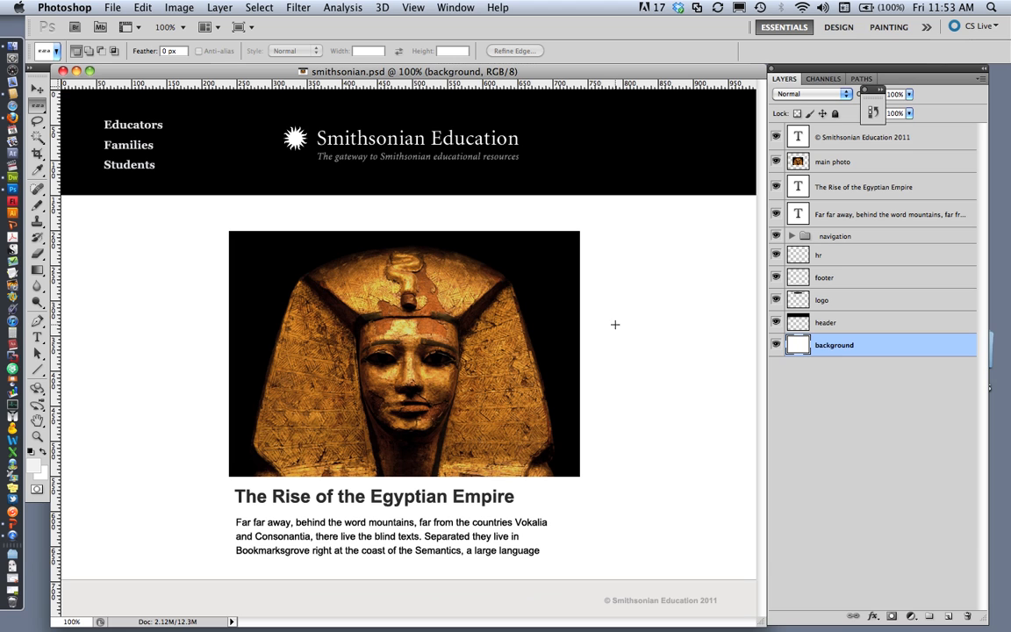
mouse_move(672, 223)
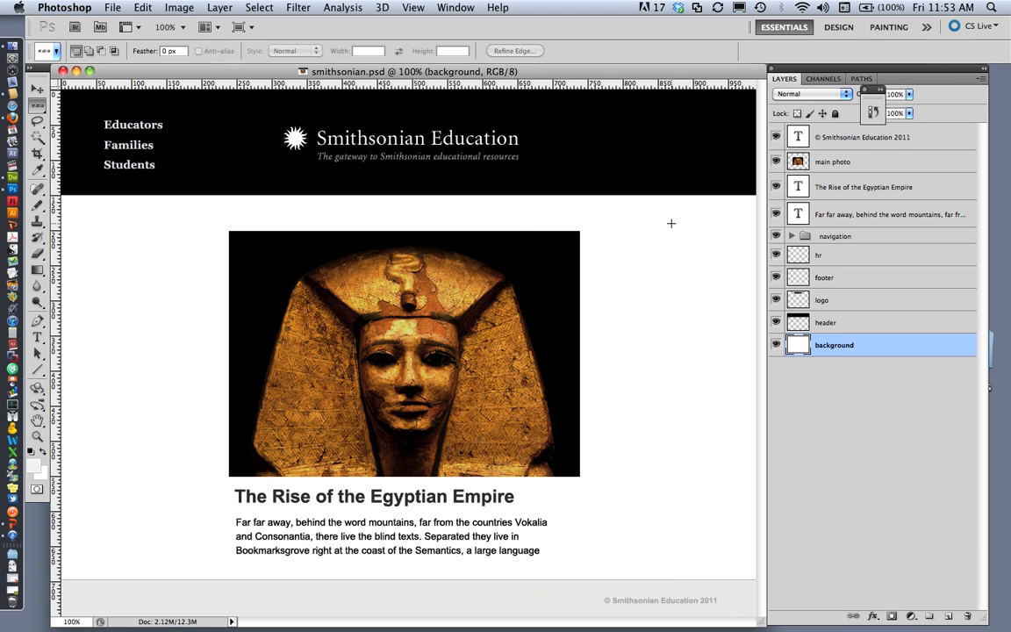
mouse_move(146, 153)
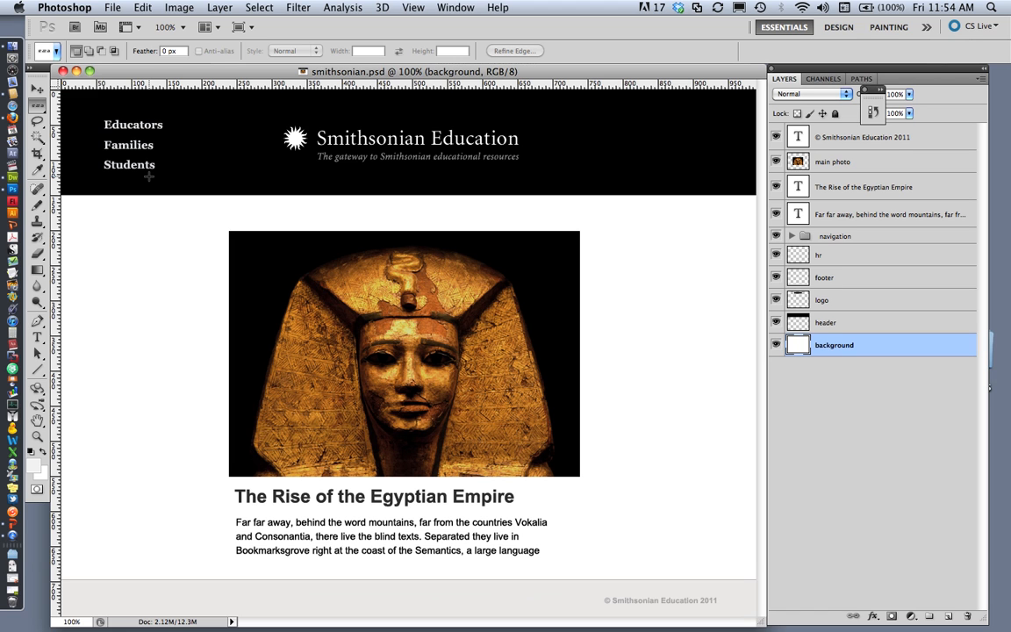
mouse_move(497, 245)
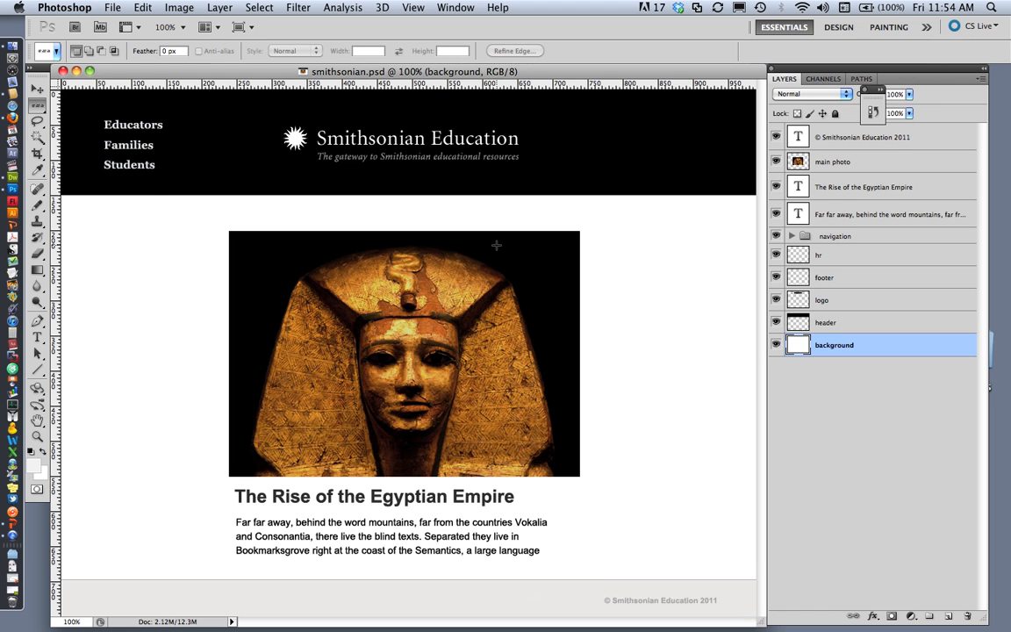
mouse_move(158, 305)
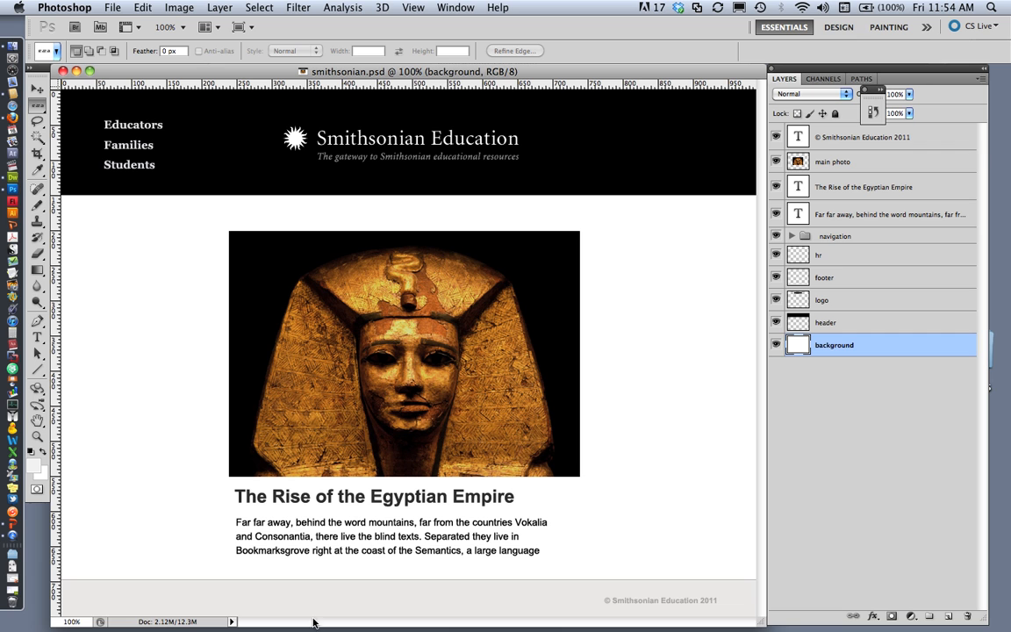
mouse_move(612, 609)
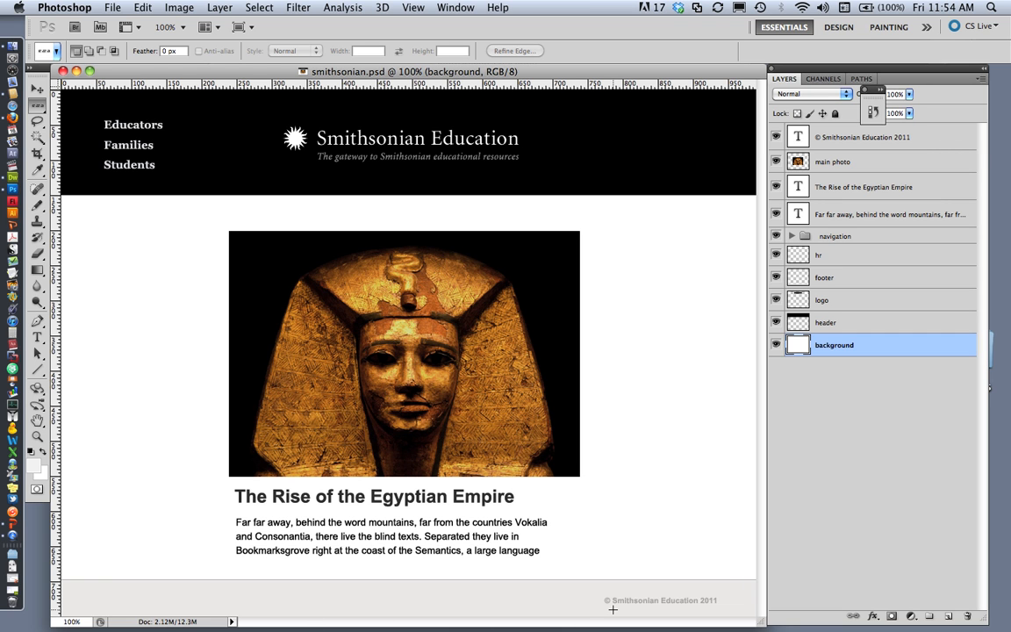
mouse_move(84, 135)
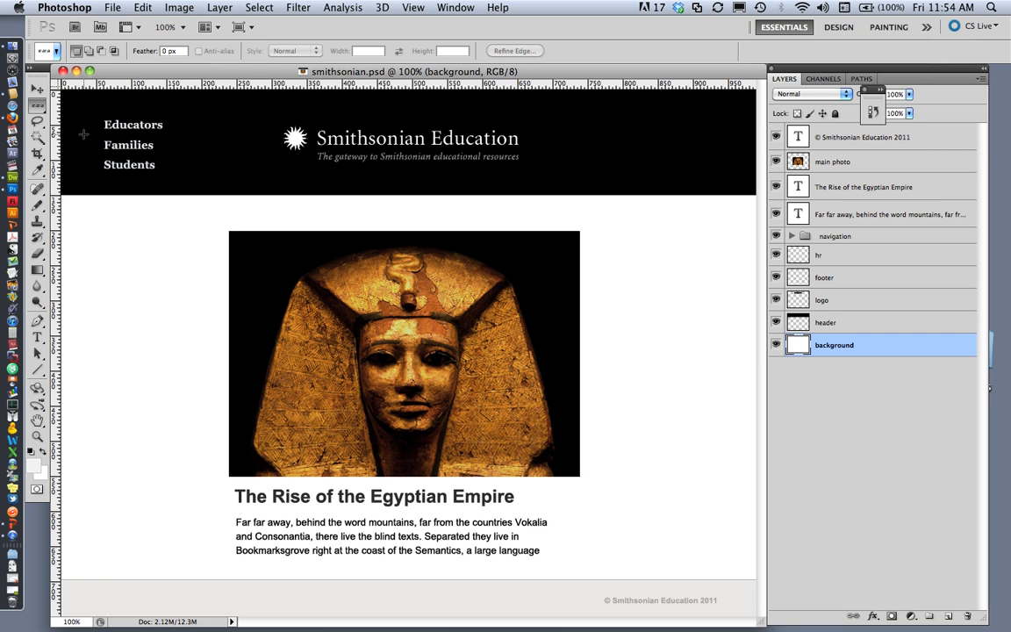
left_click(64, 7)
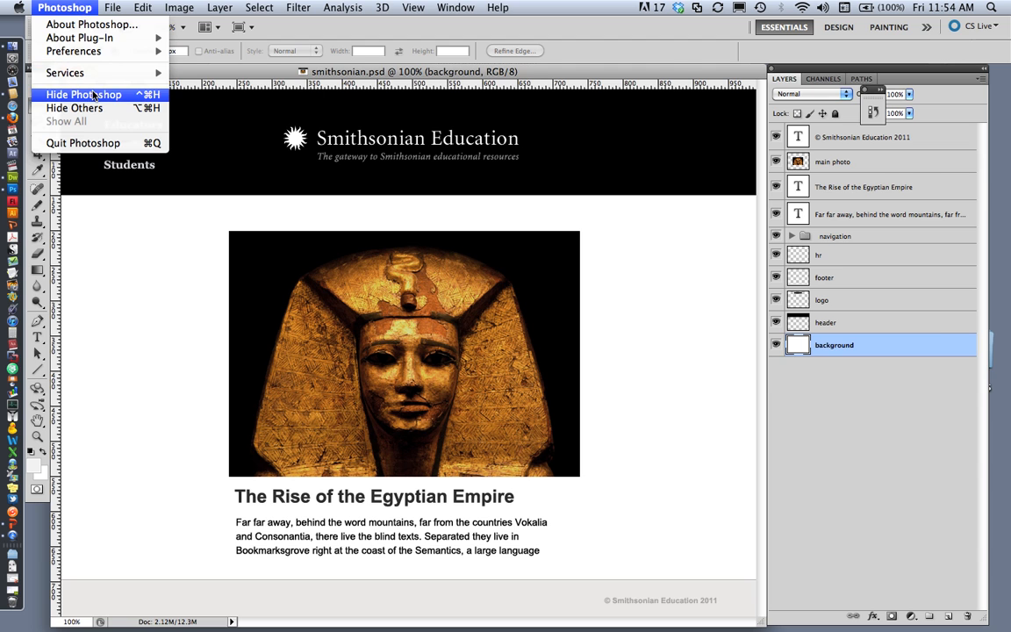
left_click(83, 94)
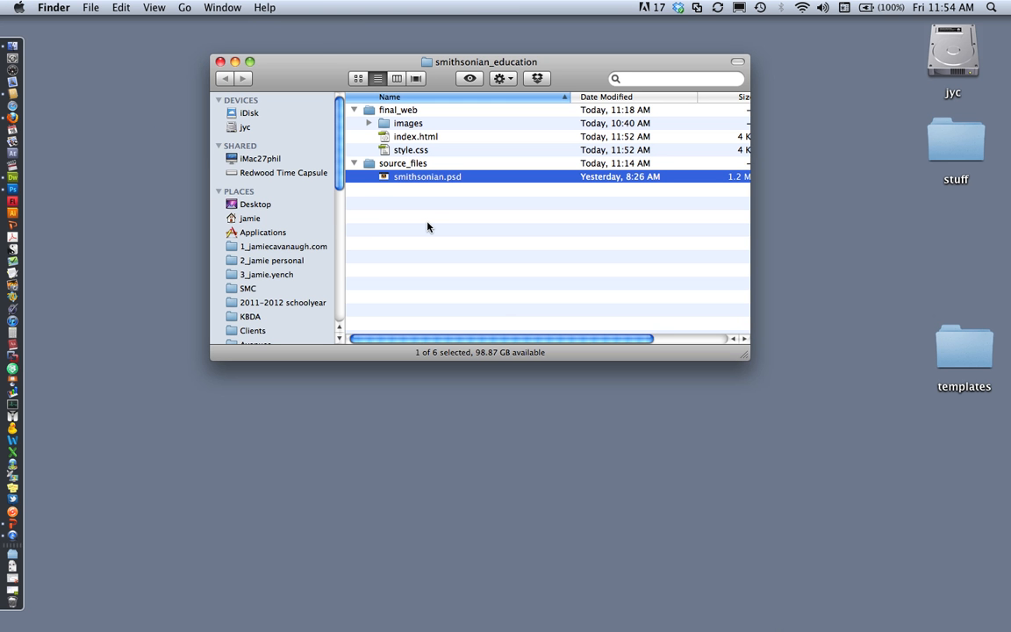
mouse_move(69, 168)
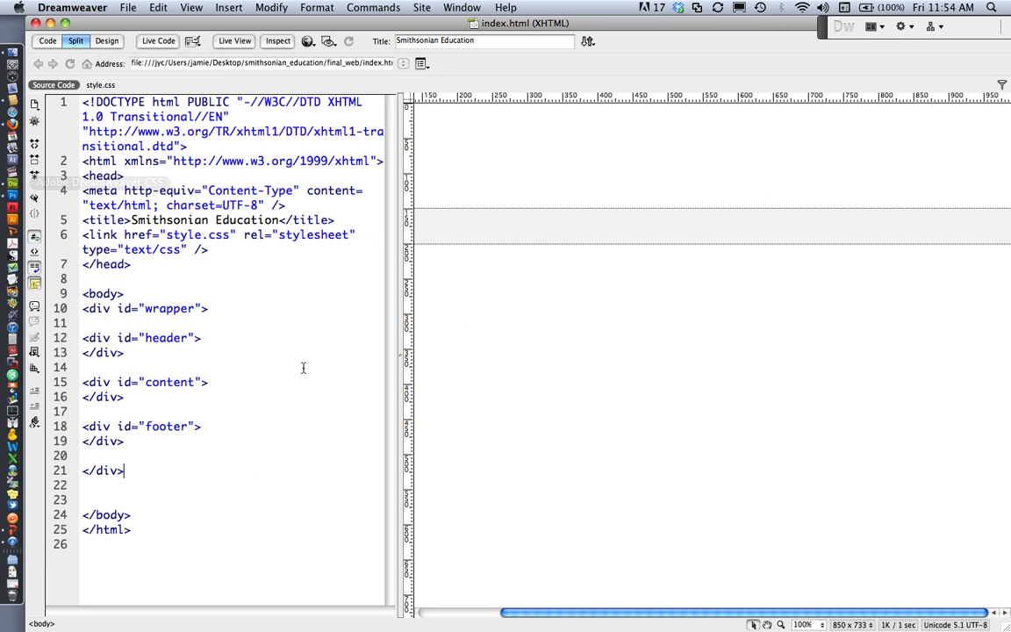
mouse_move(329, 380)
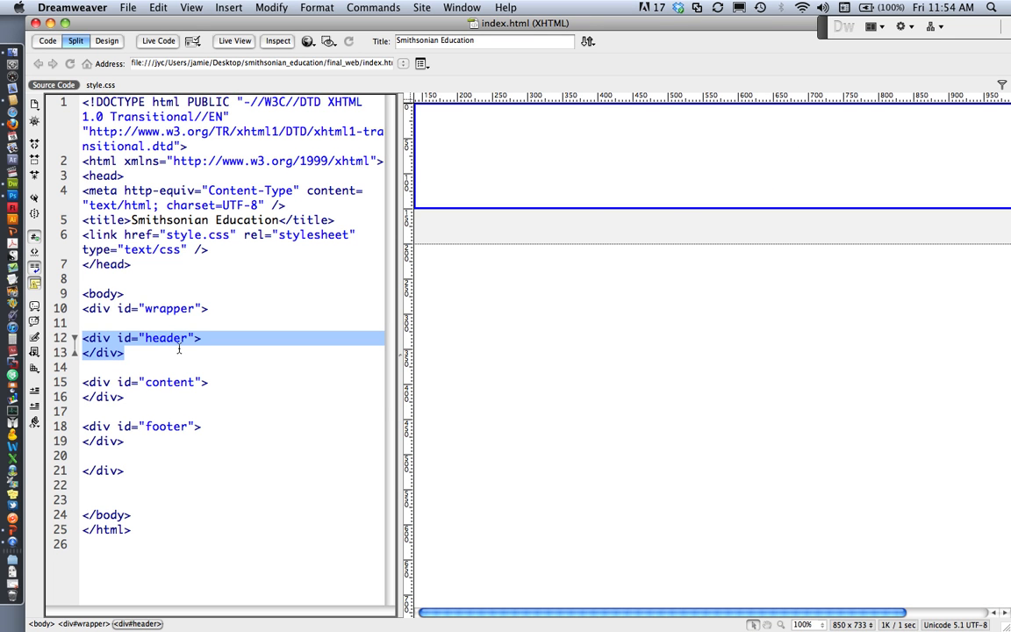
Add a new line after the <div id="header"> tag in Code view.
left_click(125, 397)
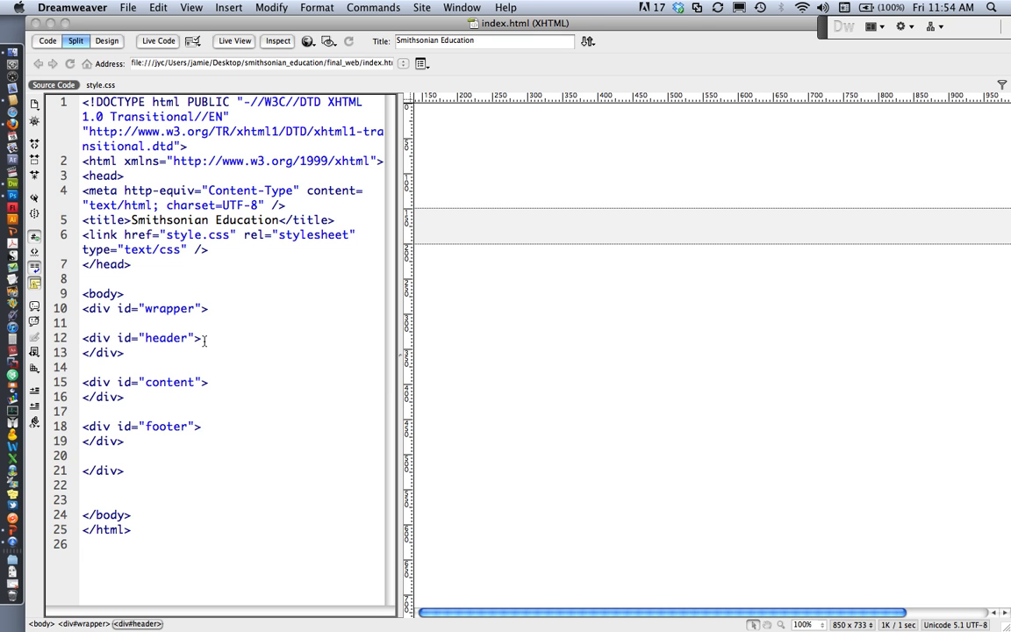
key("Return")
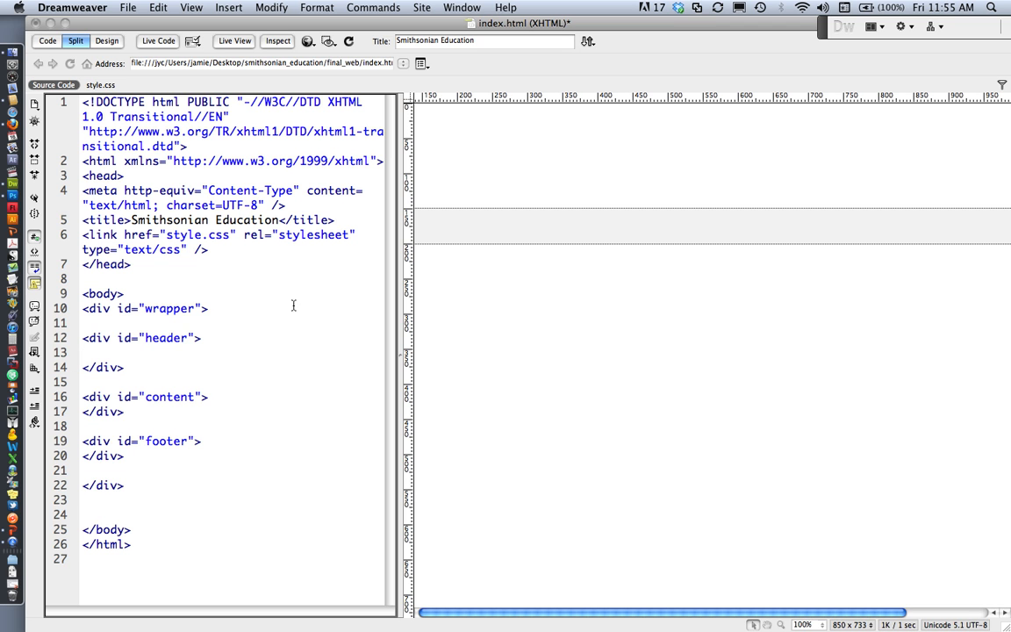
Start a Div Tag insert with ID 'nav', placed at the insertion point.
left_click(228, 7)
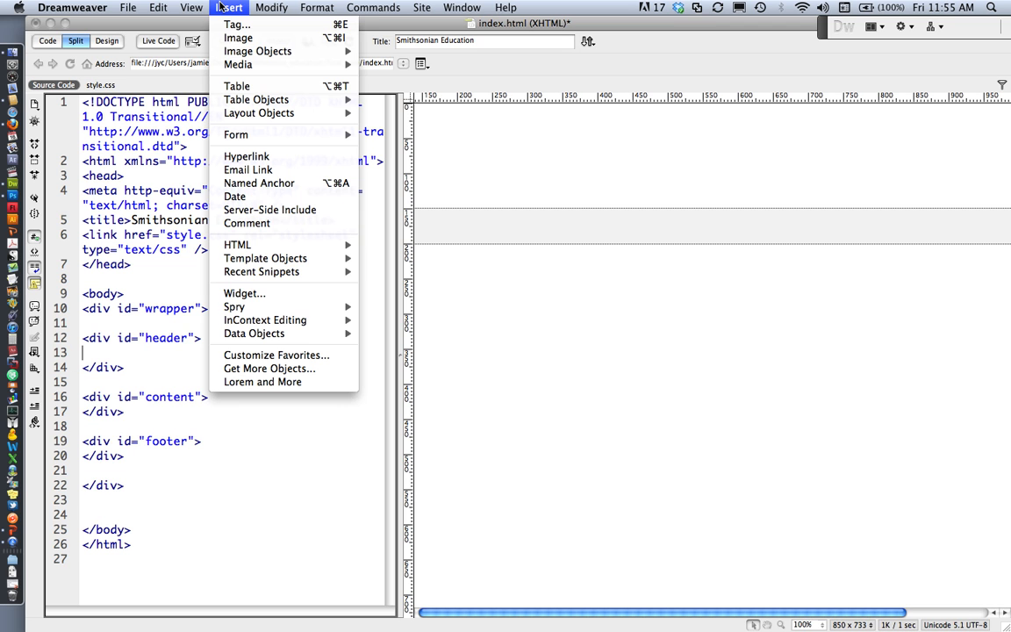
mouse_move(259, 112)
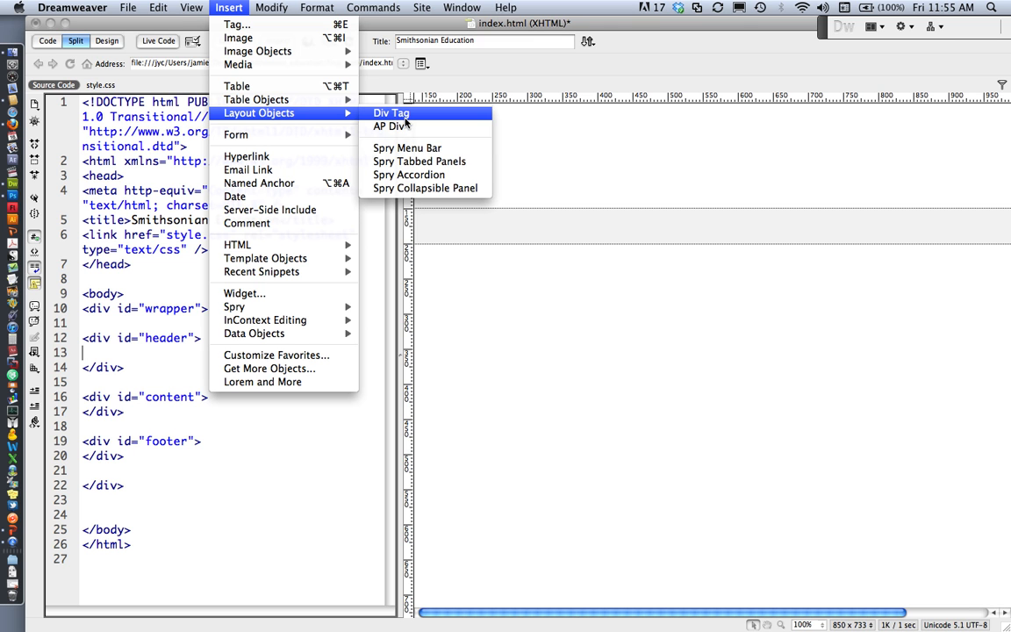
left_click(391, 112)
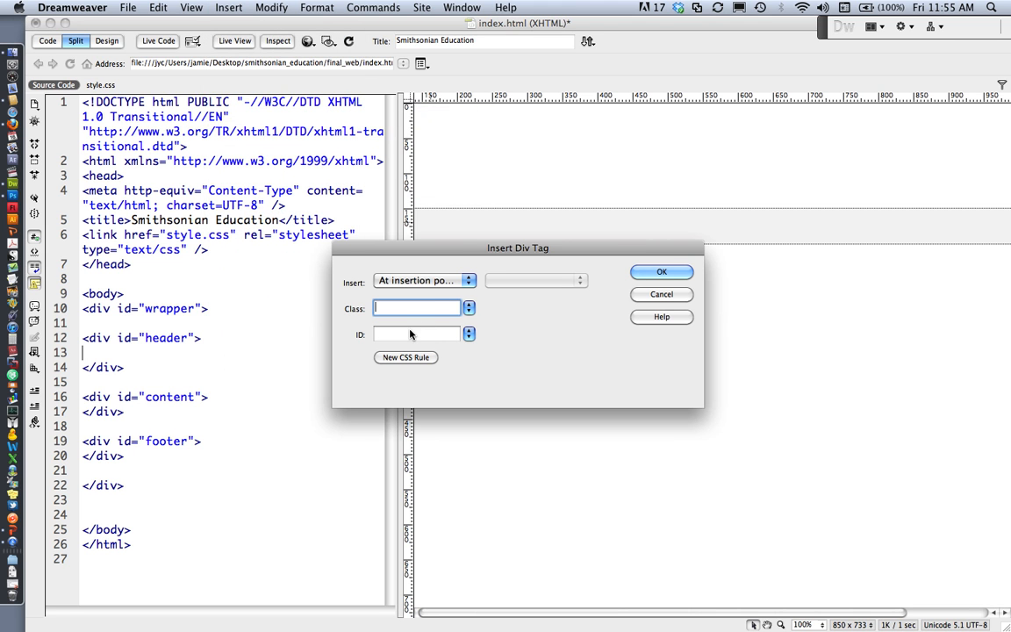
left_click(417, 334)
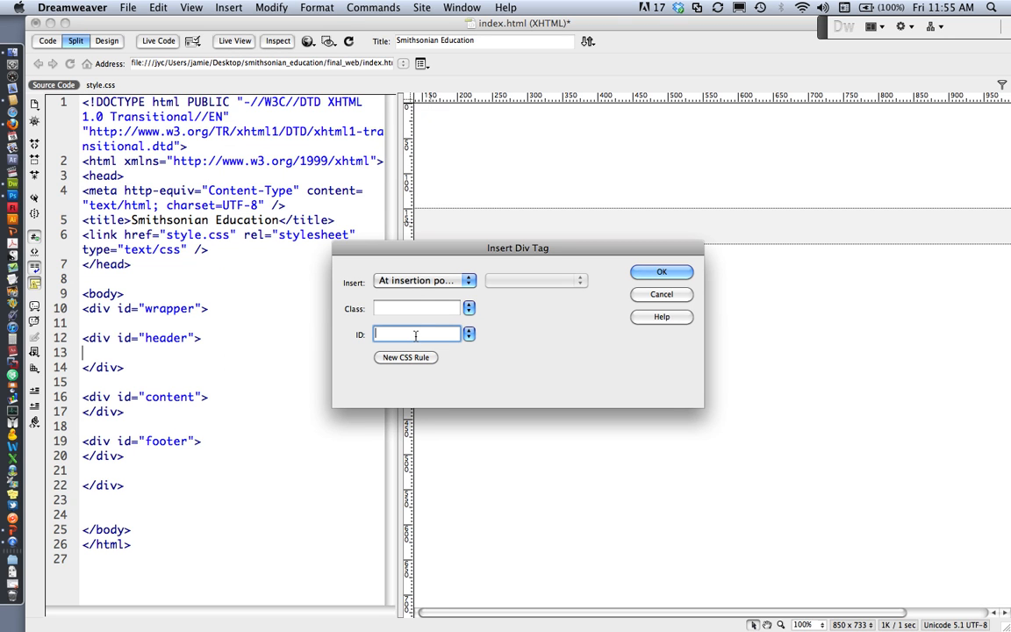
mouse_move(416, 334)
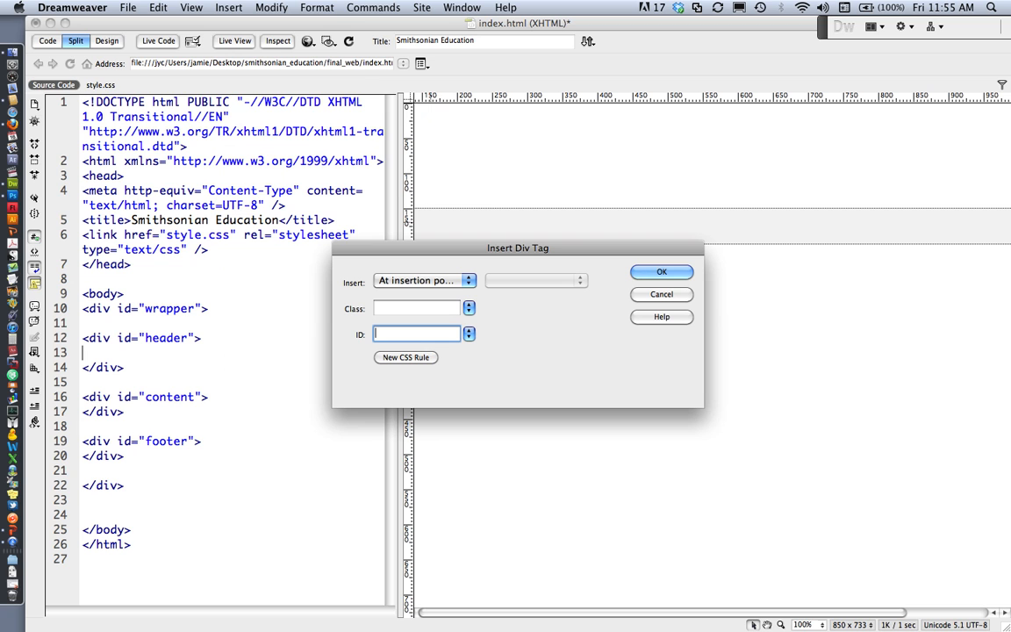
type("nav")
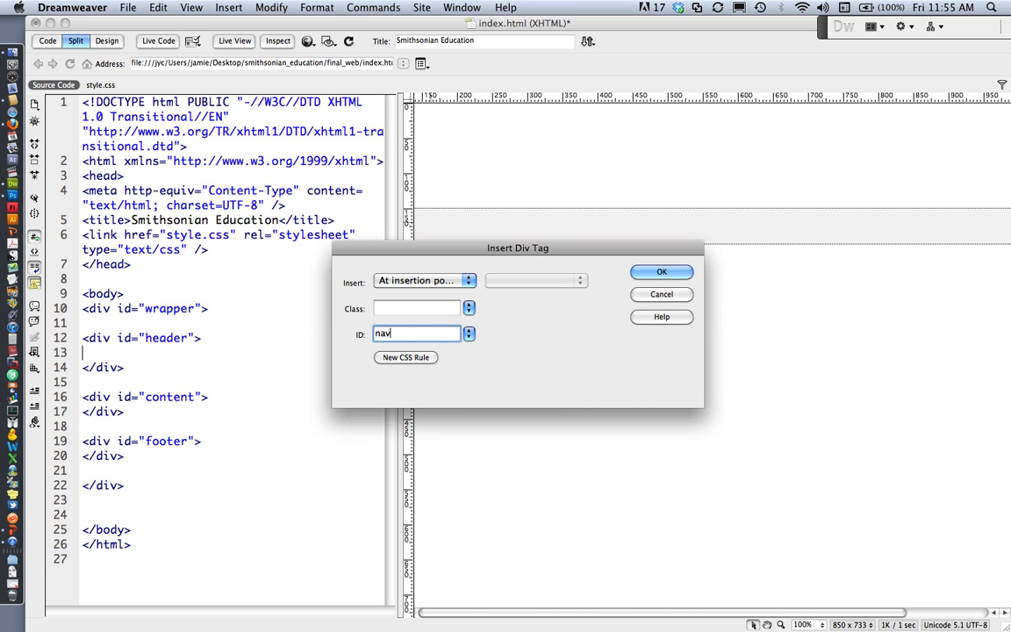
left_click(424, 280)
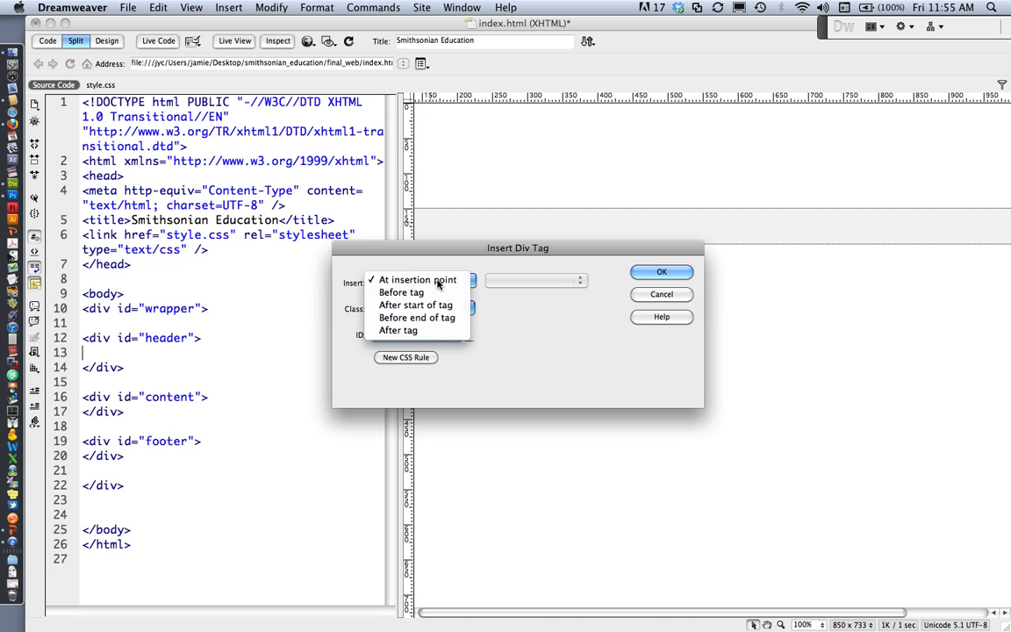
left_click(418, 279)
type("nav")
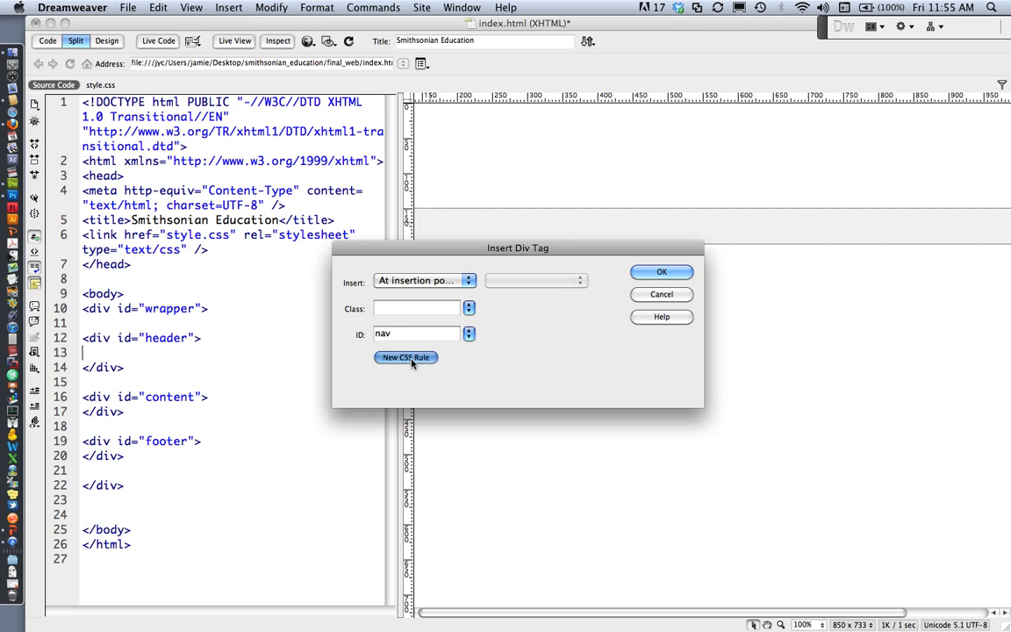
Define an empty #nav ID selector rule in style.css with no properties.
left_click(405, 357)
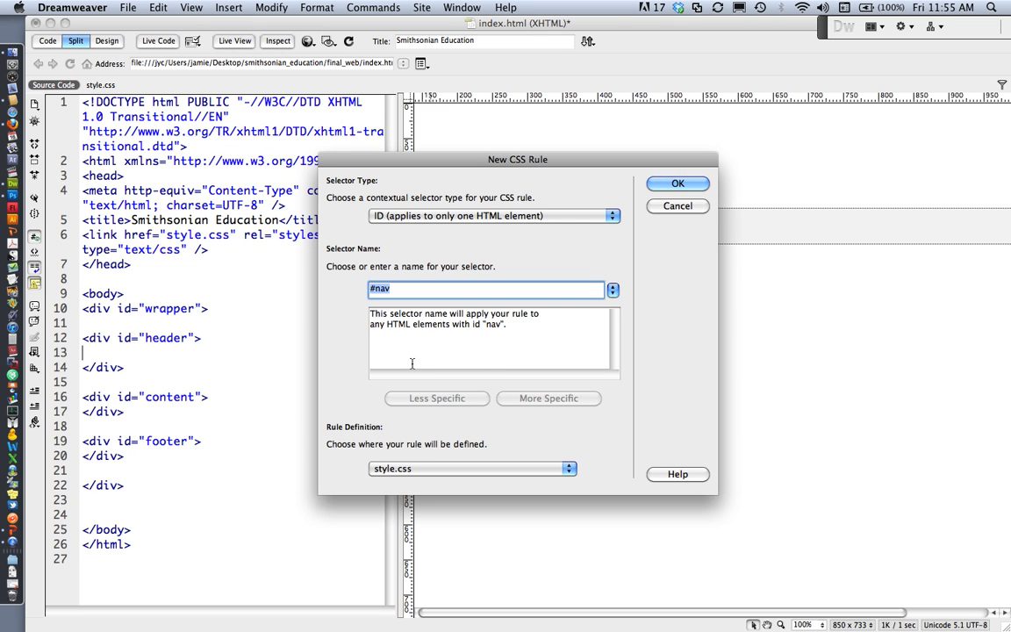
mouse_move(429, 474)
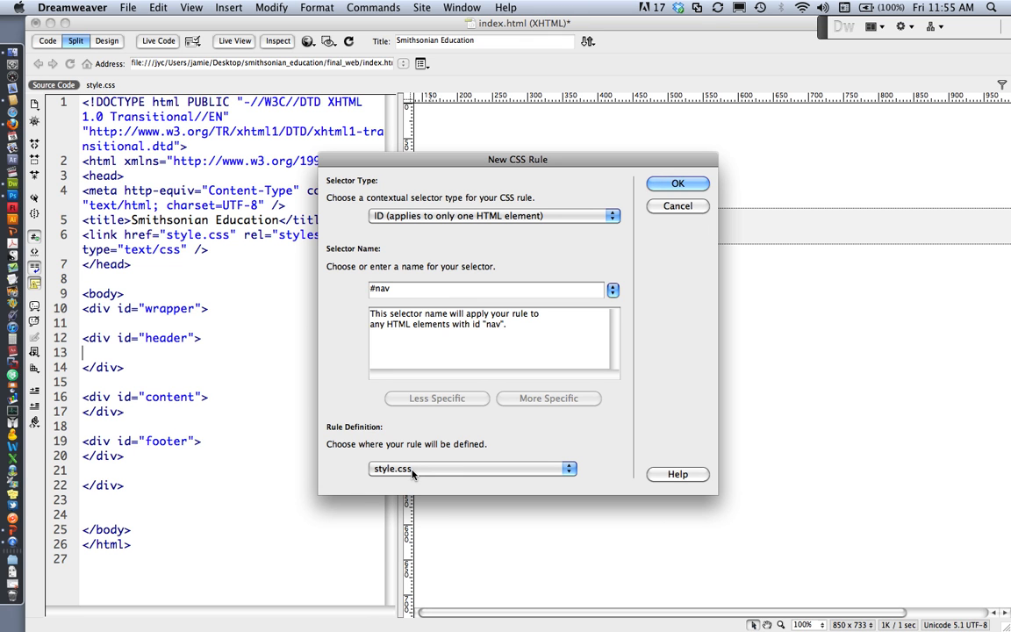
mouse_move(444, 474)
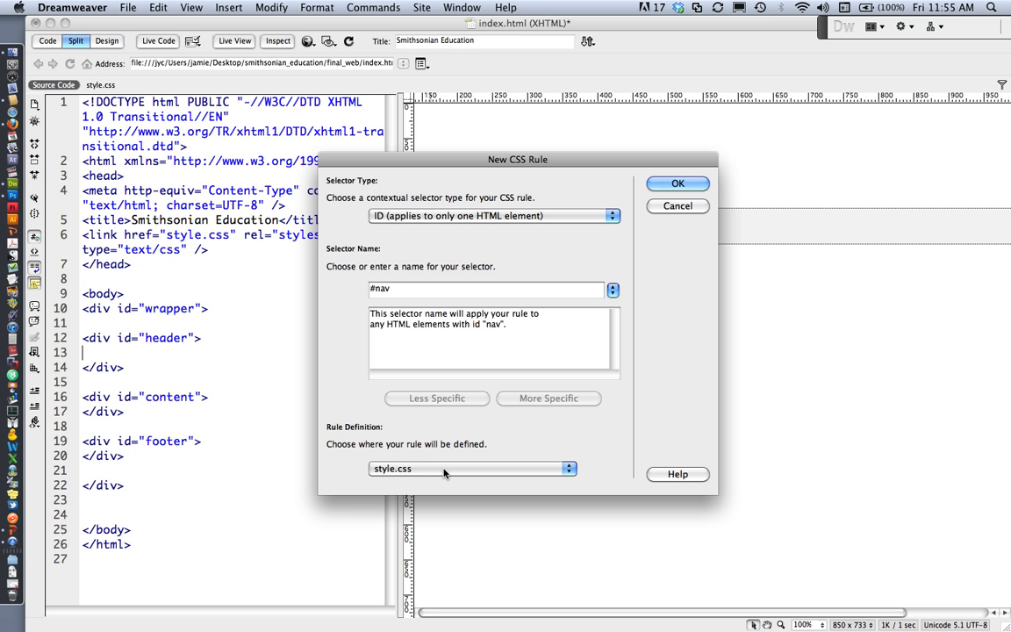
left_click(678, 183)
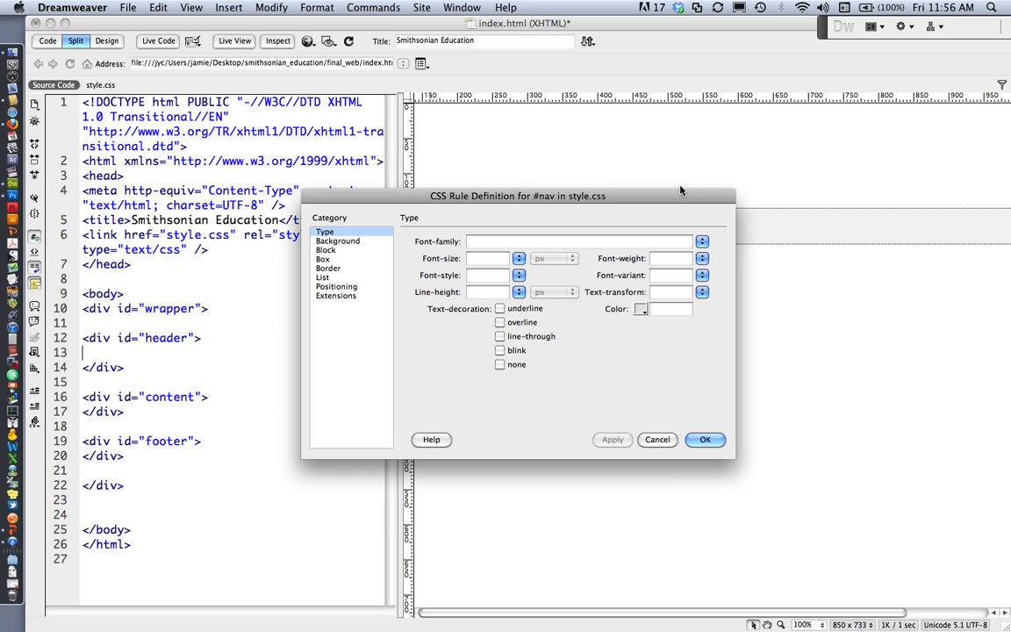
mouse_move(437, 195)
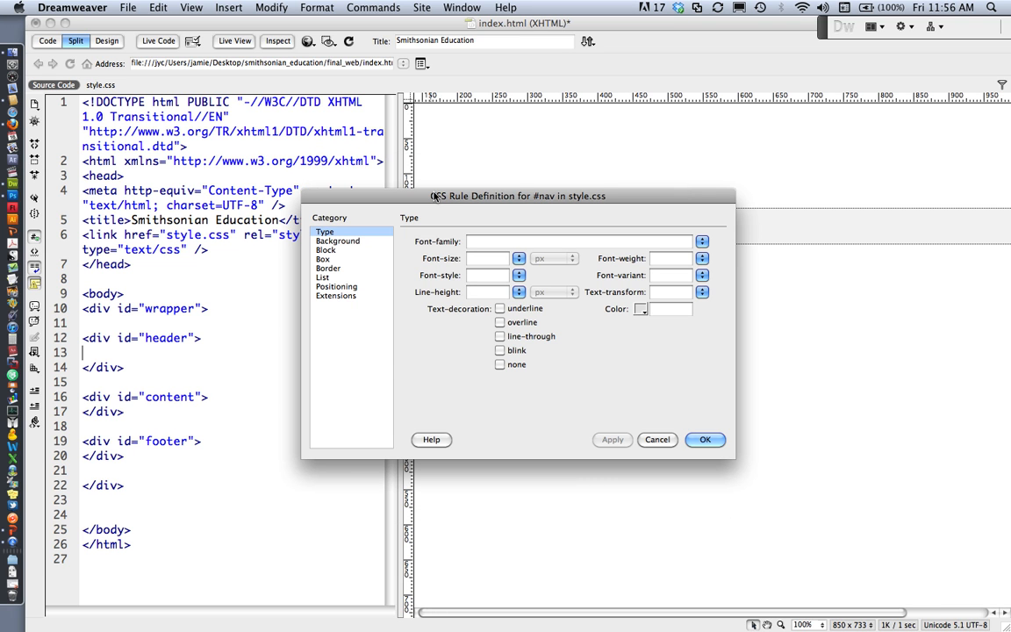
mouse_move(487, 386)
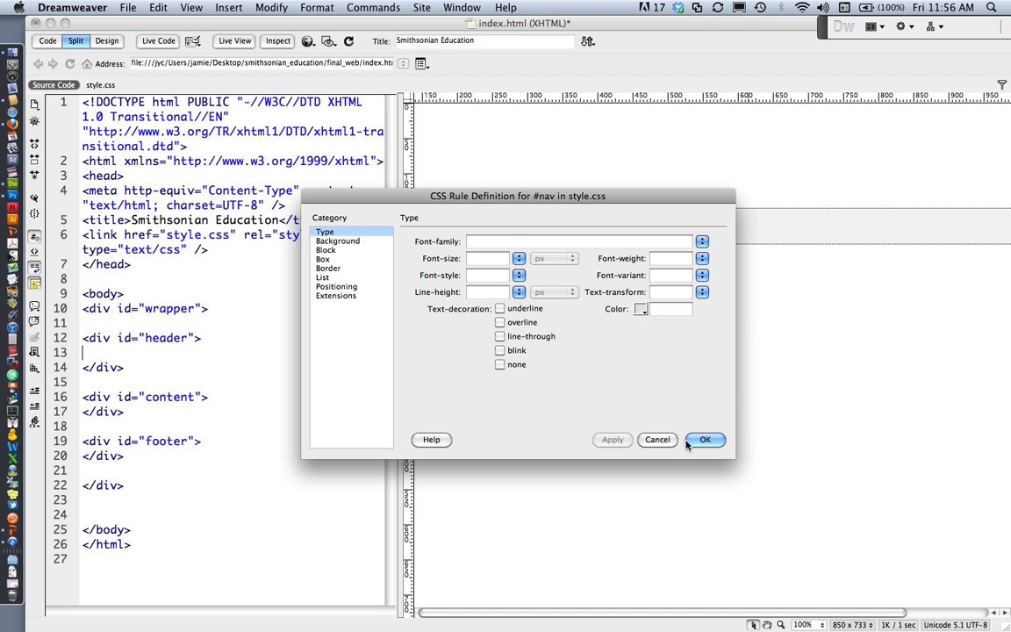
left_click(705, 440)
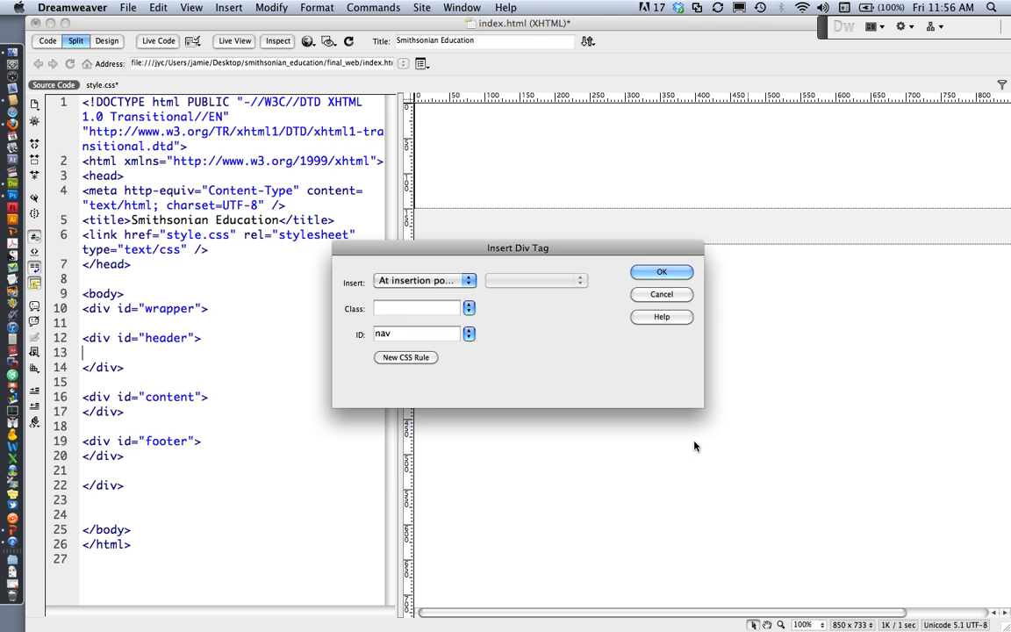
Confirm the Insert Div Tag dialog to place the nav div in the header.
left_click(662, 271)
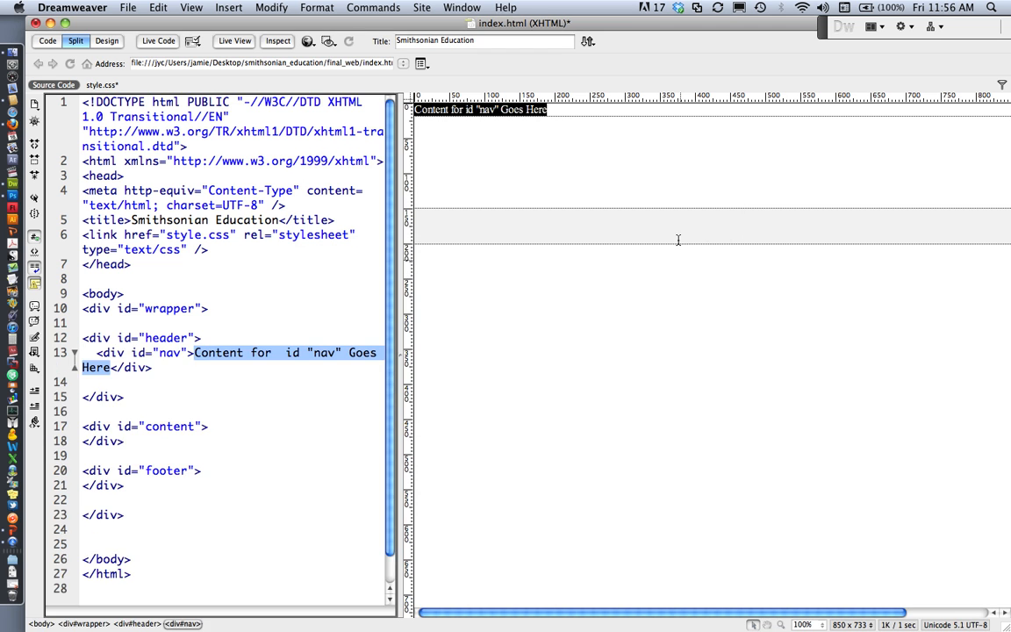
mouse_move(471, 413)
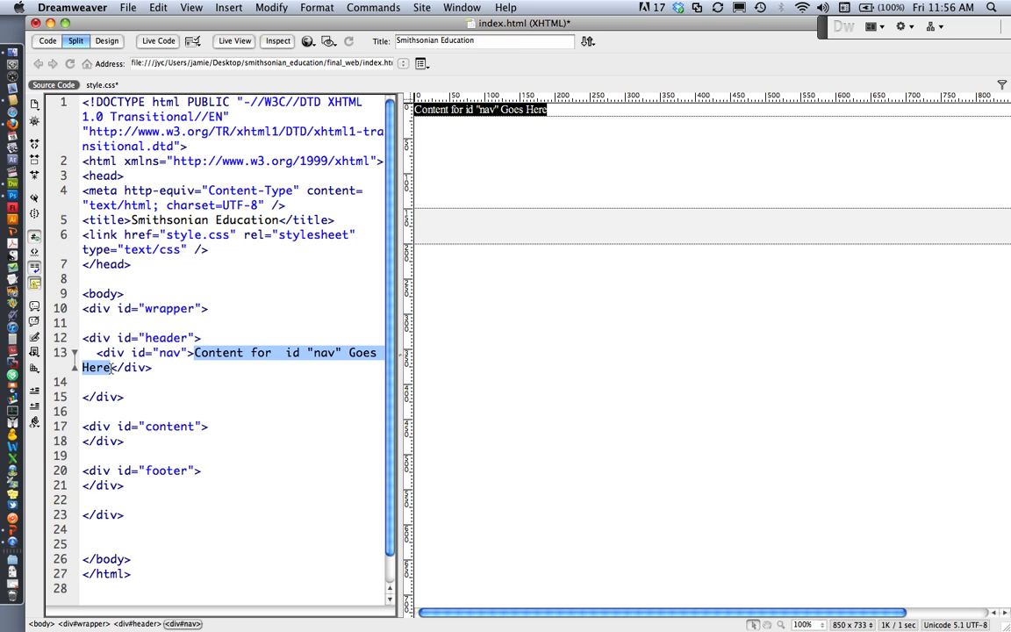
mouse_move(215, 230)
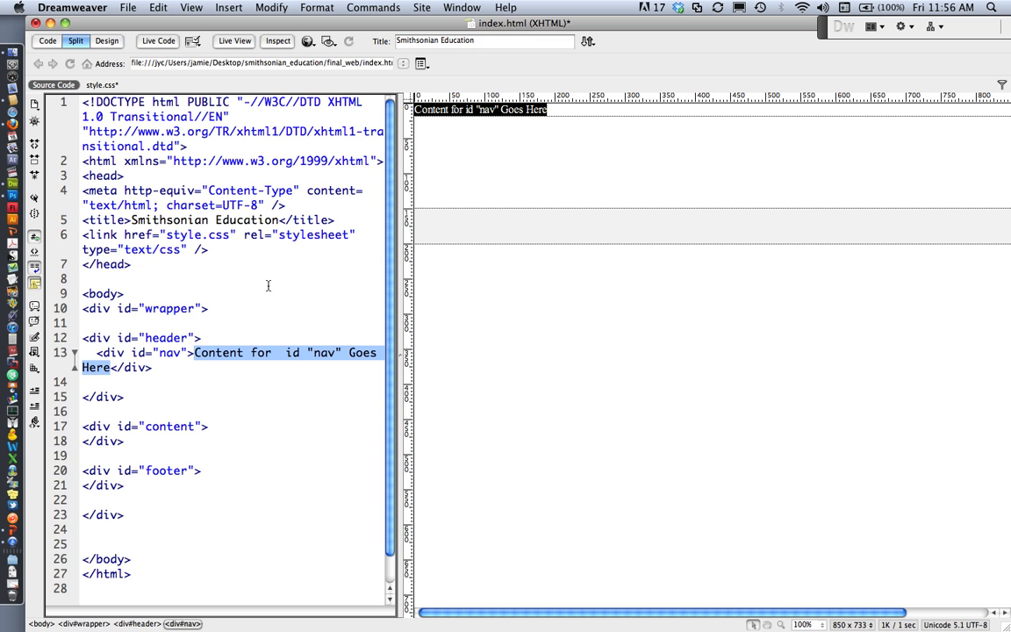
mouse_move(101, 84)
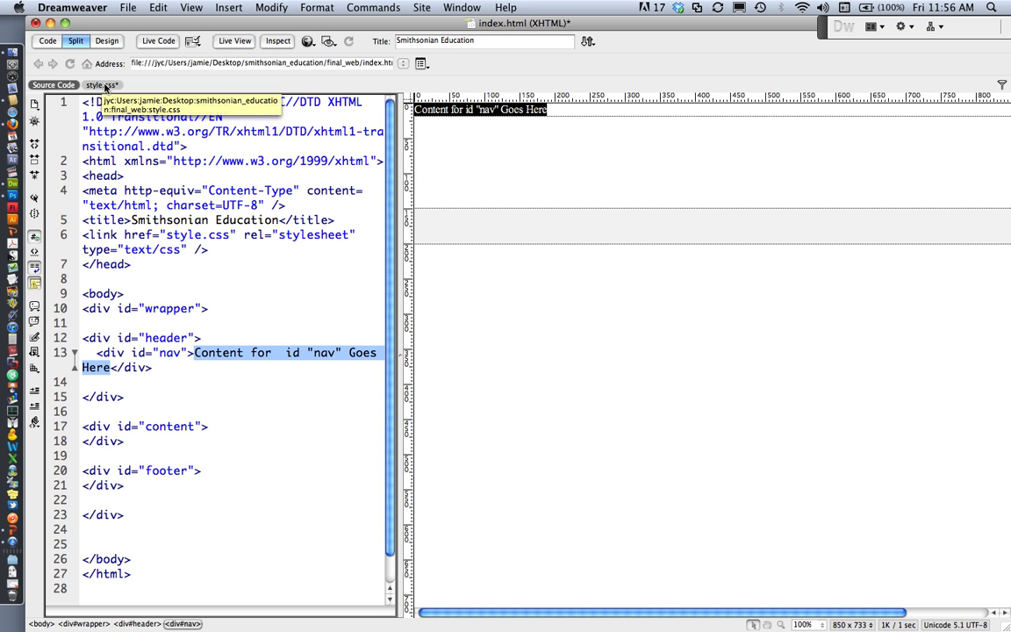
left_click(99, 85)
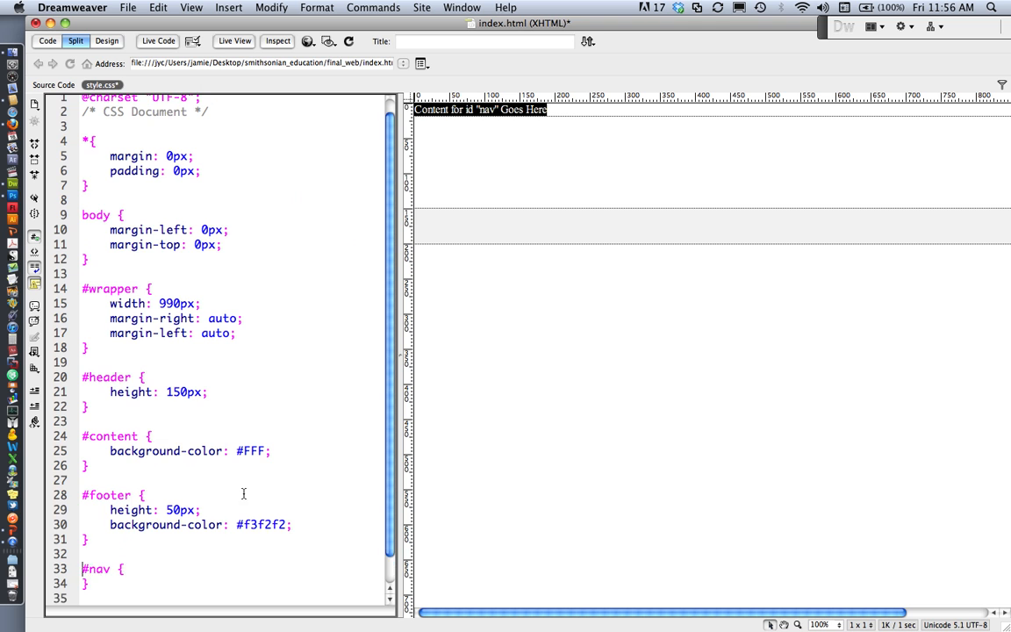
scroll("down", 3)
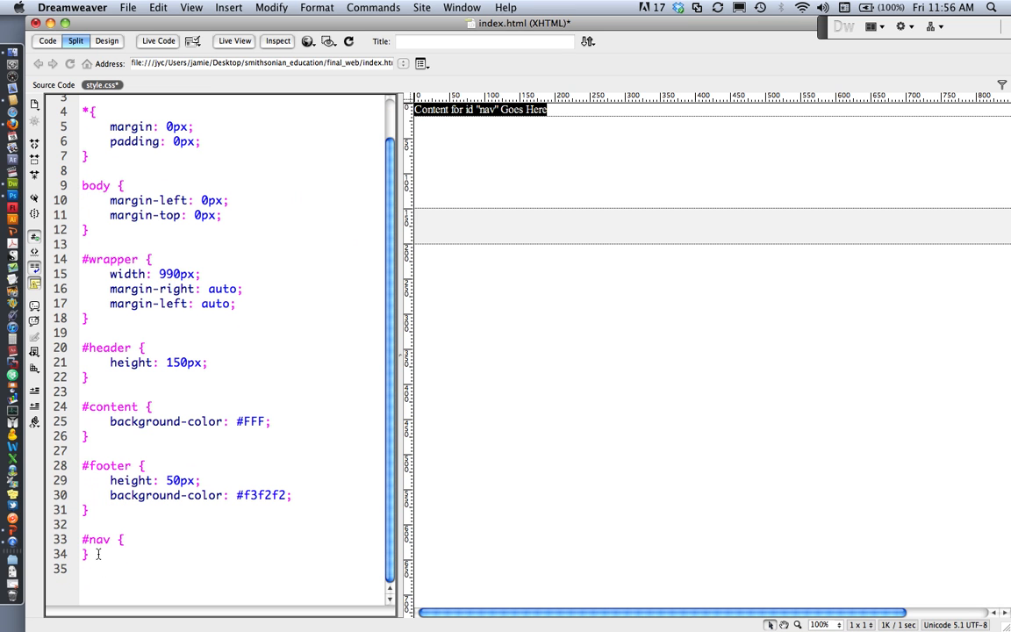
left_click(208, 545)
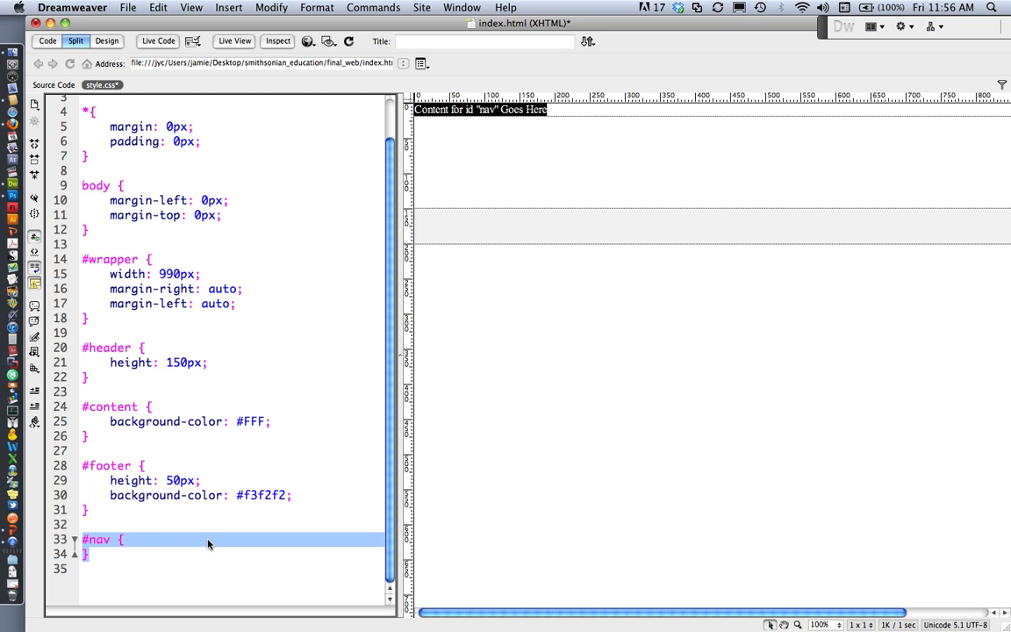
left_click(136, 554)
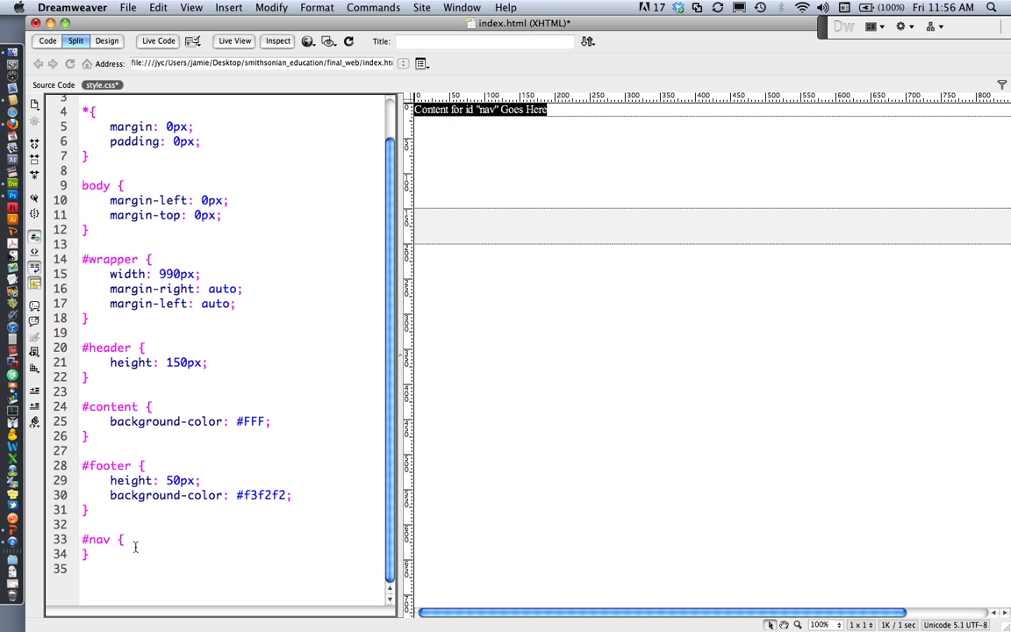
mouse_move(195, 312)
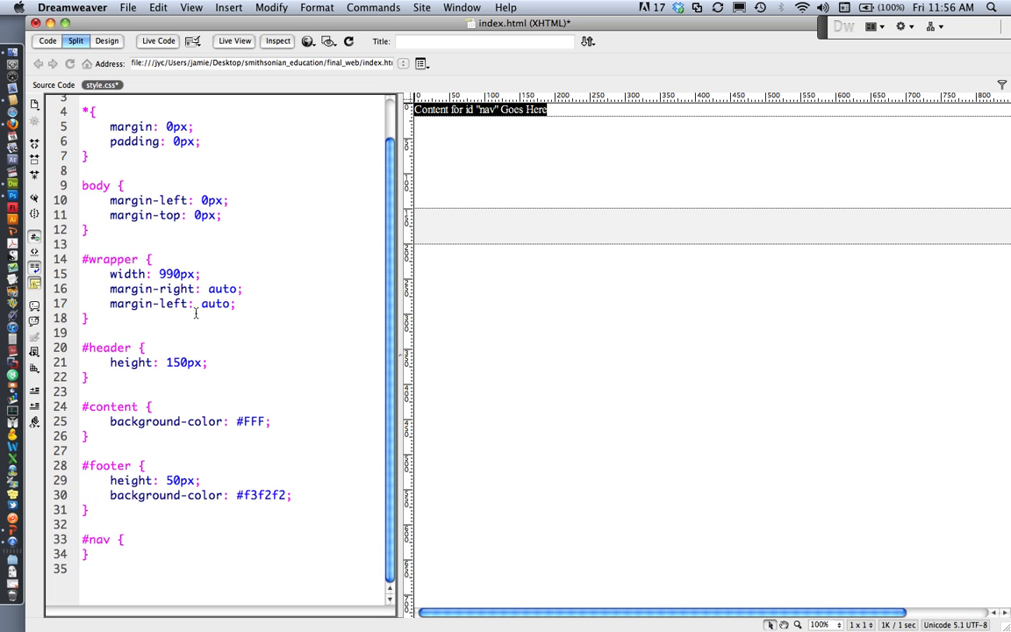
mouse_move(53, 85)
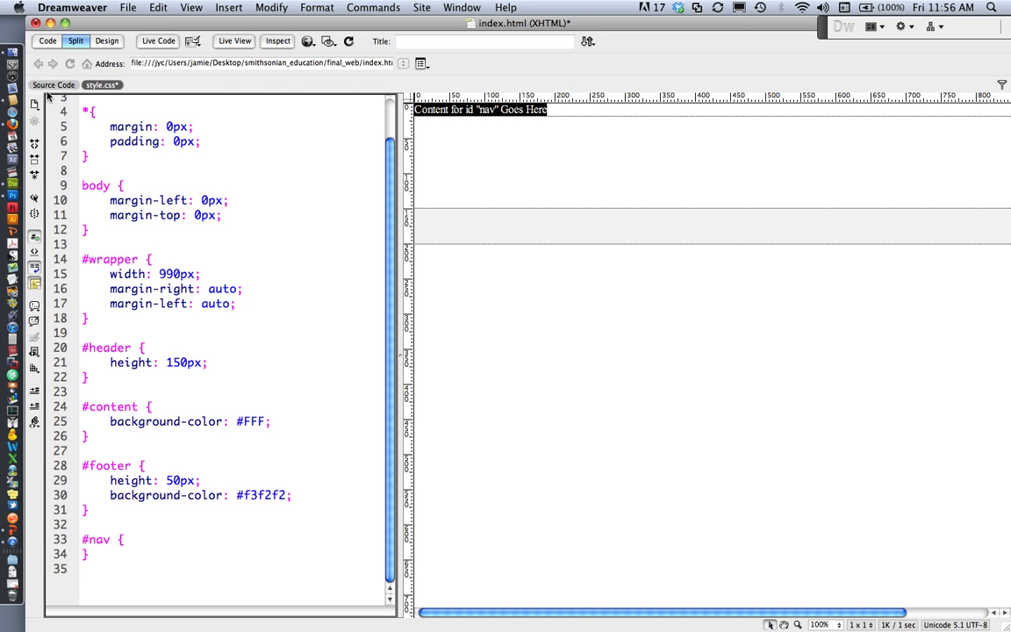
left_click(53, 84)
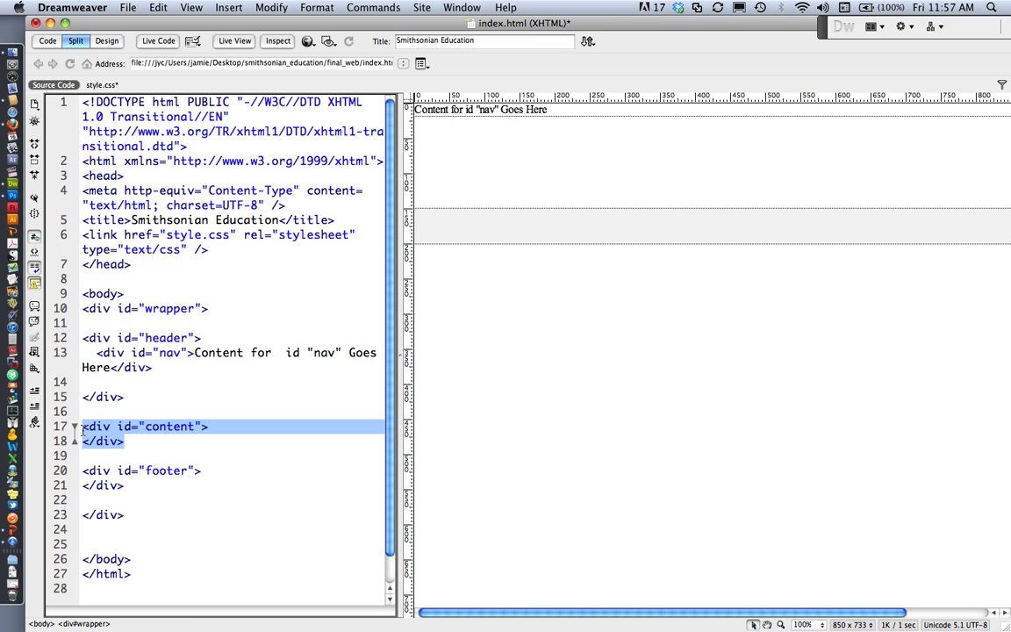
Add a blank line after <div id="content"> and select the content div's tags.
left_click(209, 425)
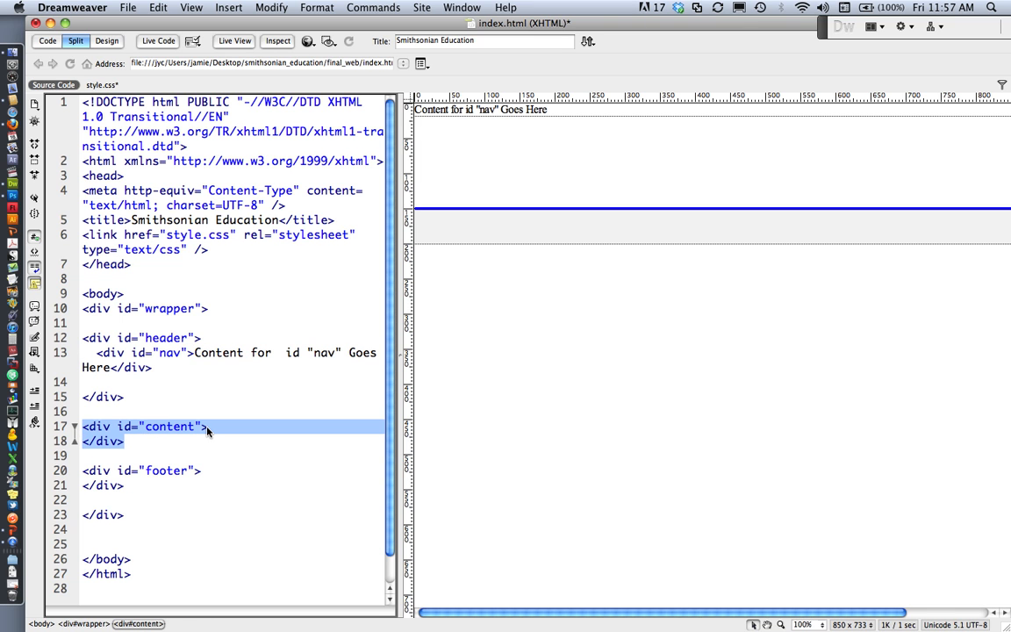
left_click(210, 426)
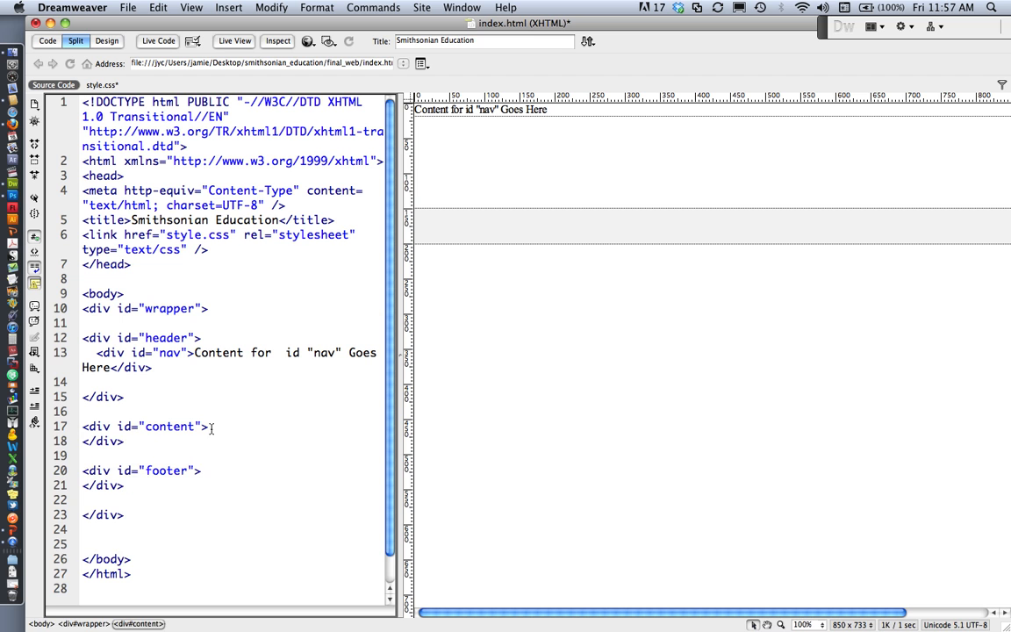
key("Return")
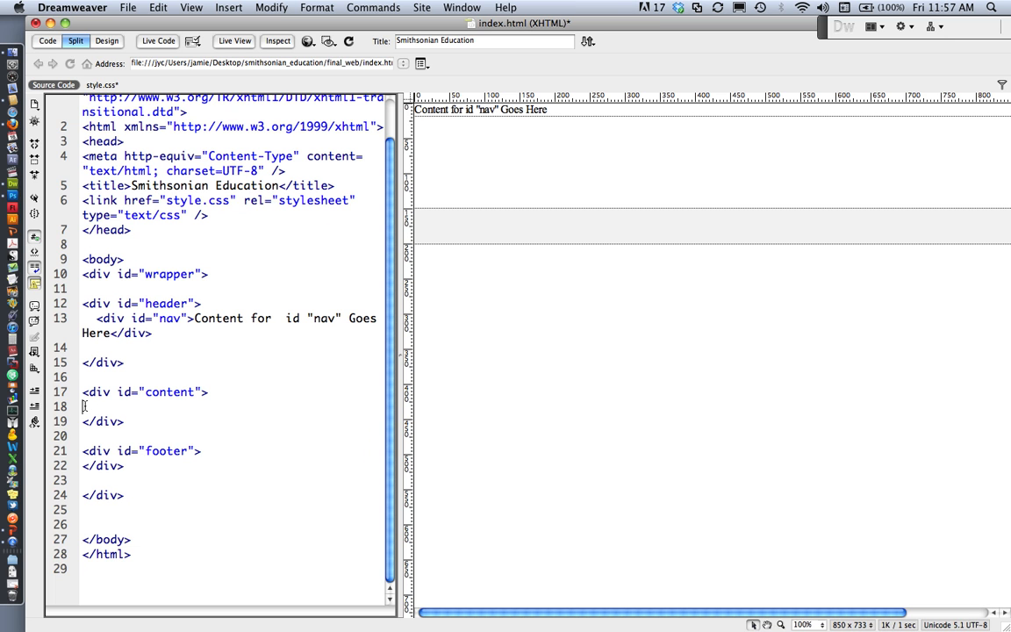
double_click(145, 392)
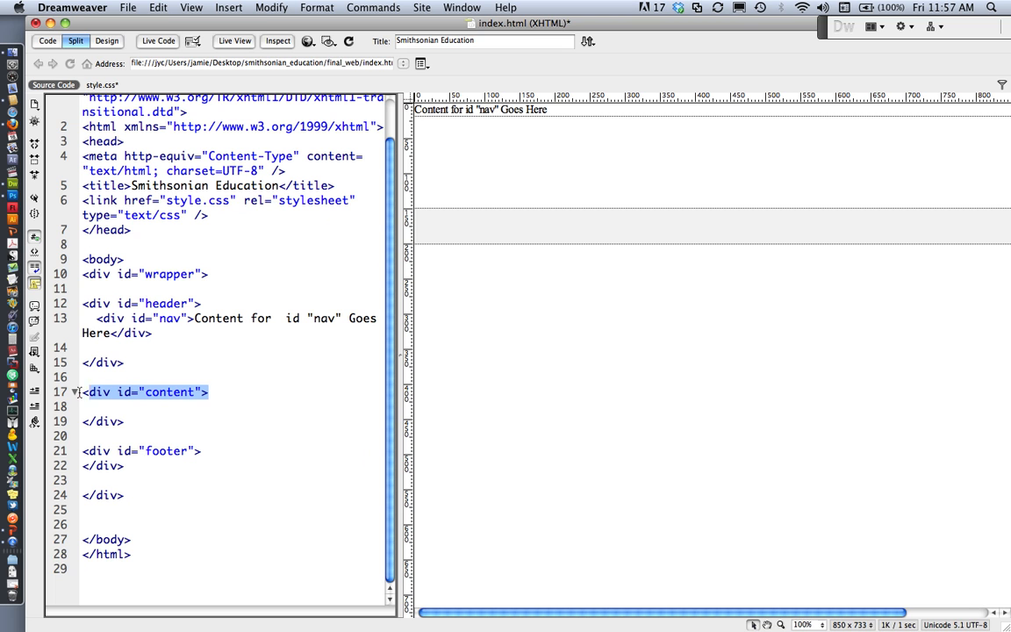
left_click(127, 421)
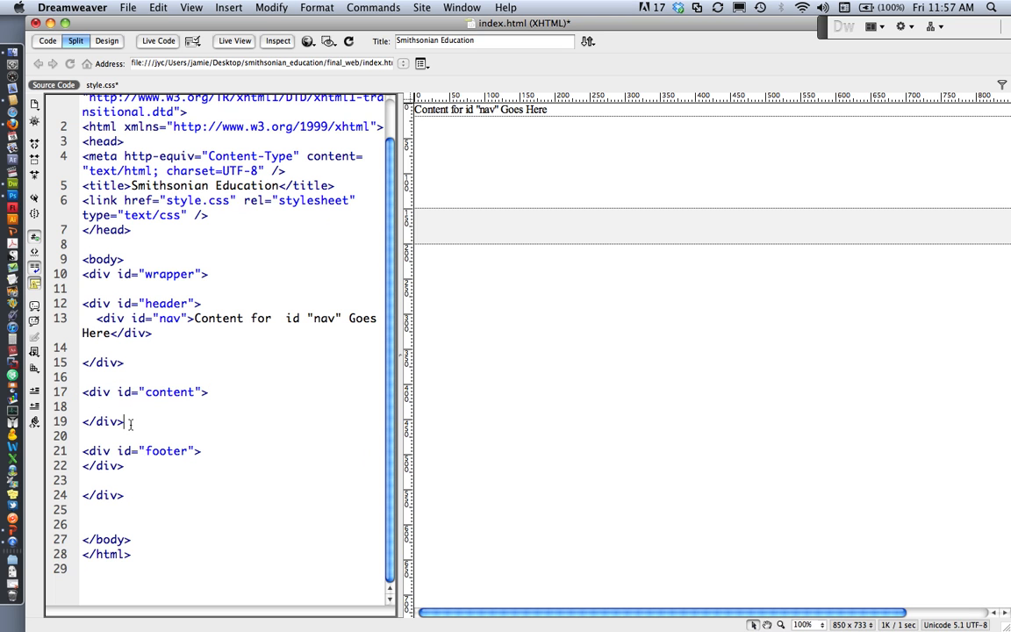
double_click(102, 422)
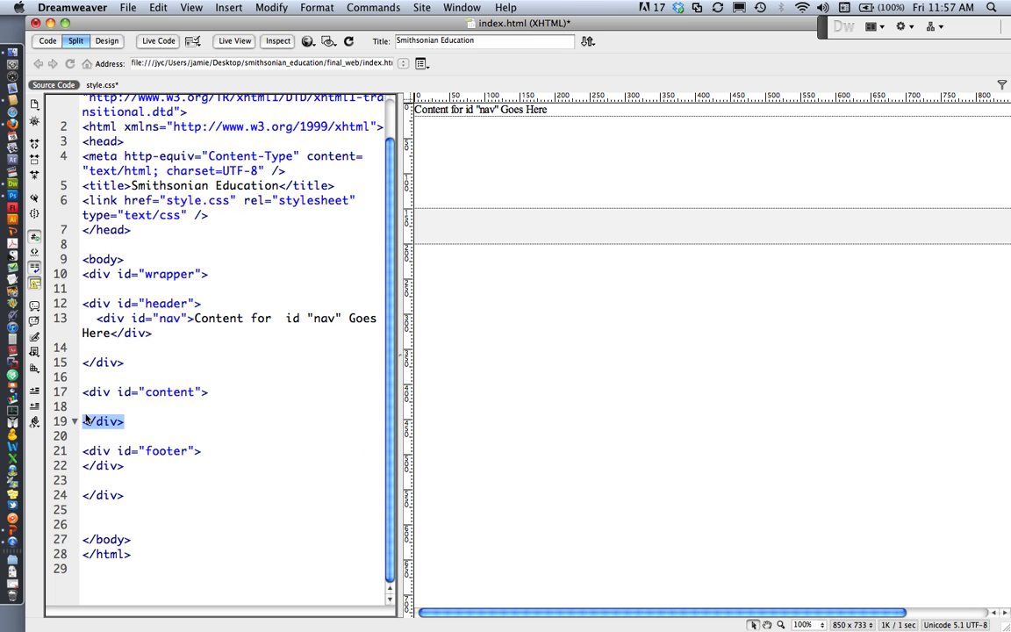
Insert a div with ID 'photo', creating an empty #photo ID rule in style.css.
left_click(229, 7)
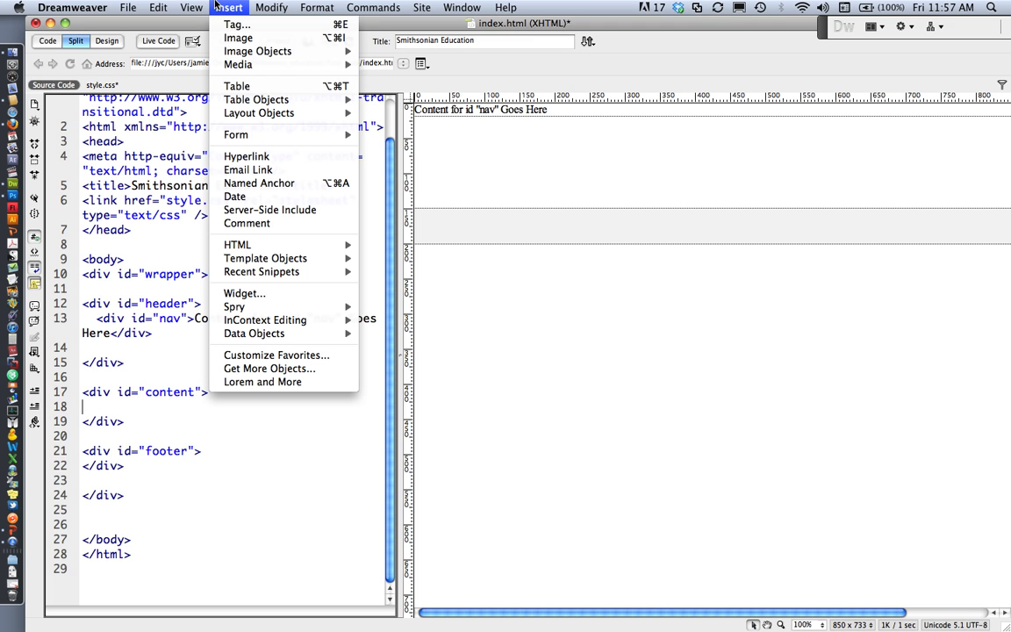
mouse_move(259, 113)
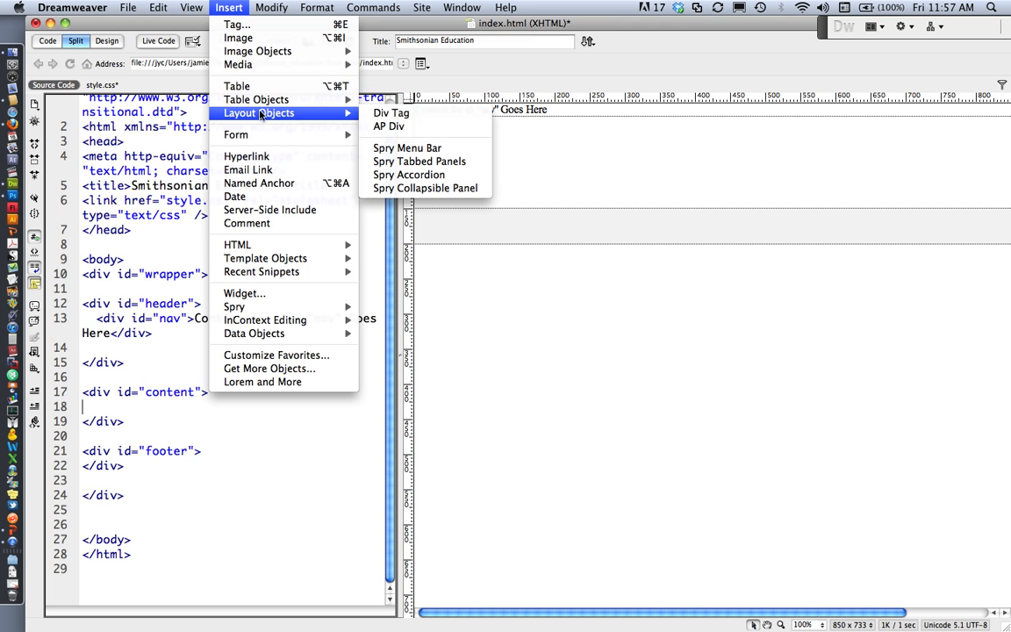
left_click(391, 113)
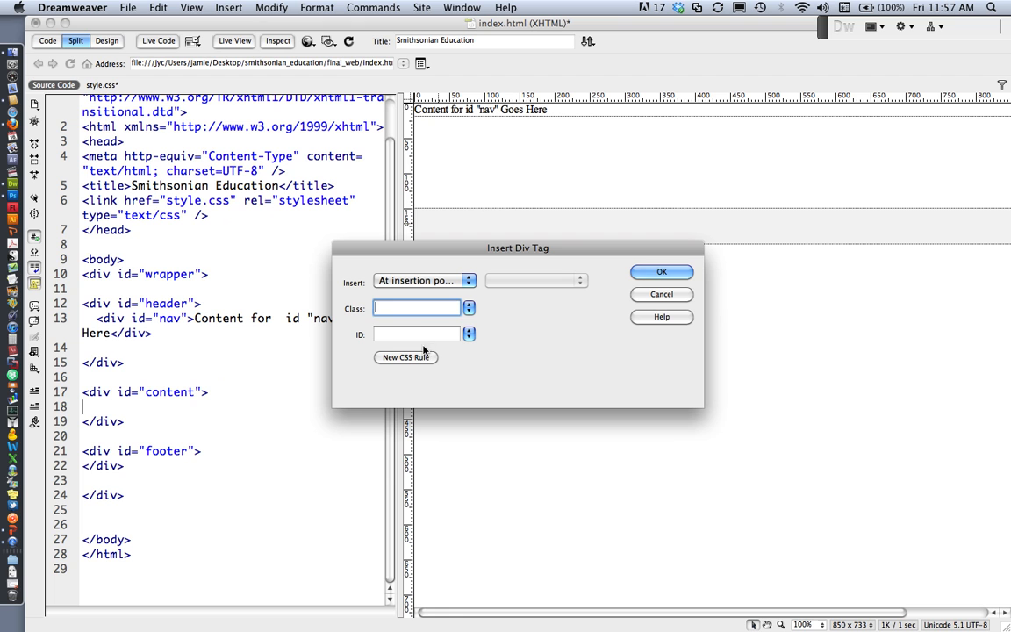
type("pho")
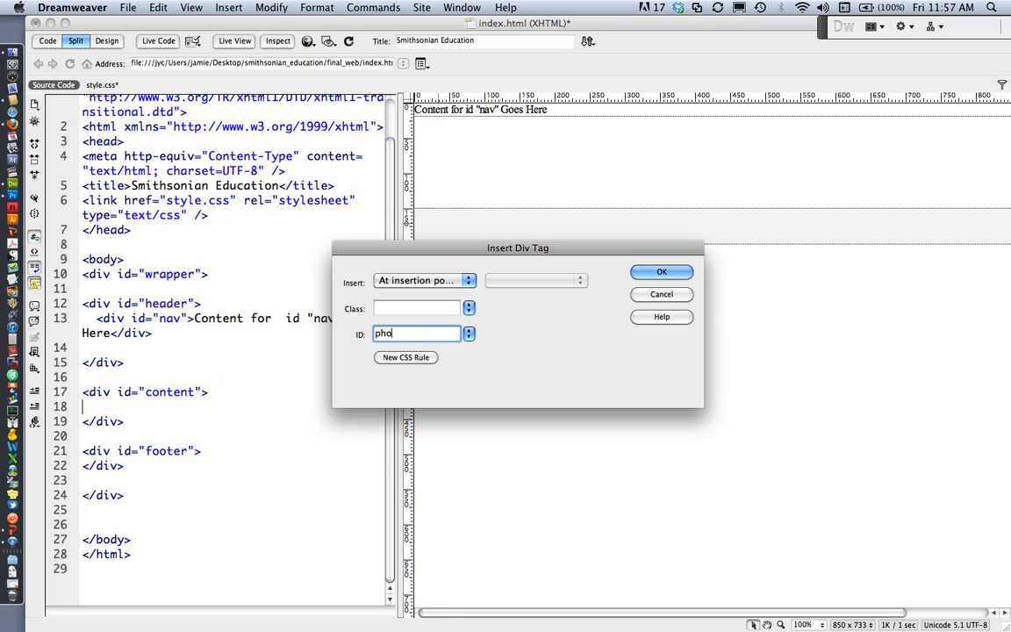
type("to")
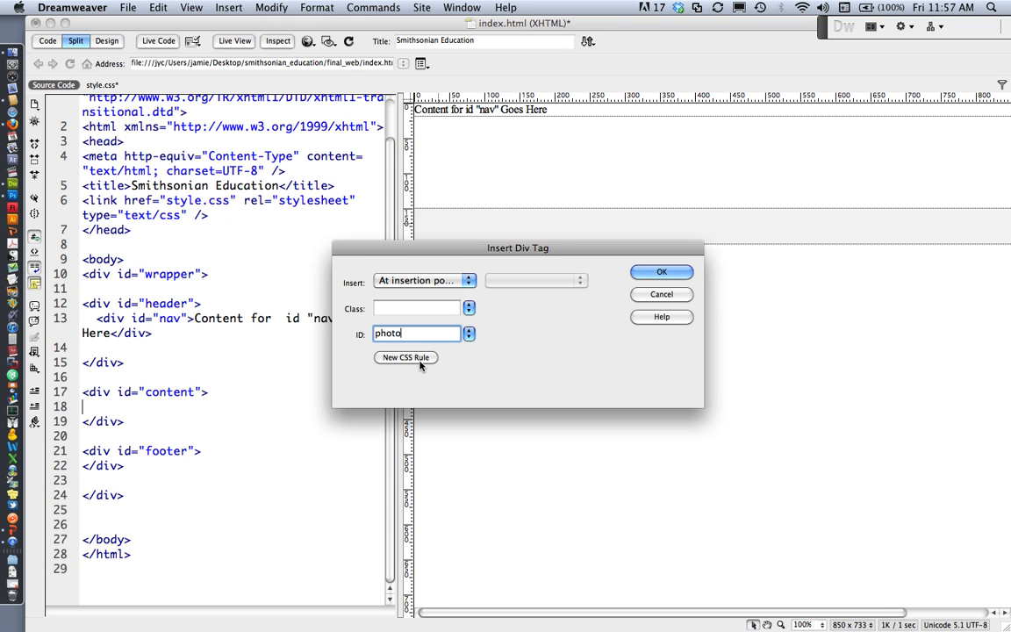
left_click(406, 358)
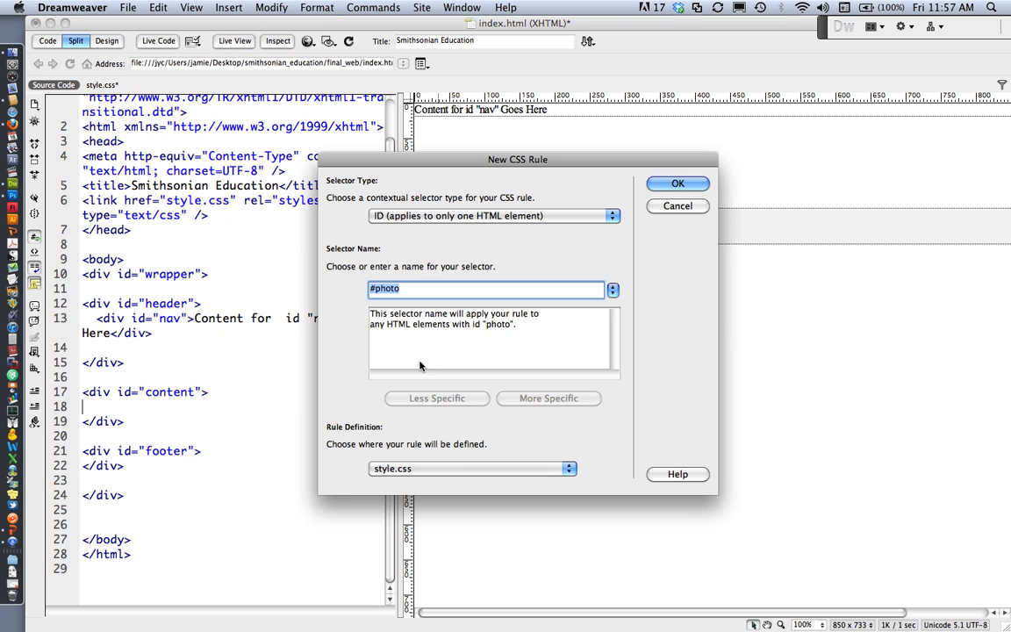
mouse_move(446, 442)
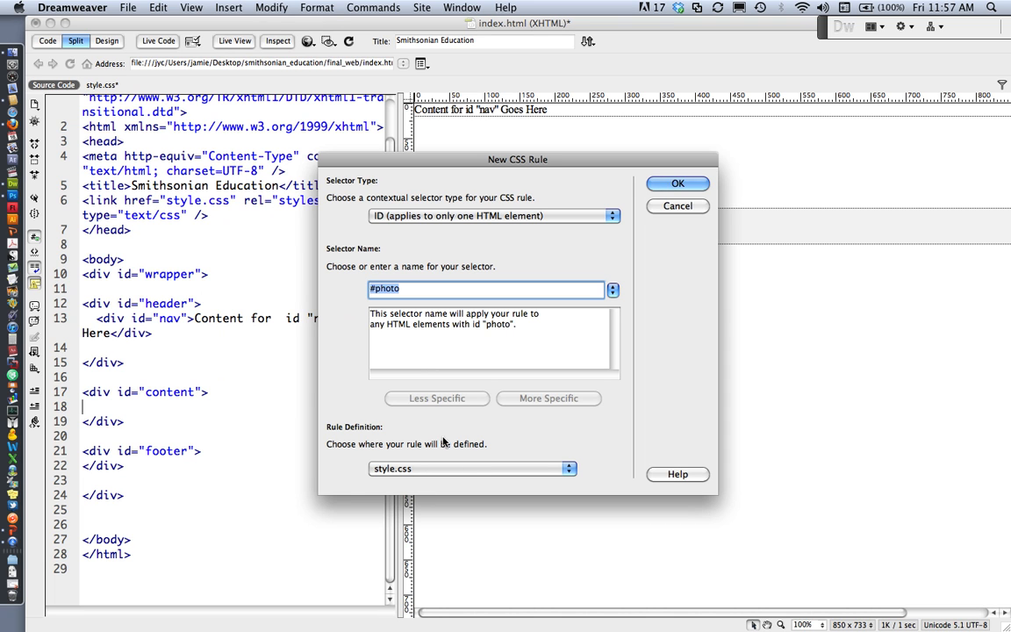
mouse_move(401, 487)
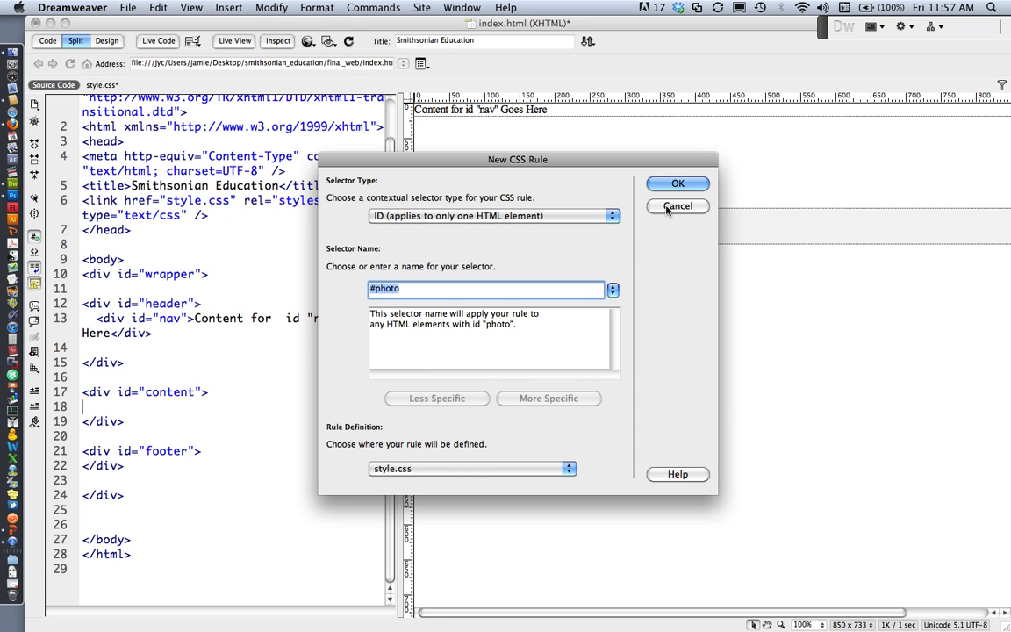
left_click(678, 183)
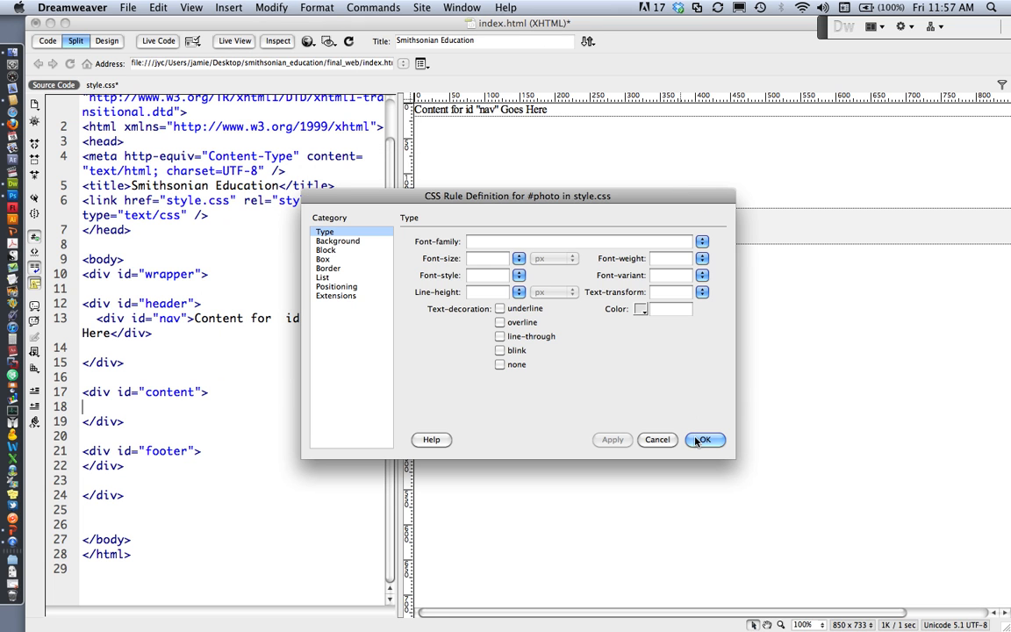
left_click(704, 440)
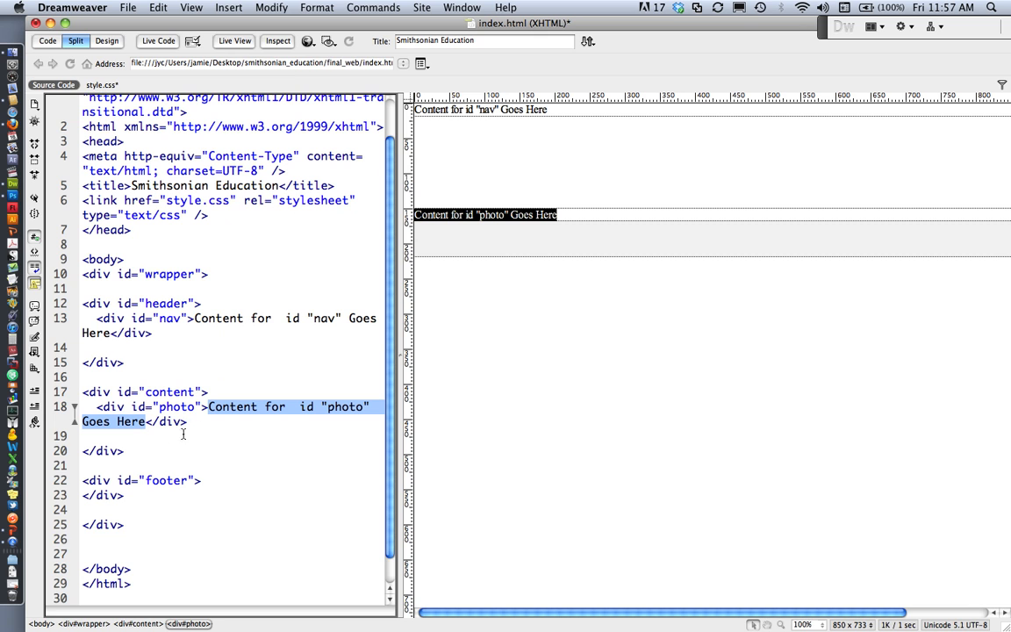
left_click(187, 423)
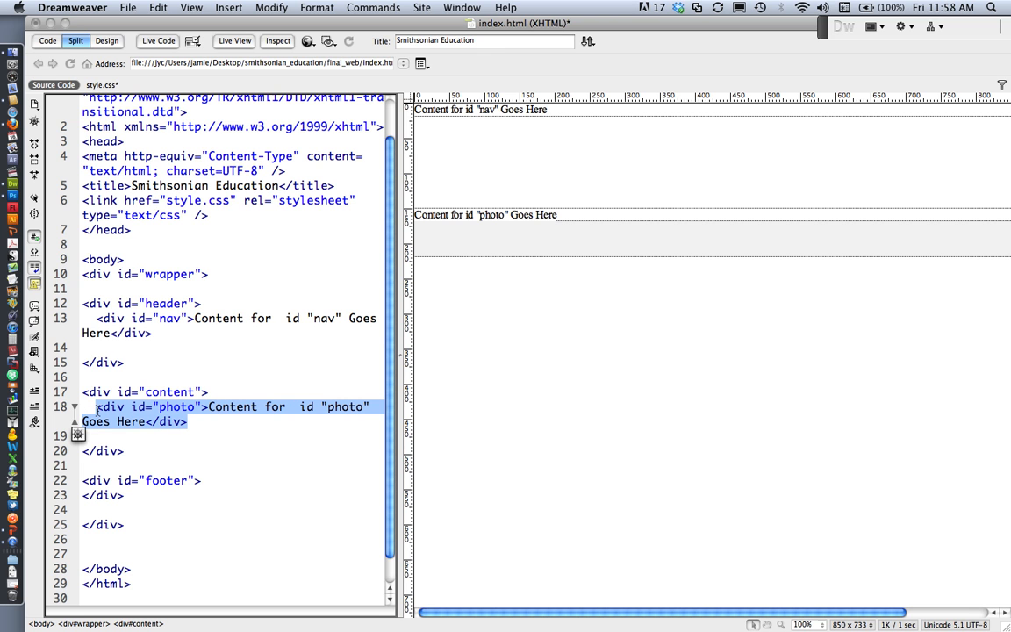
left_click(486, 215)
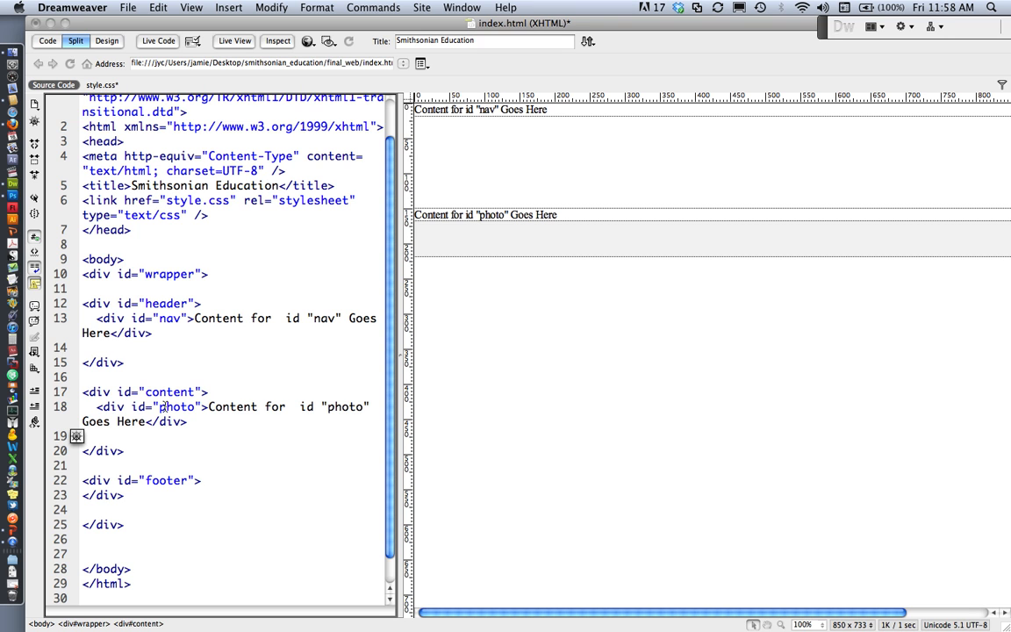
mouse_move(137, 455)
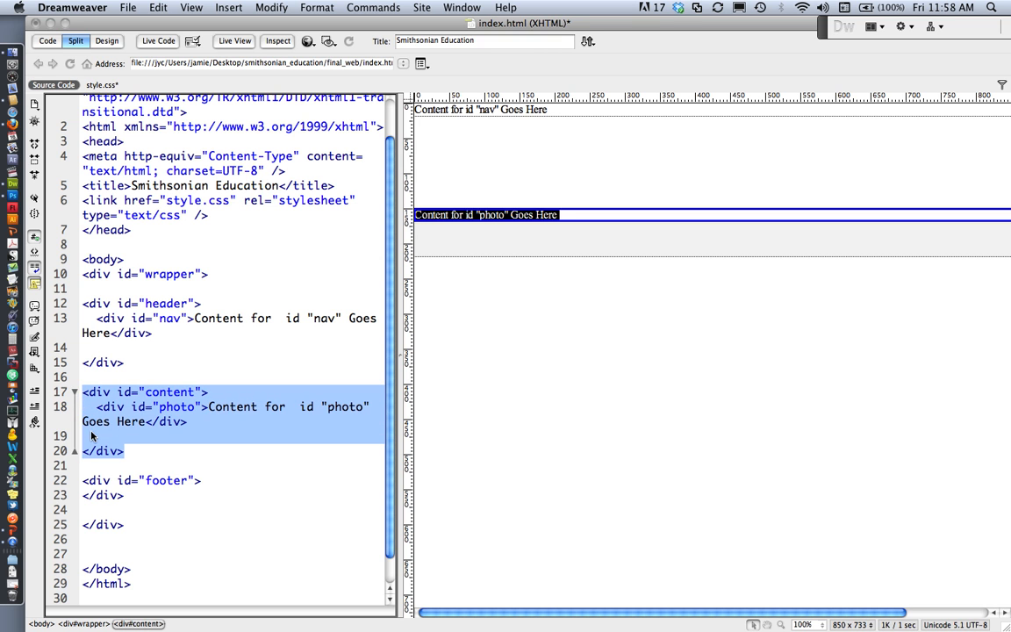
left_click(83, 435)
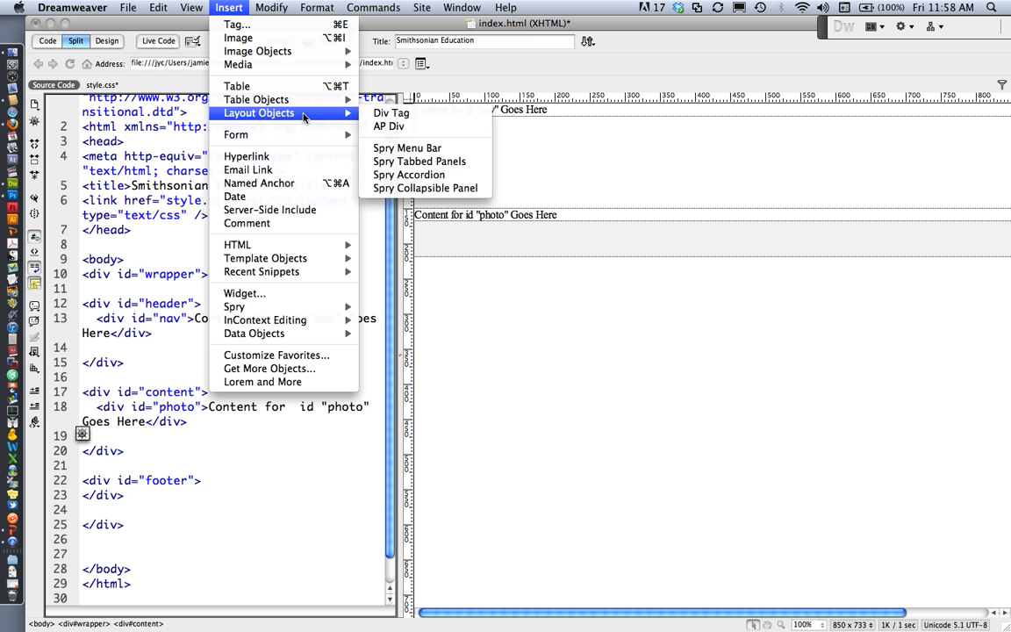
mouse_move(390, 112)
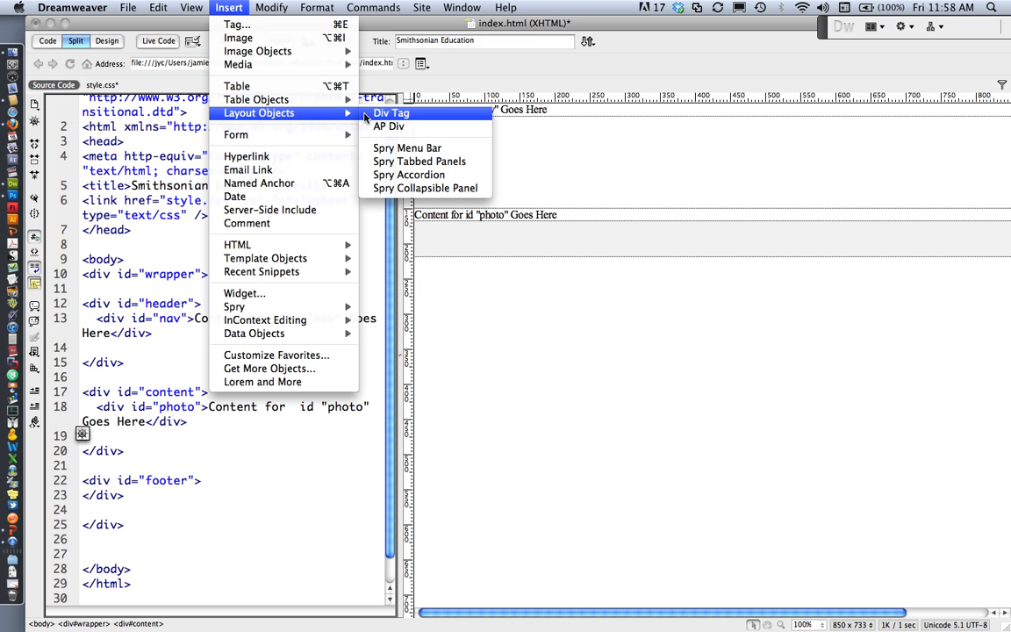
Insert a div with ID 'maintext', creating an empty #maintext rule in style.css.
left_click(391, 113)
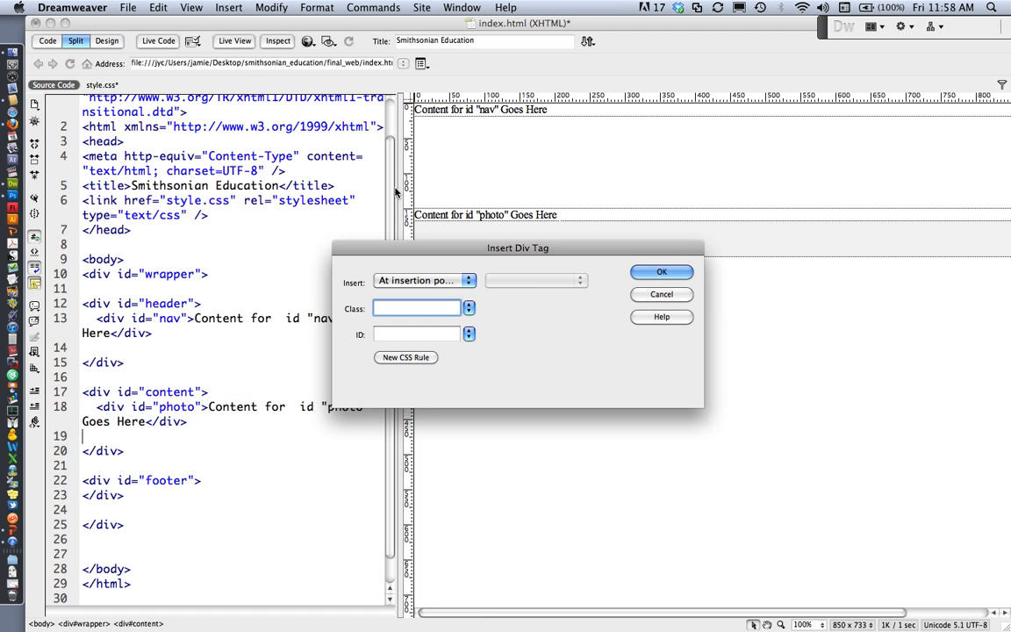
left_click(417, 333)
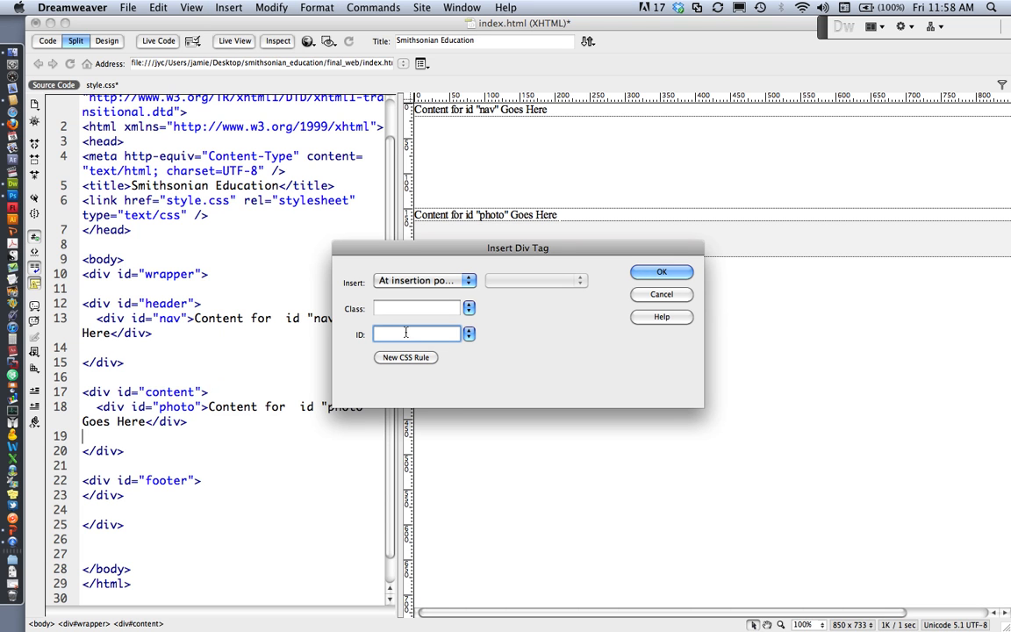
type("maintext")
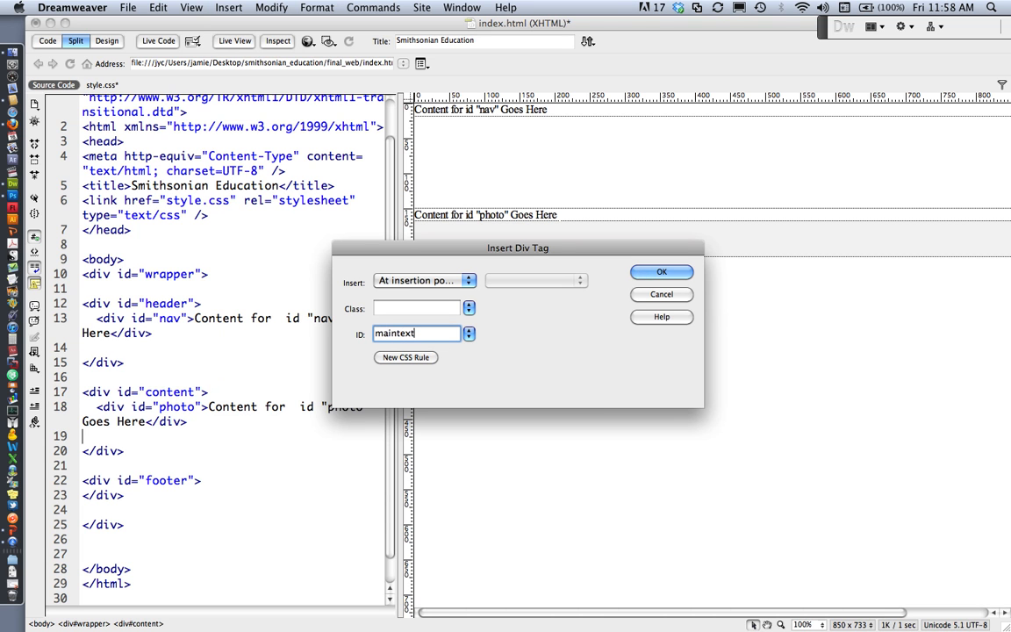
left_click(405, 357)
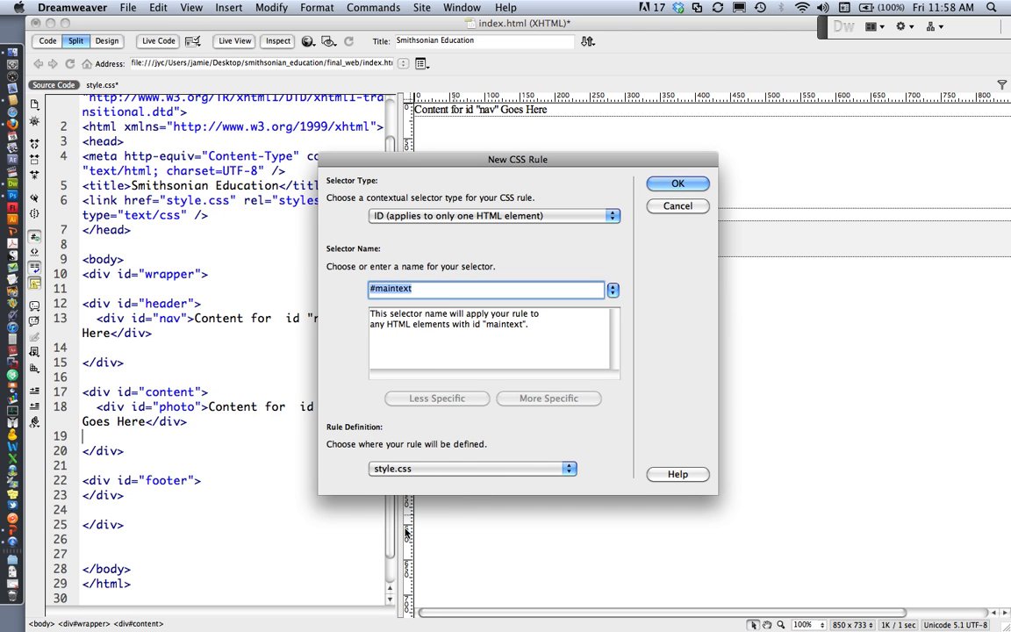
mouse_move(764, 216)
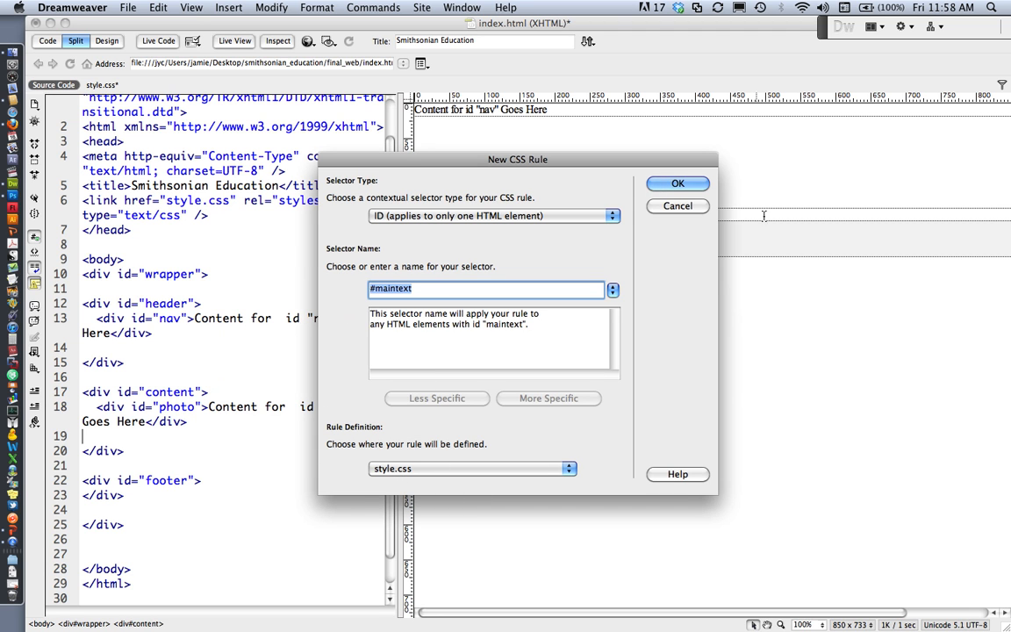
left_click(677, 183)
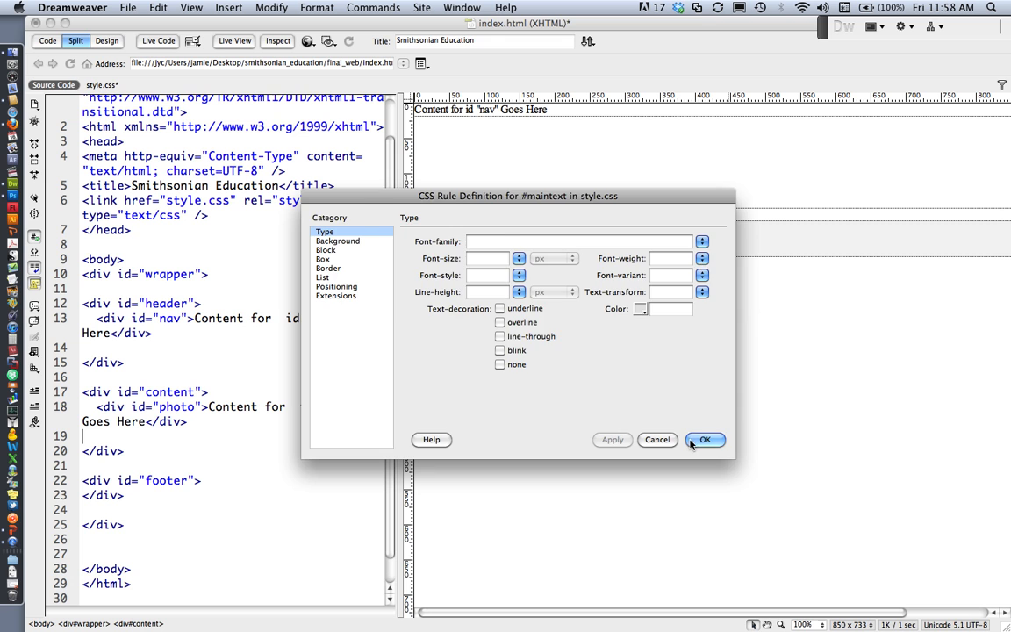
left_click(705, 440)
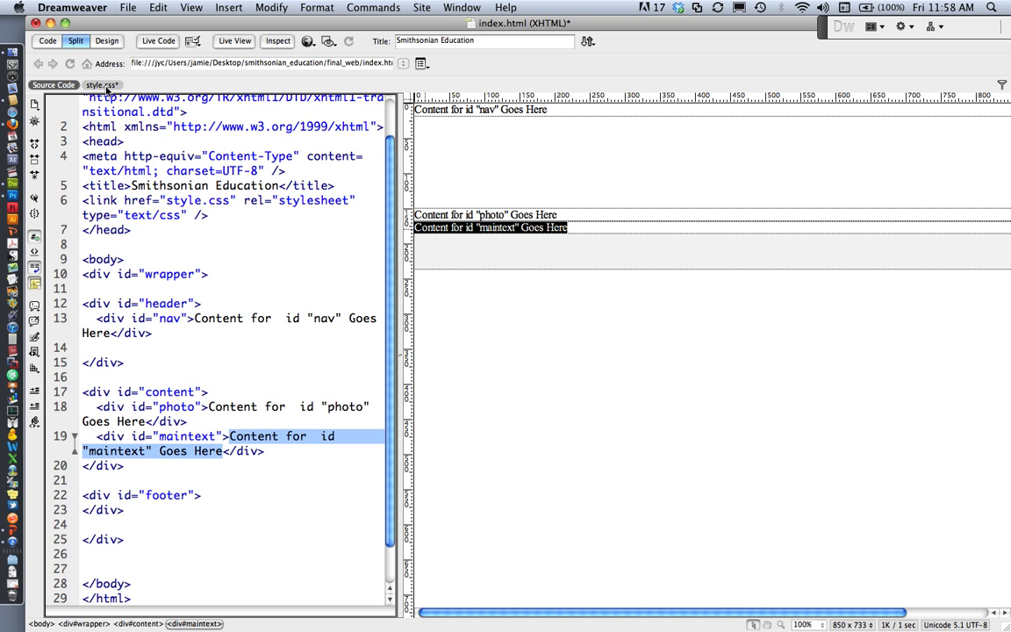
left_click(101, 85)
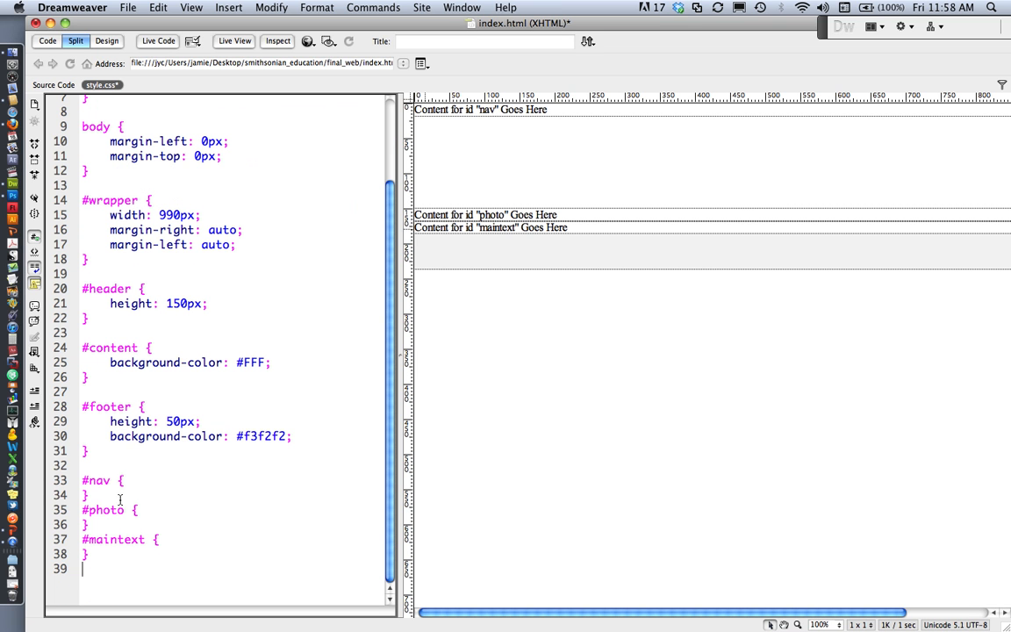
left_click_drag(82, 480, 88, 554)
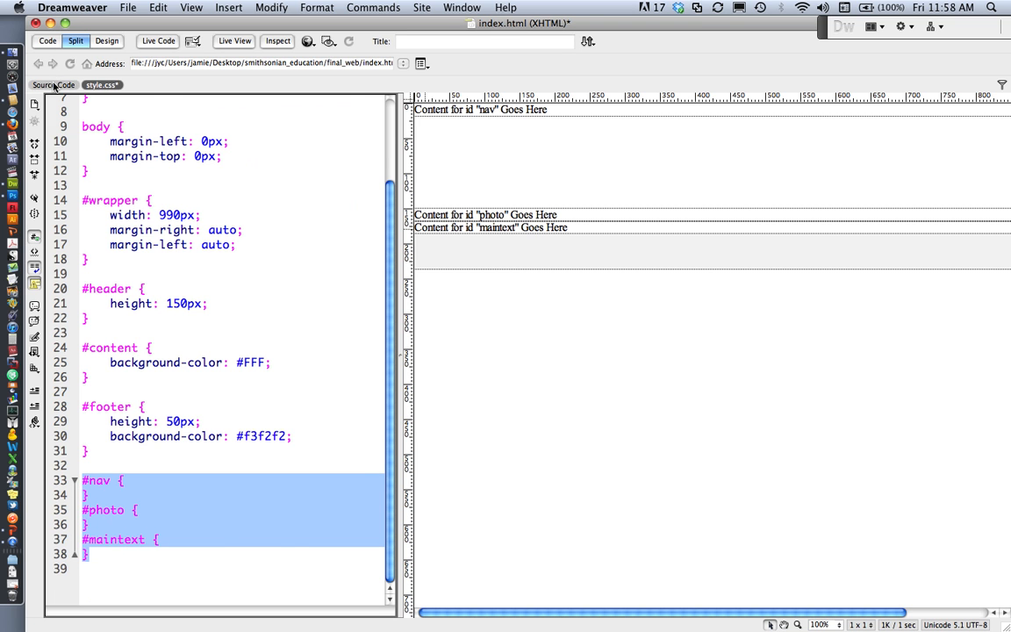
left_click(54, 85)
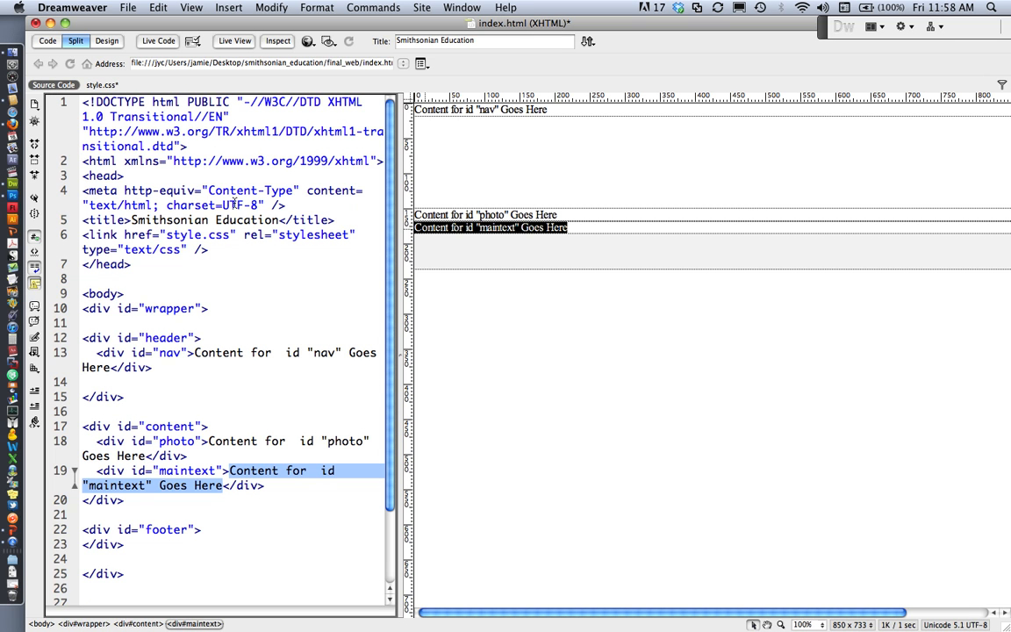
mouse_move(244, 312)
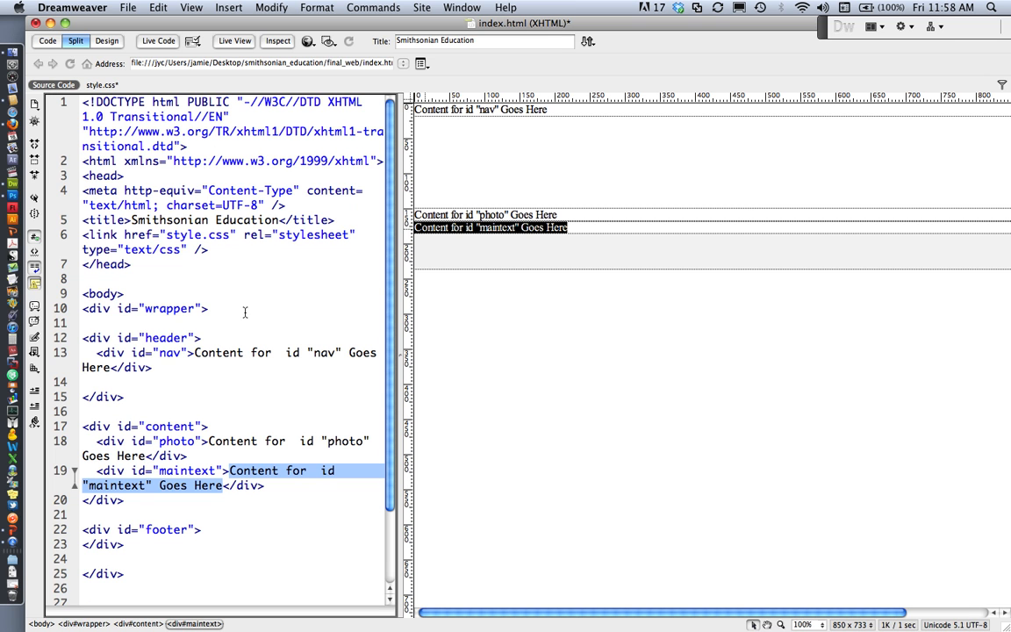
mouse_move(256, 317)
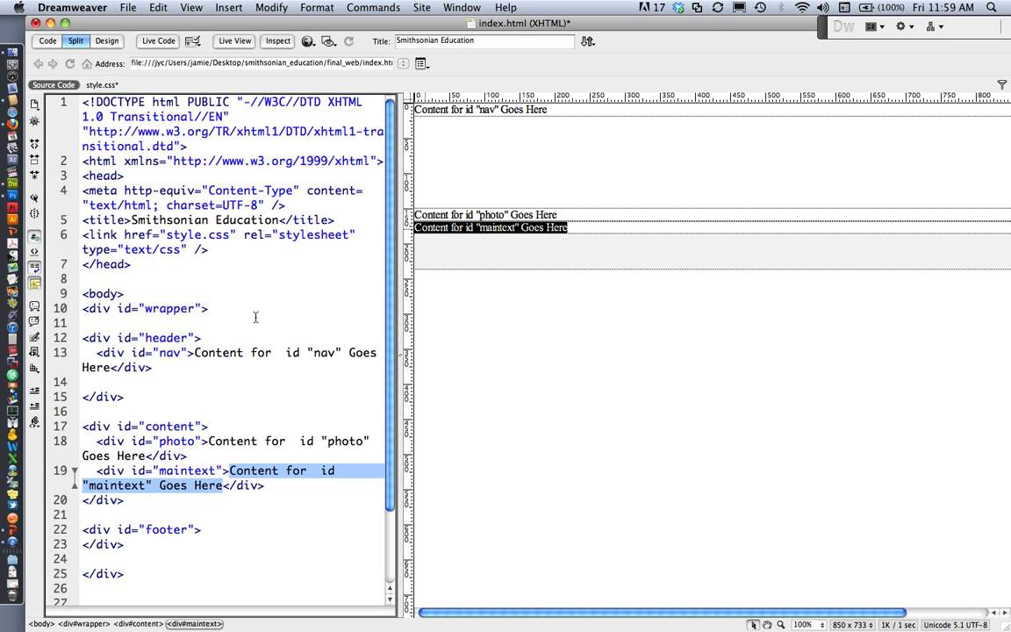
mouse_move(237, 358)
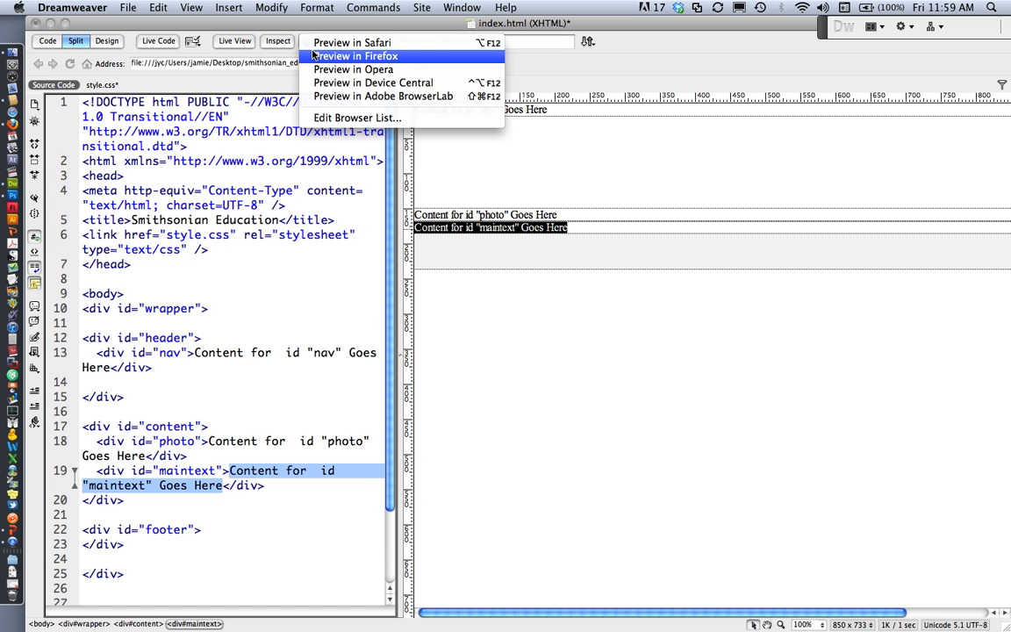
mouse_move(355, 55)
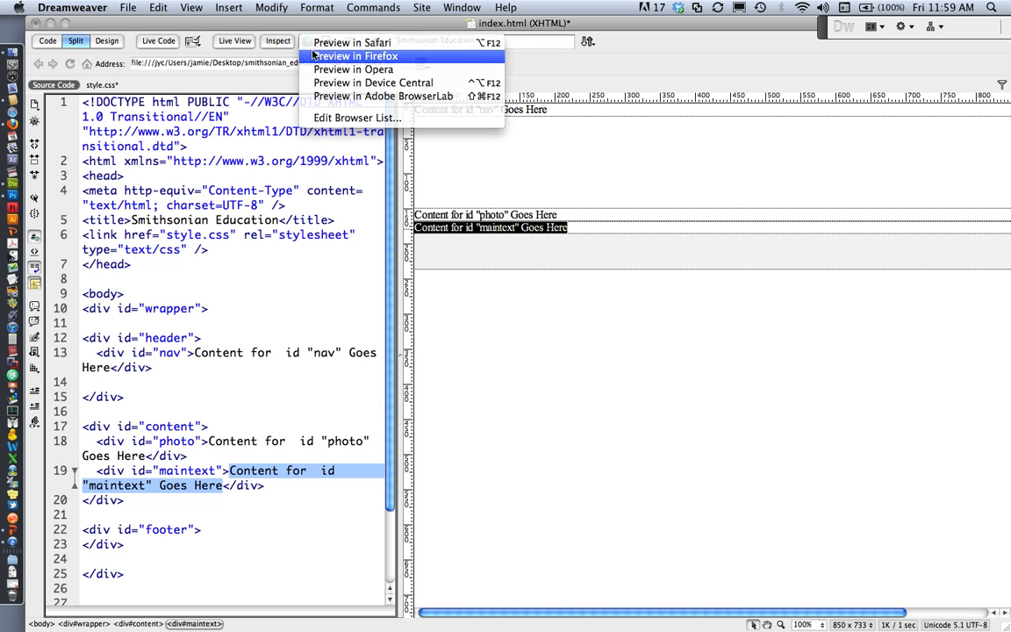
Preview index.html in Firefox, saving the modified page and stylesheet first.
left_click(355, 55)
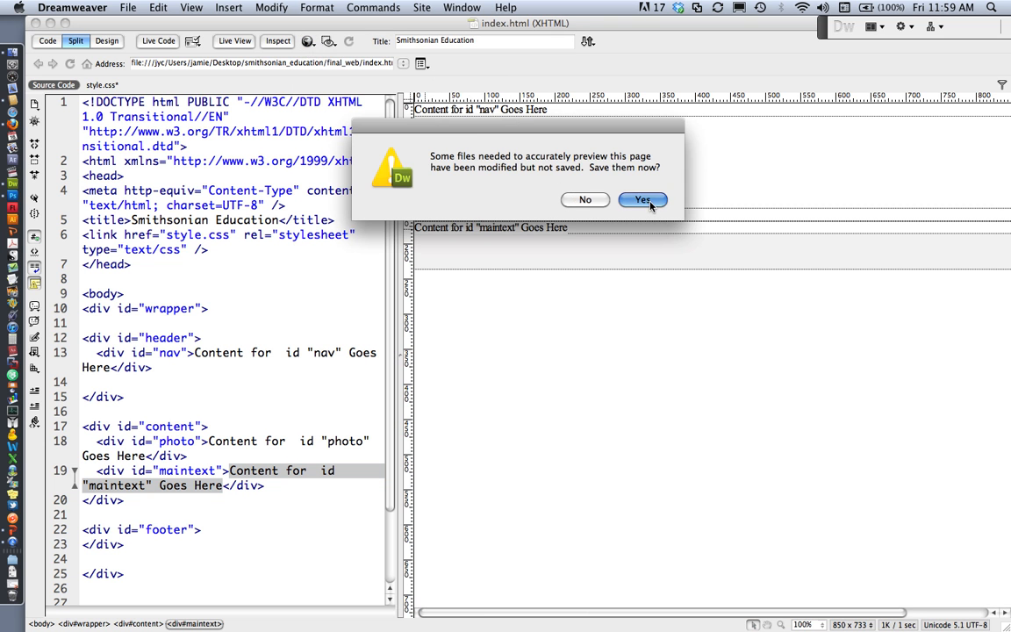
left_click(642, 199)
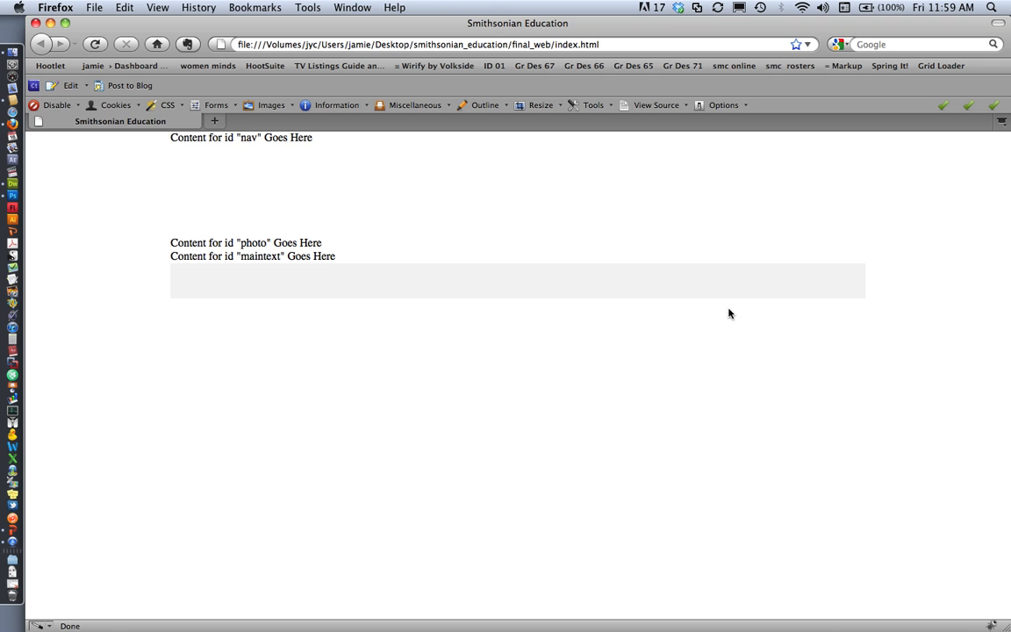
mouse_move(334, 282)
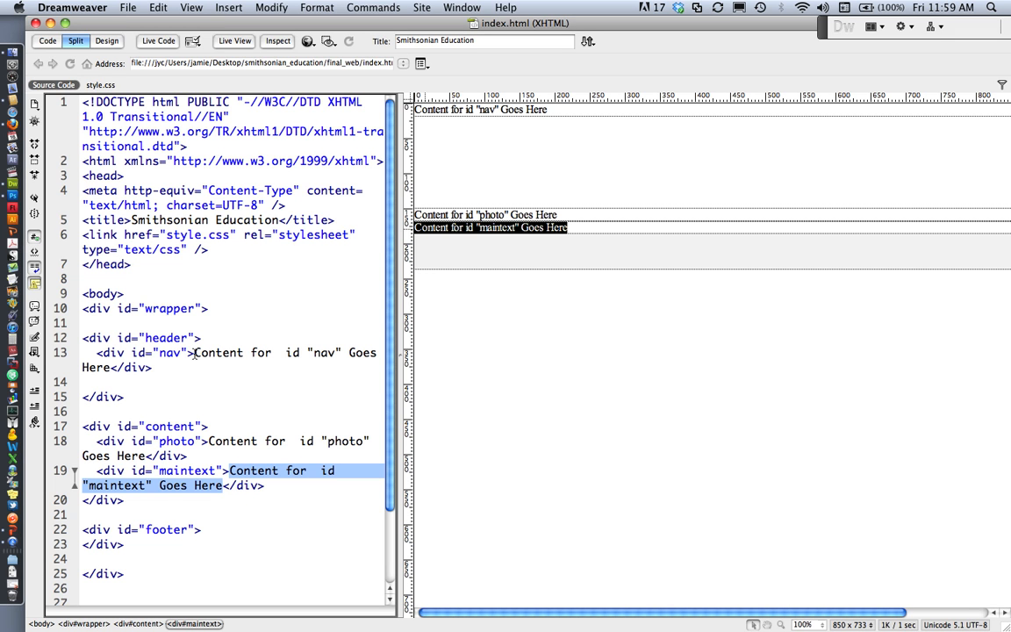
mouse_move(13, 195)
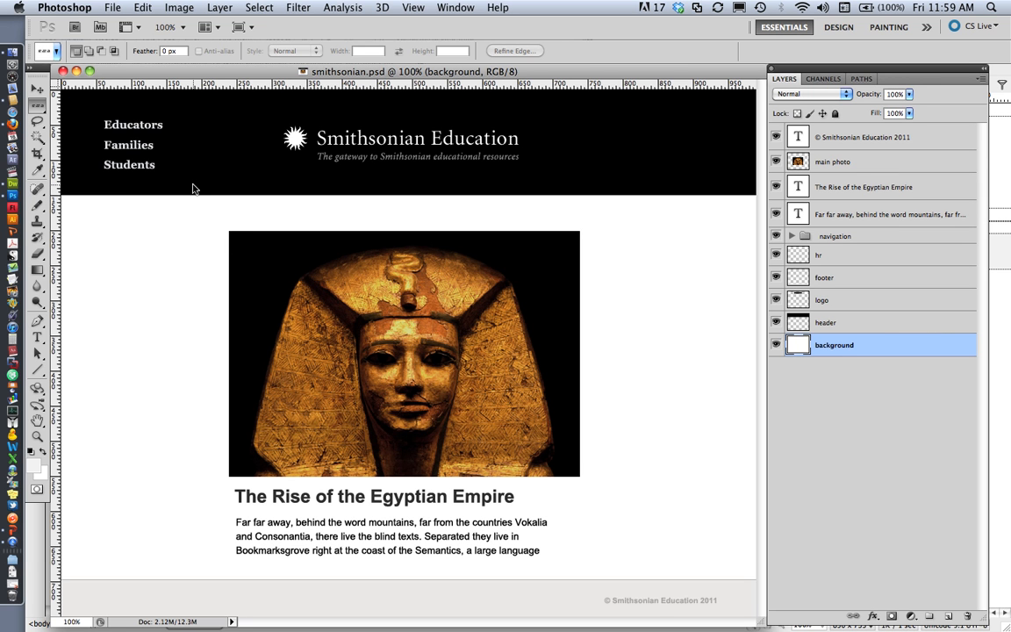
mouse_move(171, 128)
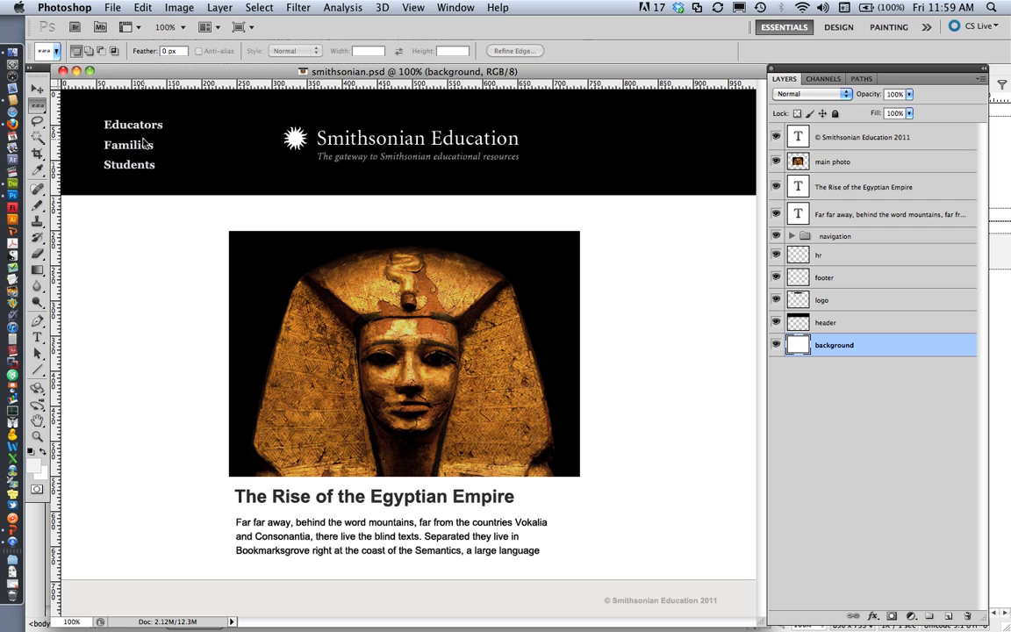
mouse_move(129, 171)
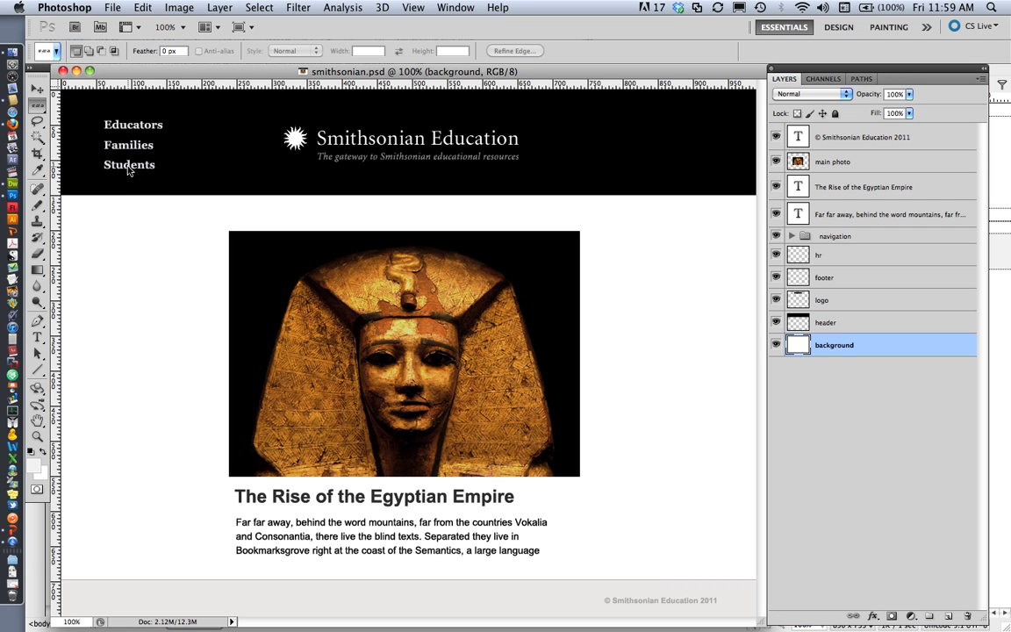
mouse_move(134, 175)
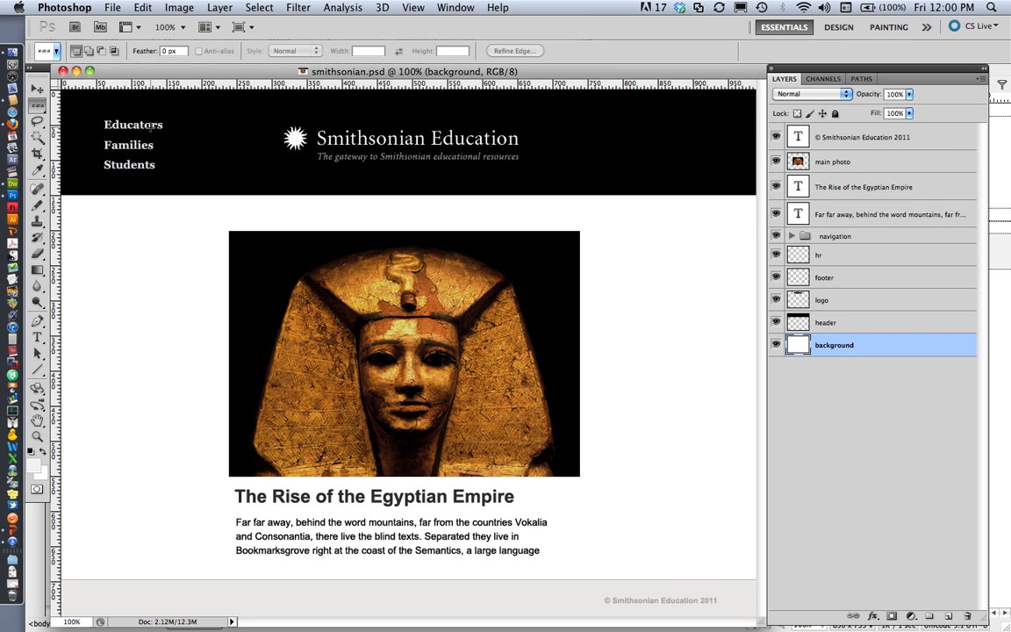
mouse_move(159, 209)
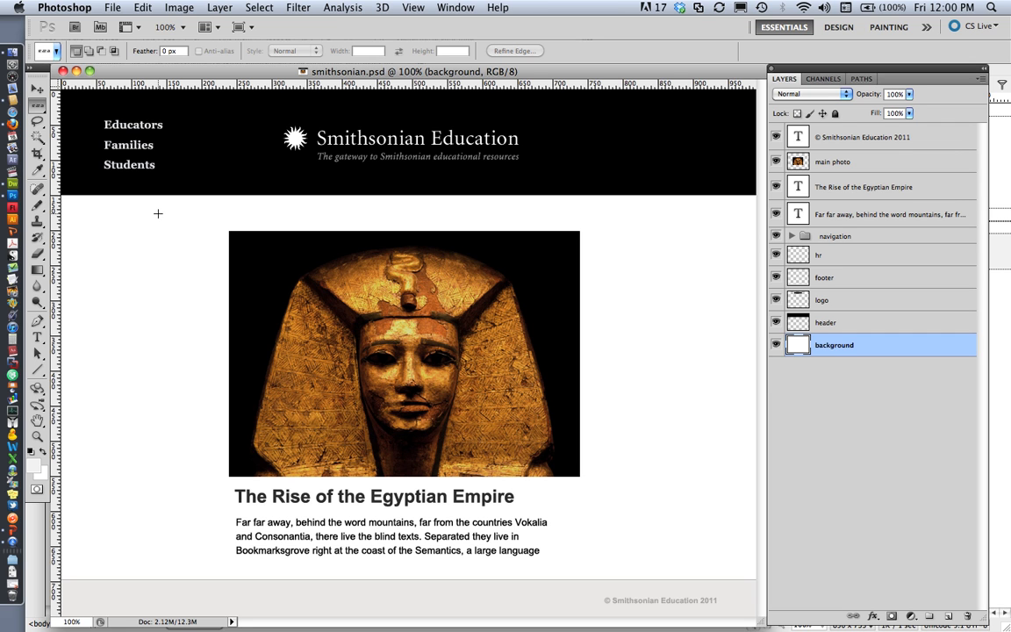
mouse_move(25, 200)
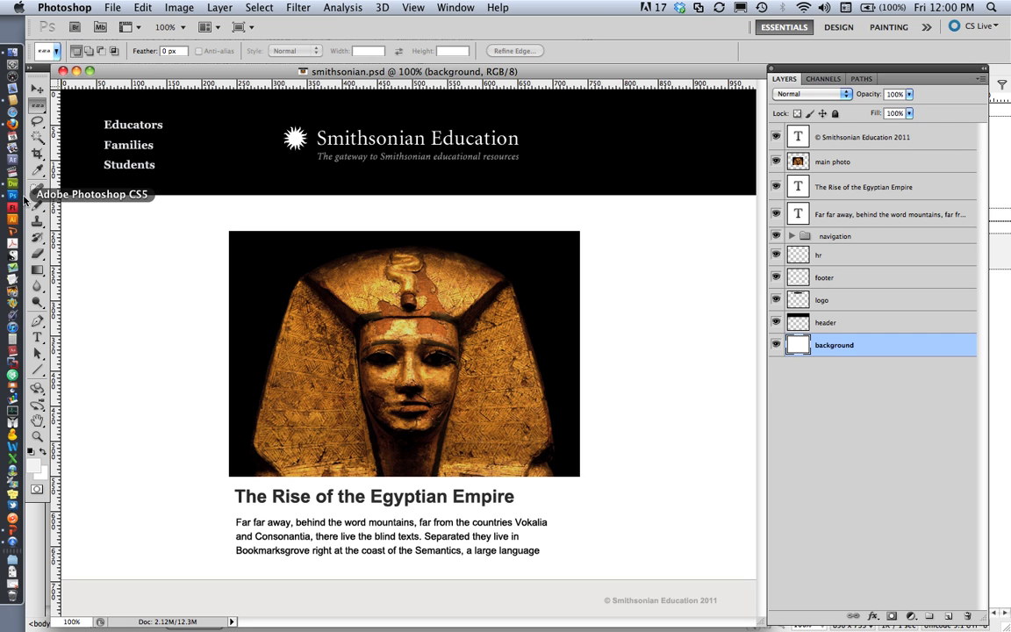
mouse_move(13, 189)
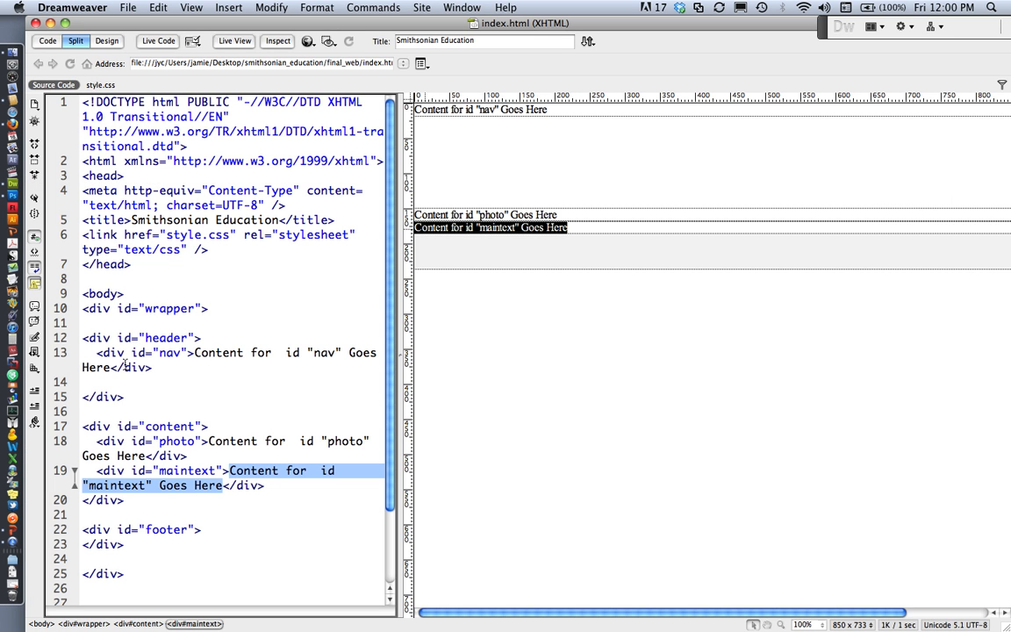
Replace the nav placeholder text with <ul></ul> holding a single empty <li></li>.
left_click(190, 352)
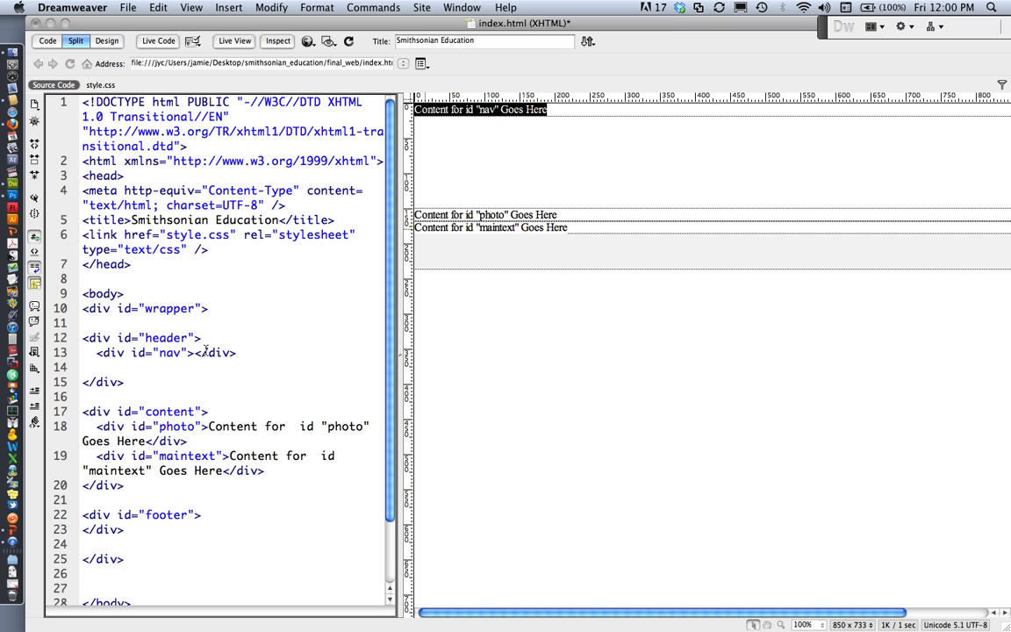
key("return")
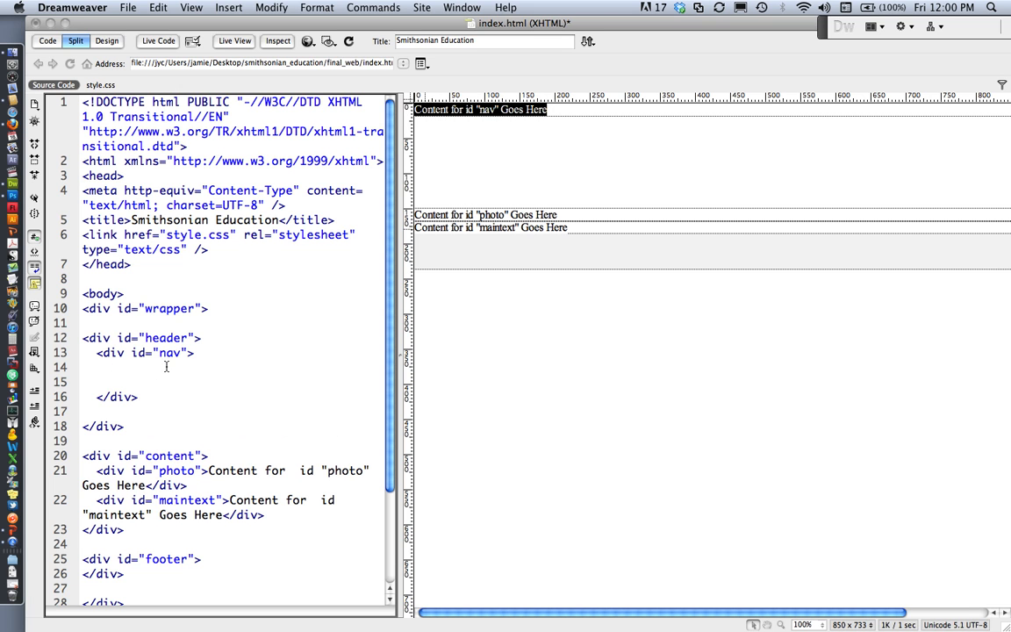
type("<ul>")
type("</ul>")
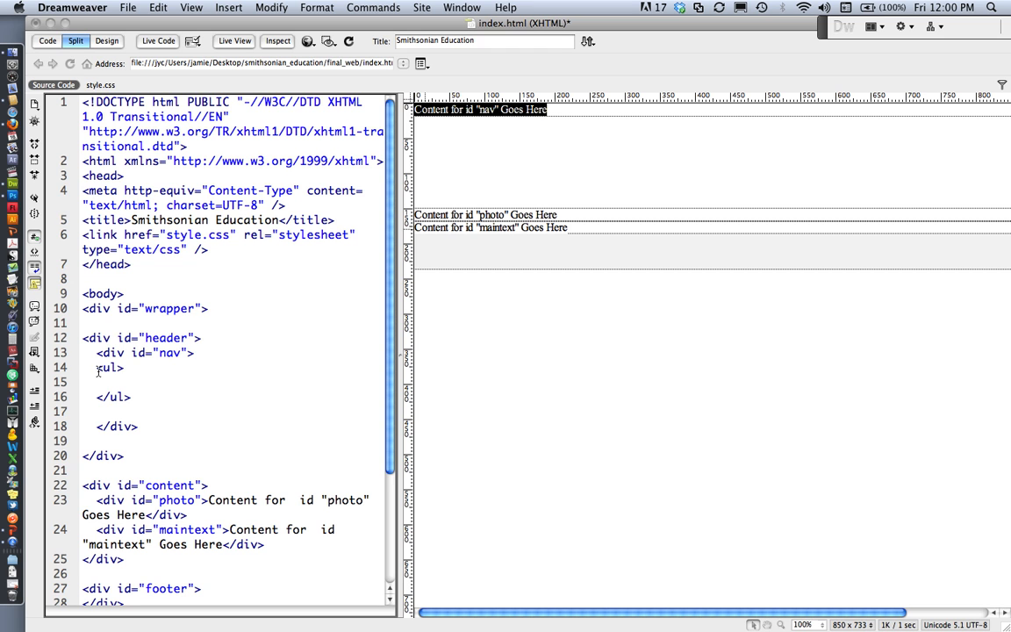
double_click(109, 368)
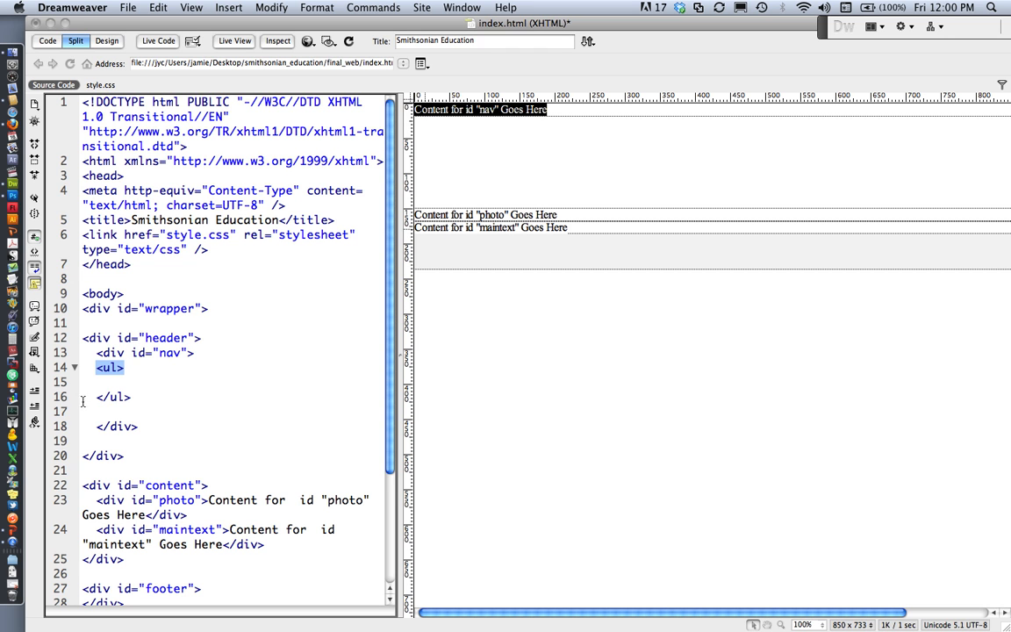
left_click(113, 397)
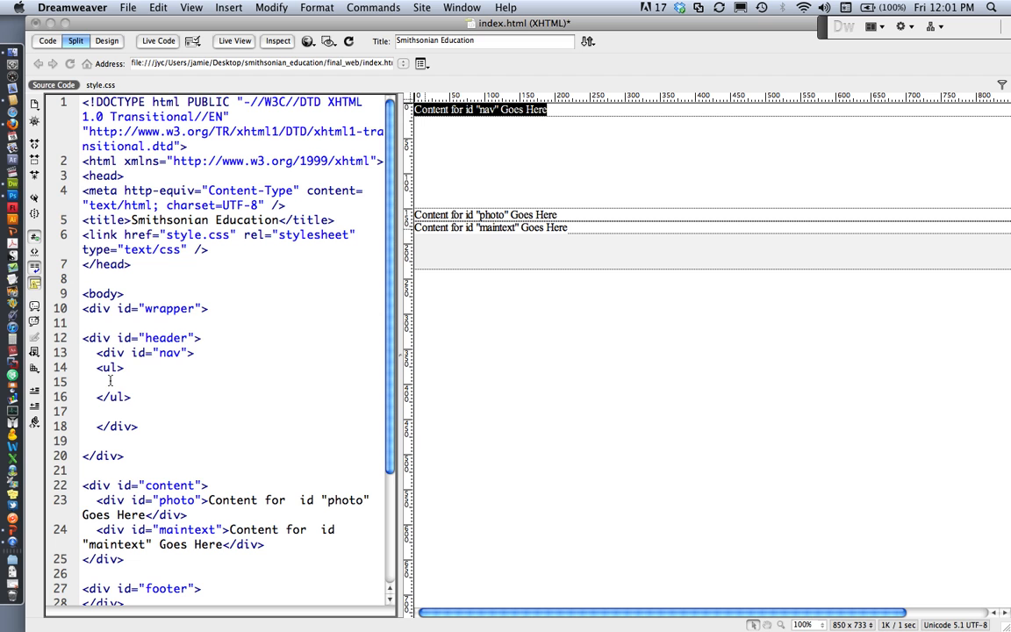
left_click(96, 381)
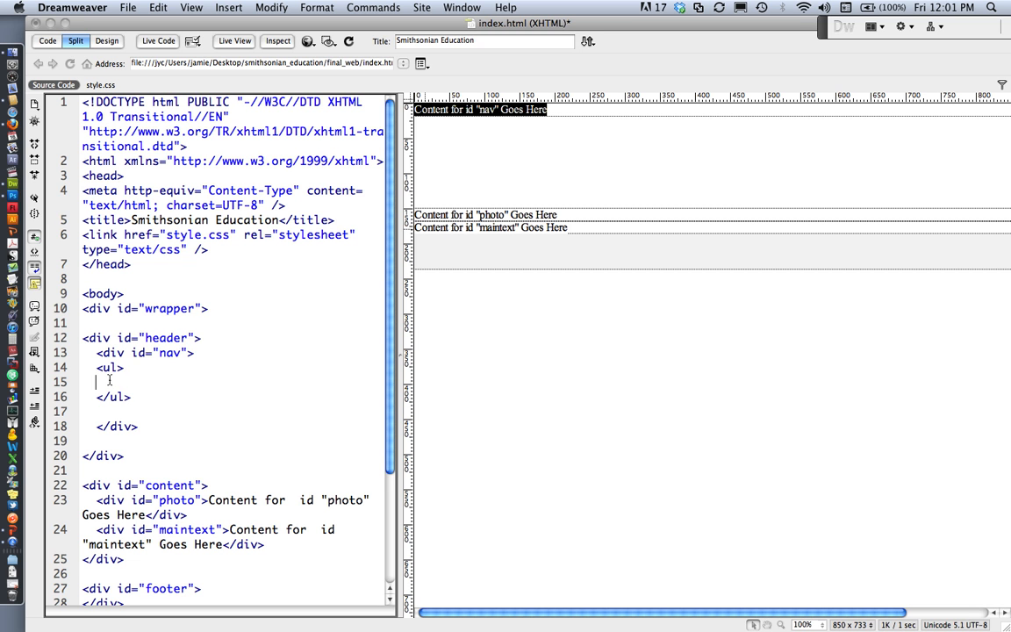
type("<li")
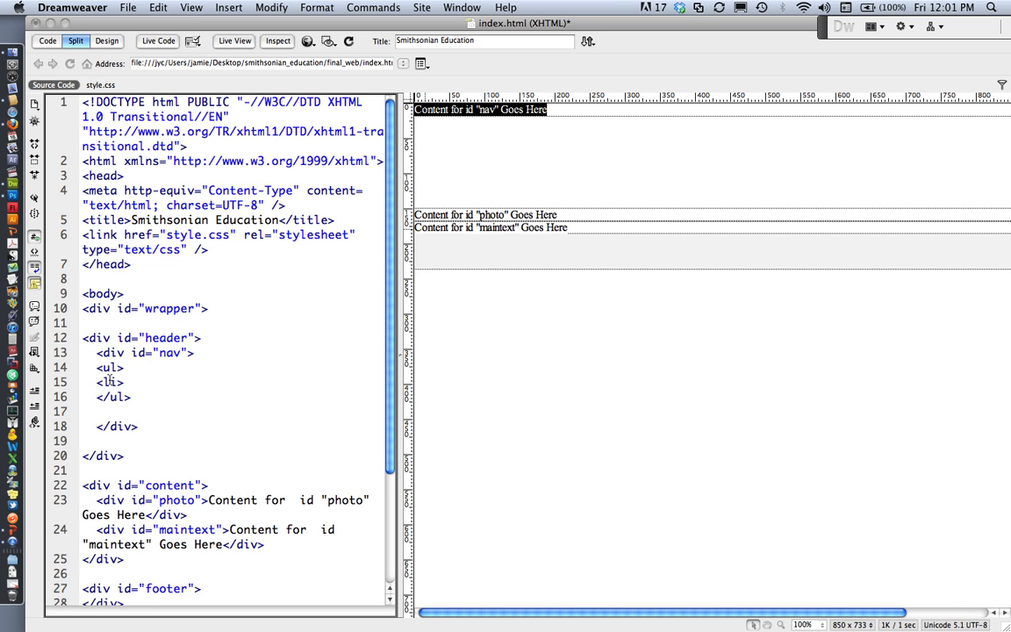
type("></li>")
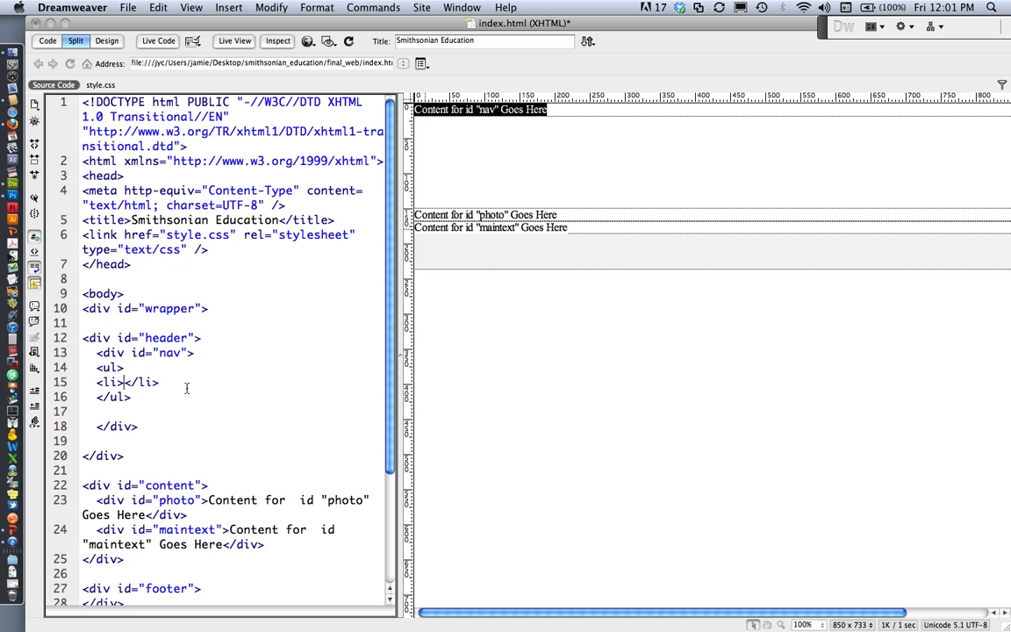
Type Educators, Families and Students into the three nav list items.
type("Educ")
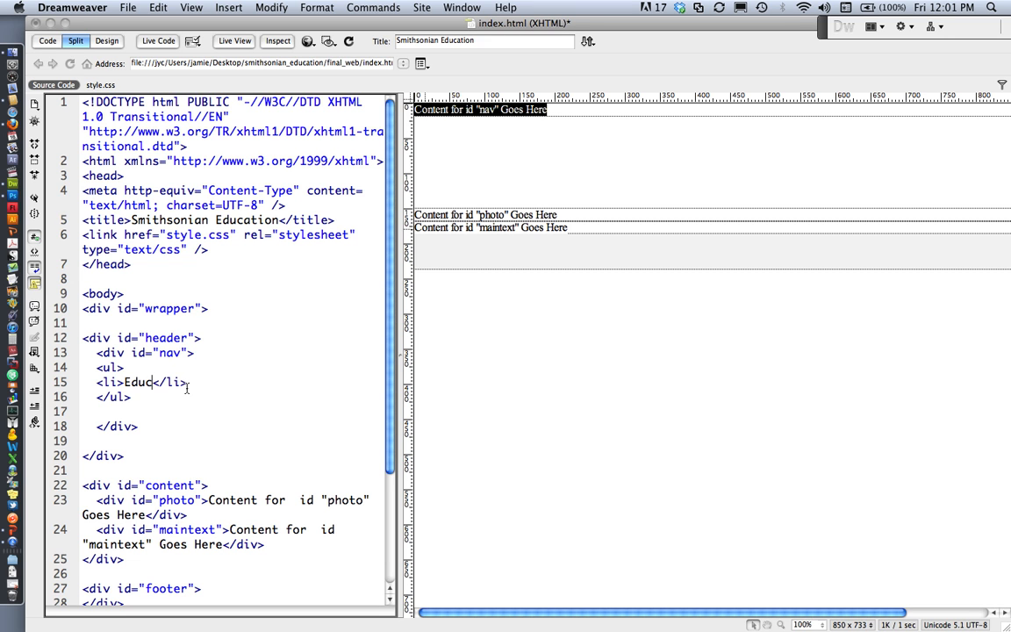
type("at")
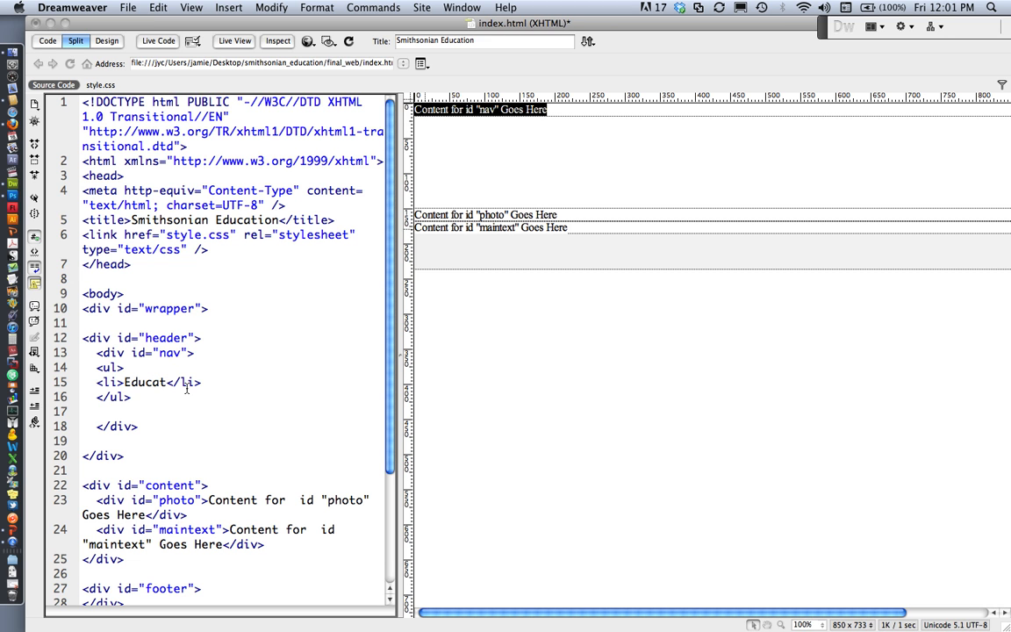
type("or")
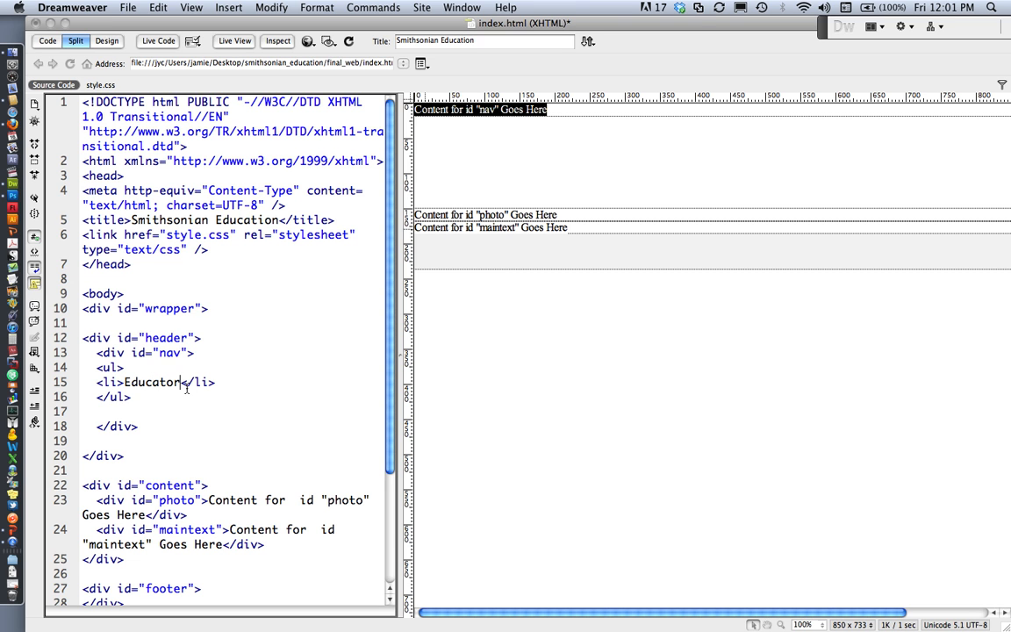
type("s")
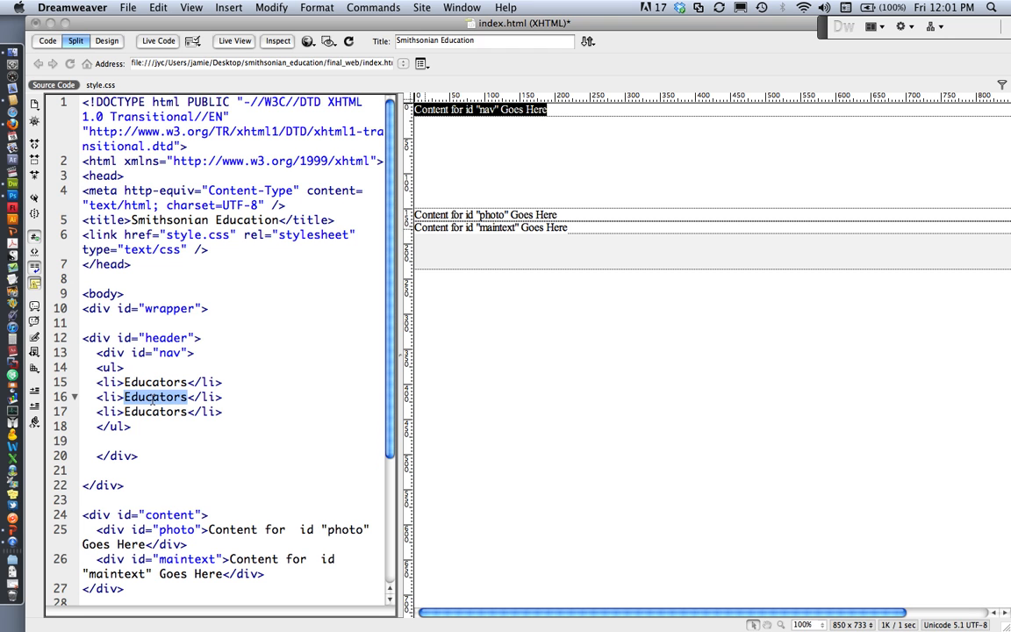
type("Famil")
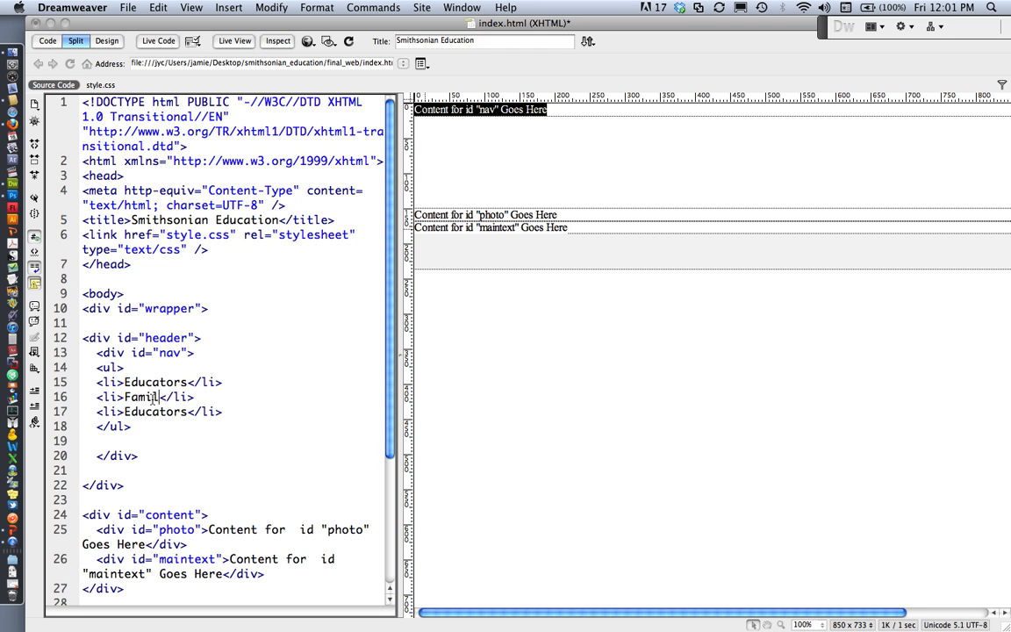
type("es")
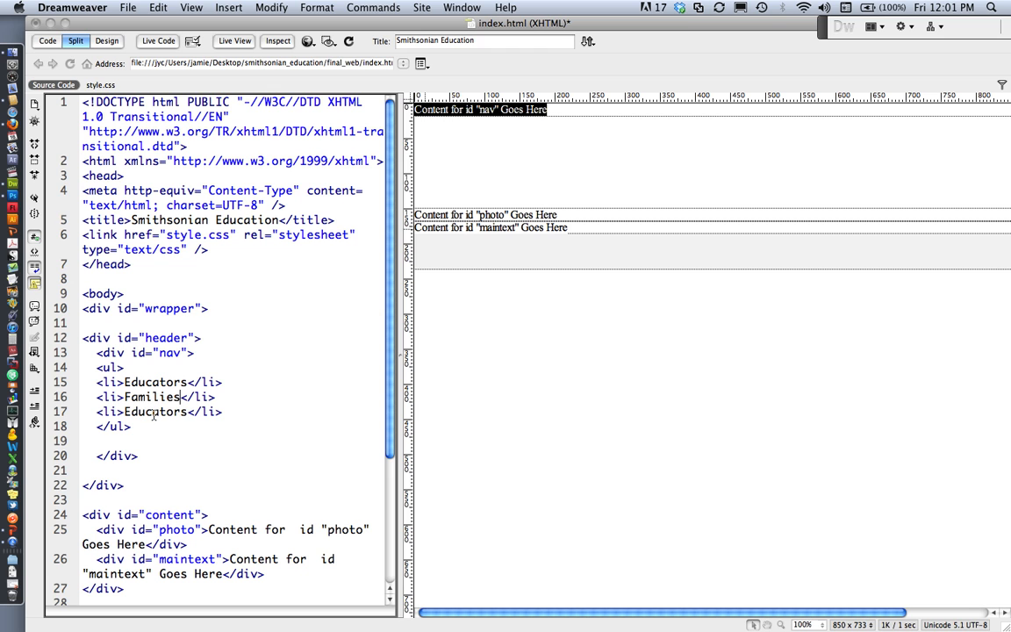
double_click(156, 412)
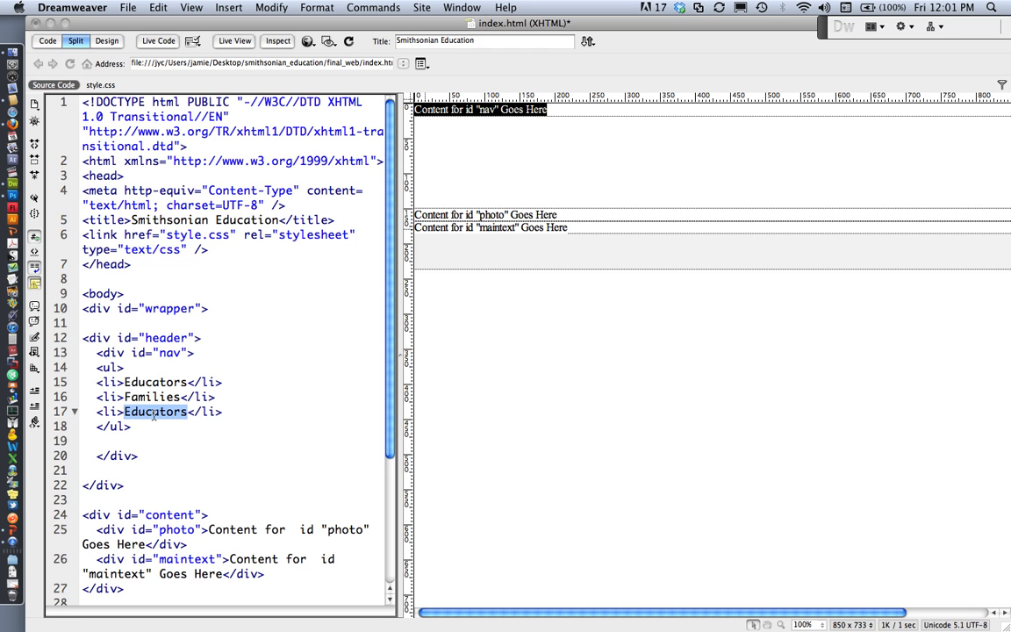
type("Students")
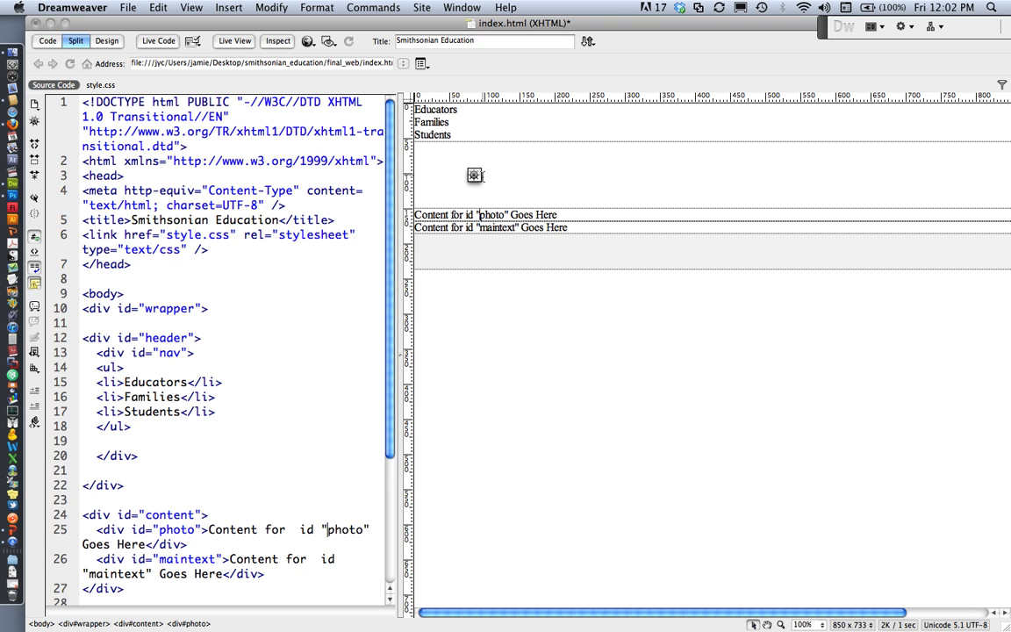
mouse_move(320, 329)
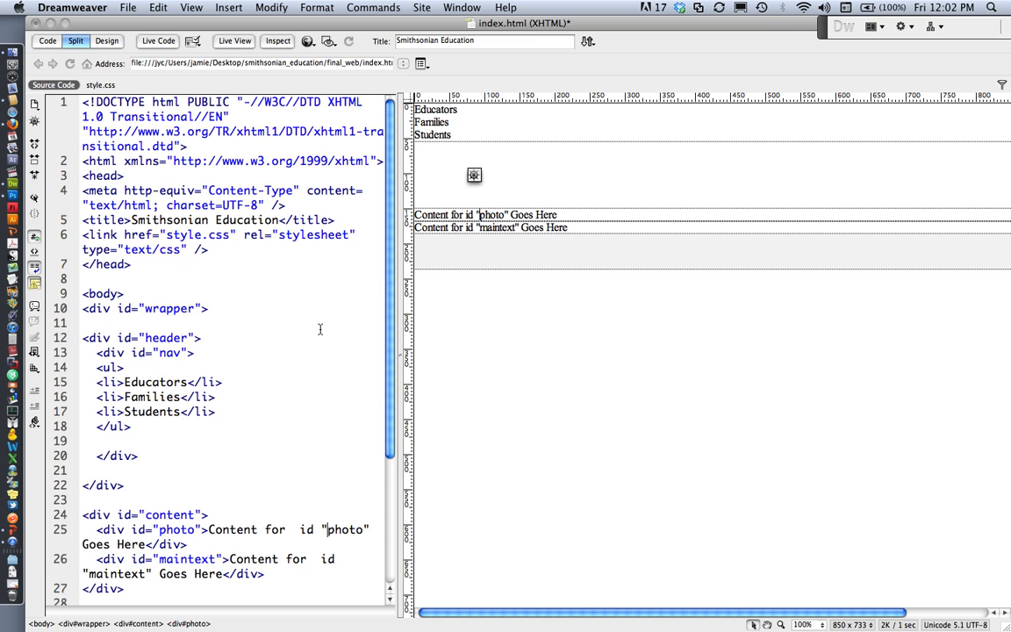
mouse_move(444, 118)
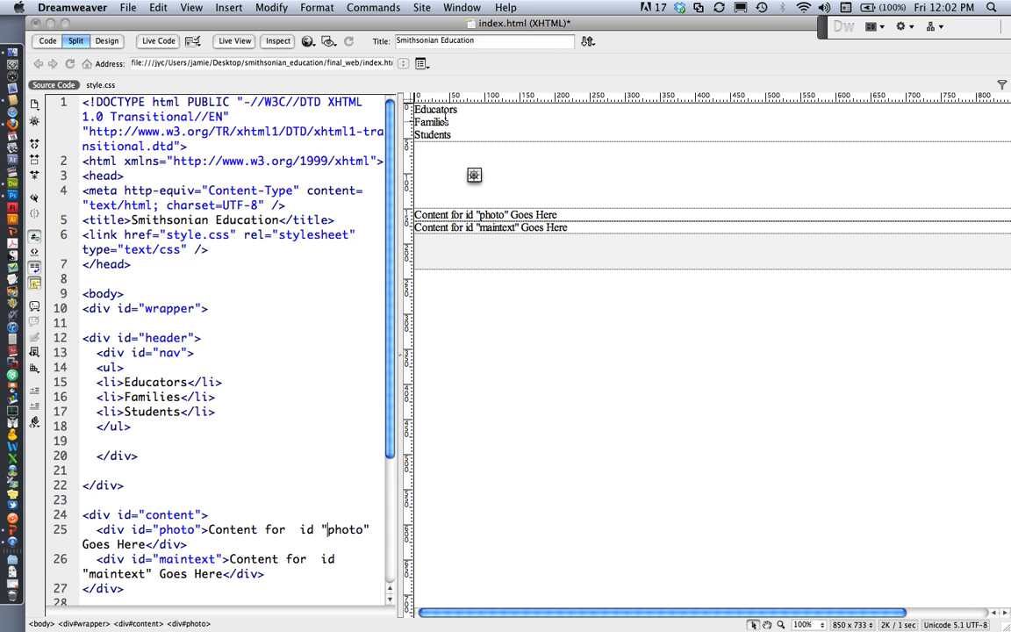
mouse_move(536, 190)
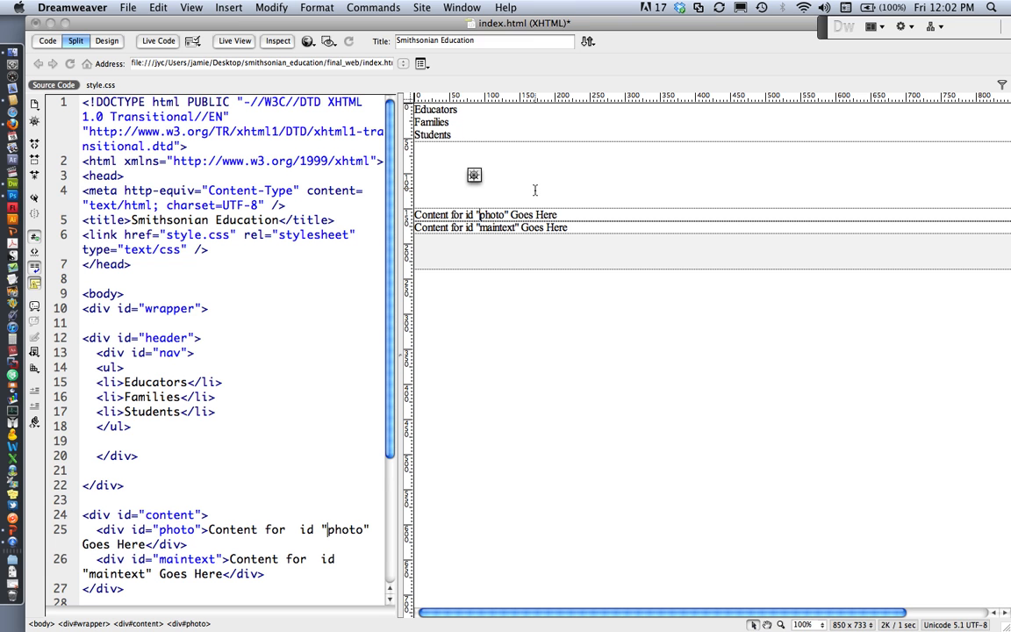
mouse_move(432, 168)
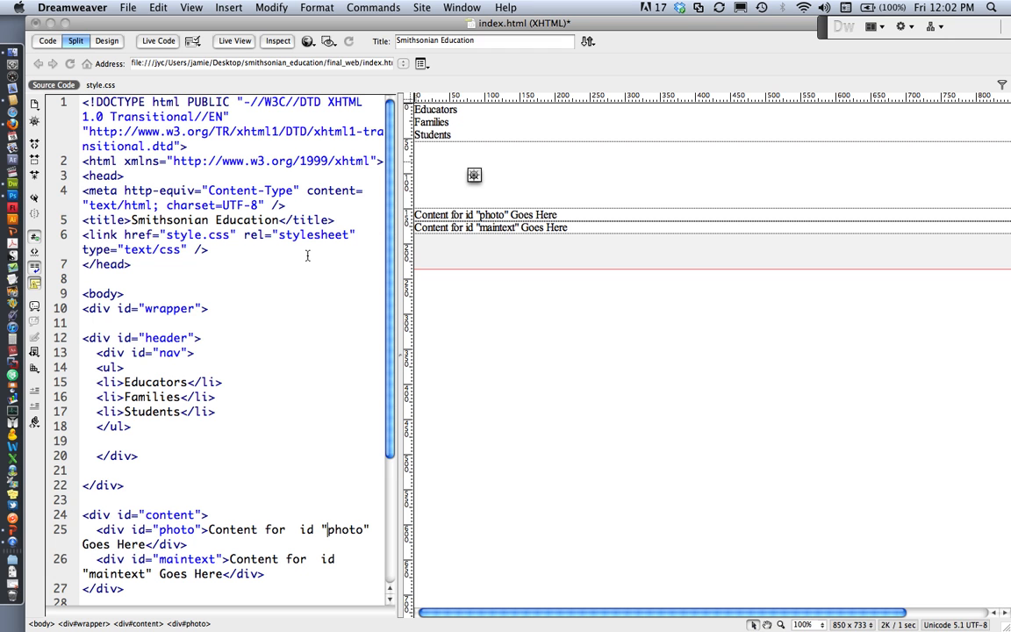
mouse_move(460, 186)
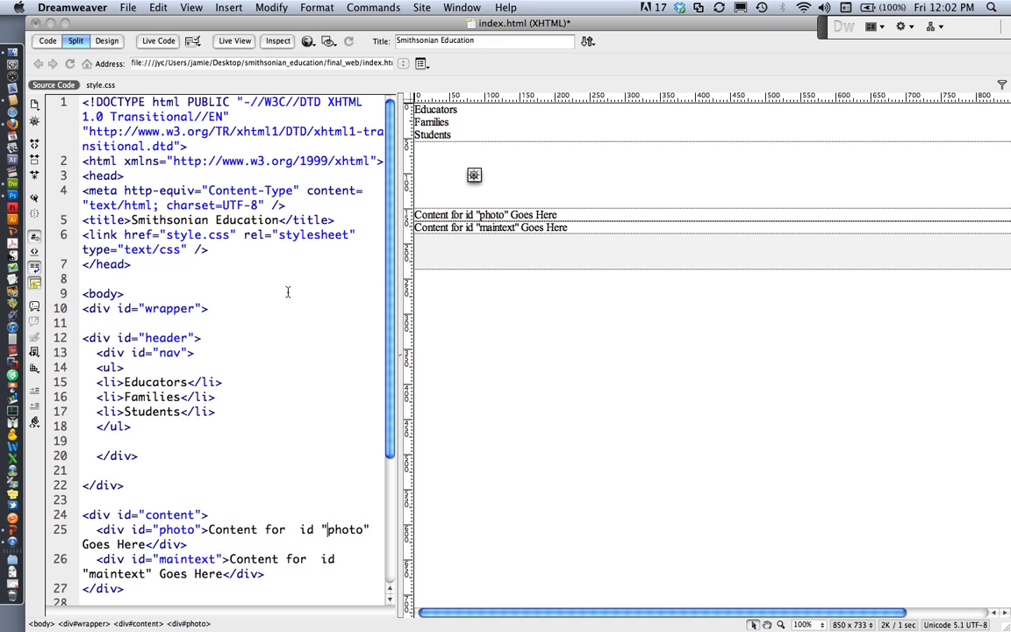
scroll("down", 3)
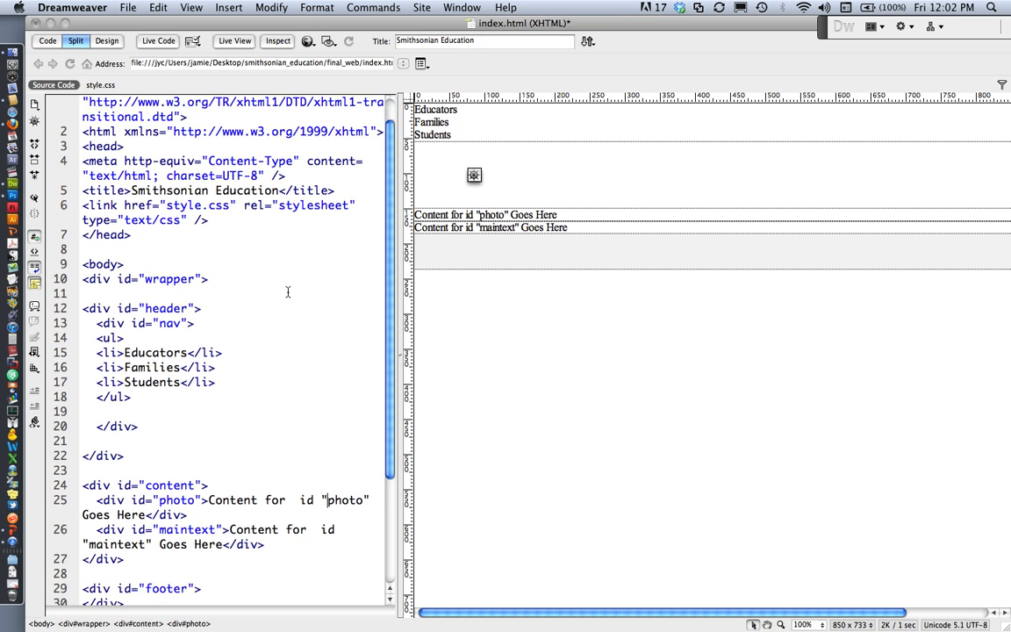
scroll("down", 3)
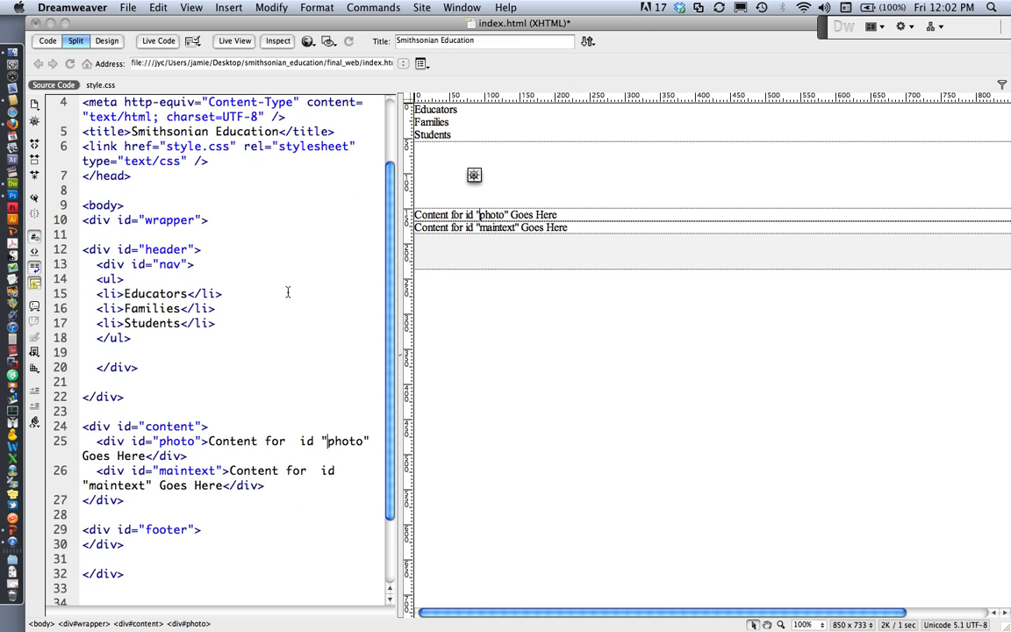
scroll("down", 3)
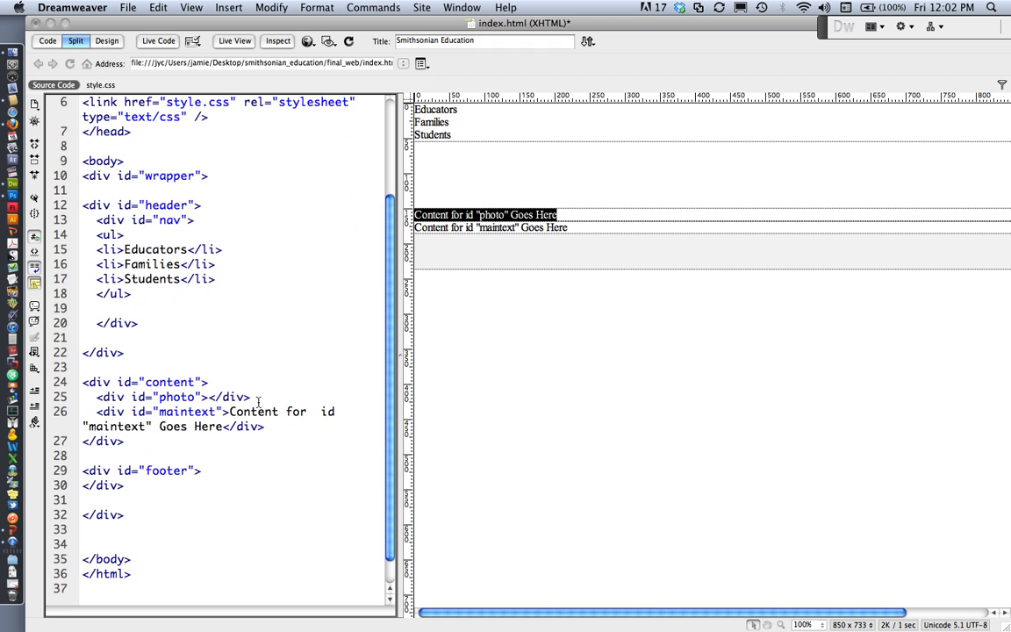
double_click(176, 396)
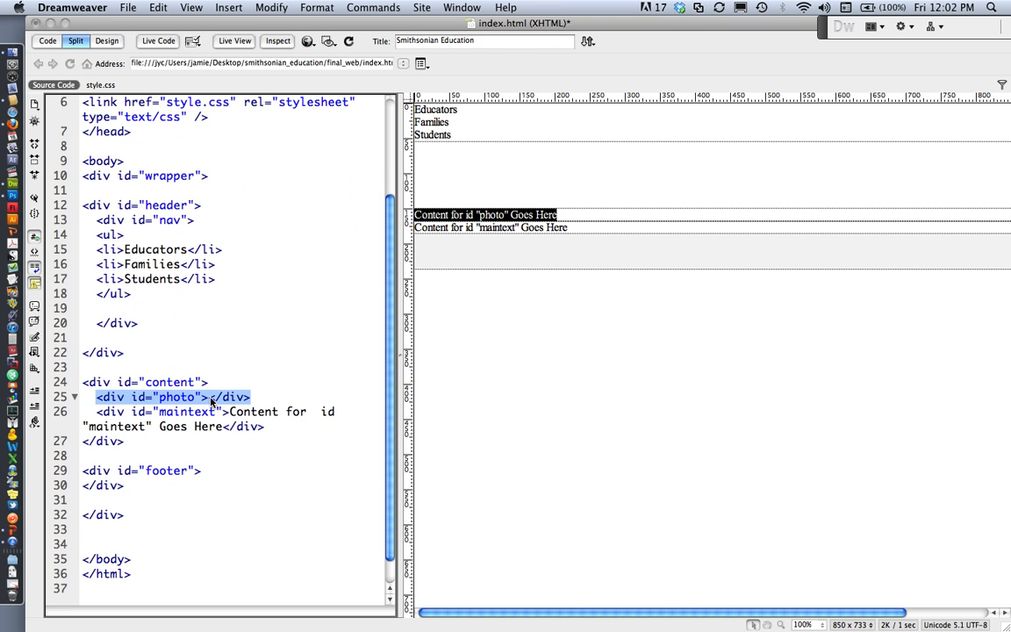
left_click(208, 397)
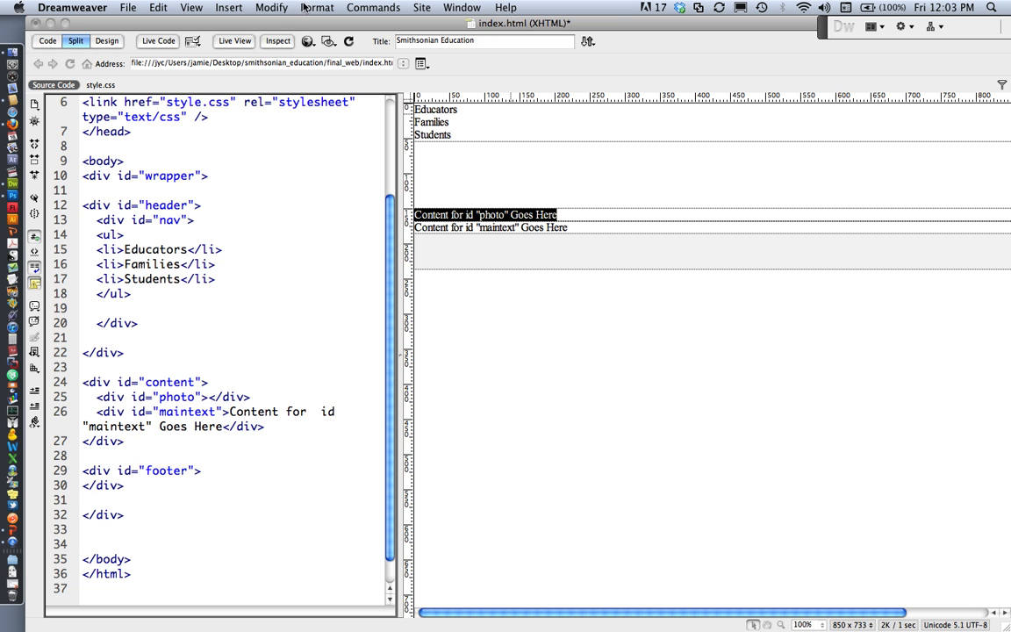
Insert an image, choosing egyptian_empire.png from the images folder as the source.
left_click(228, 7)
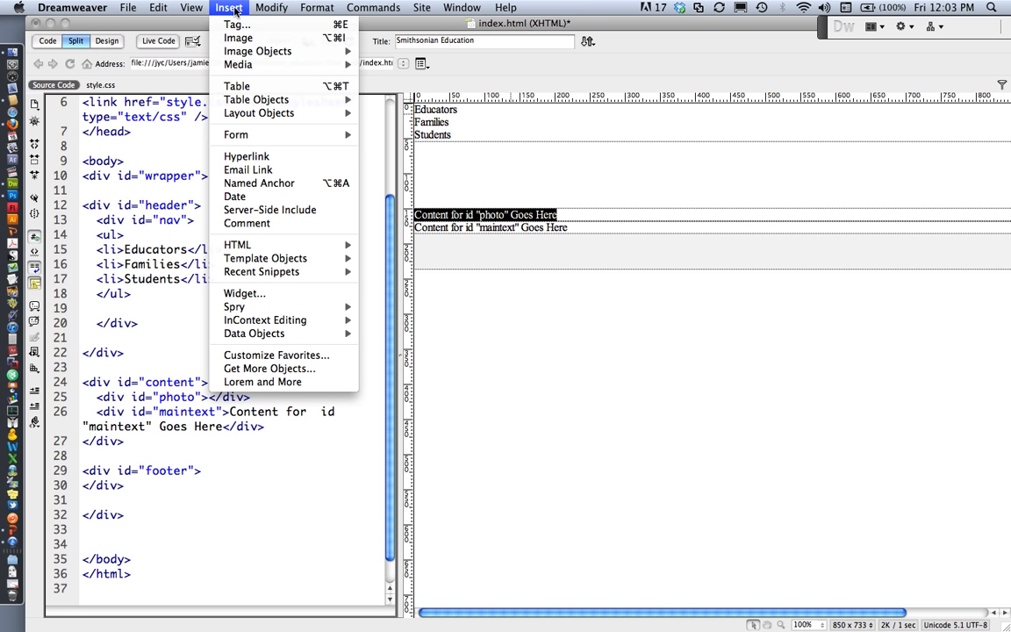
mouse_move(238, 37)
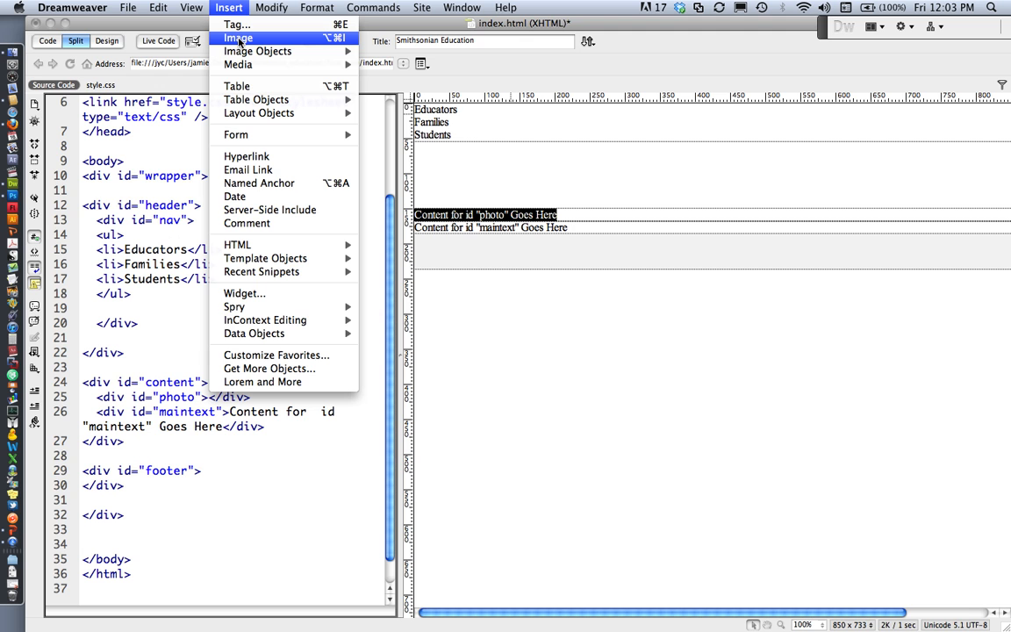
left_click(237, 37)
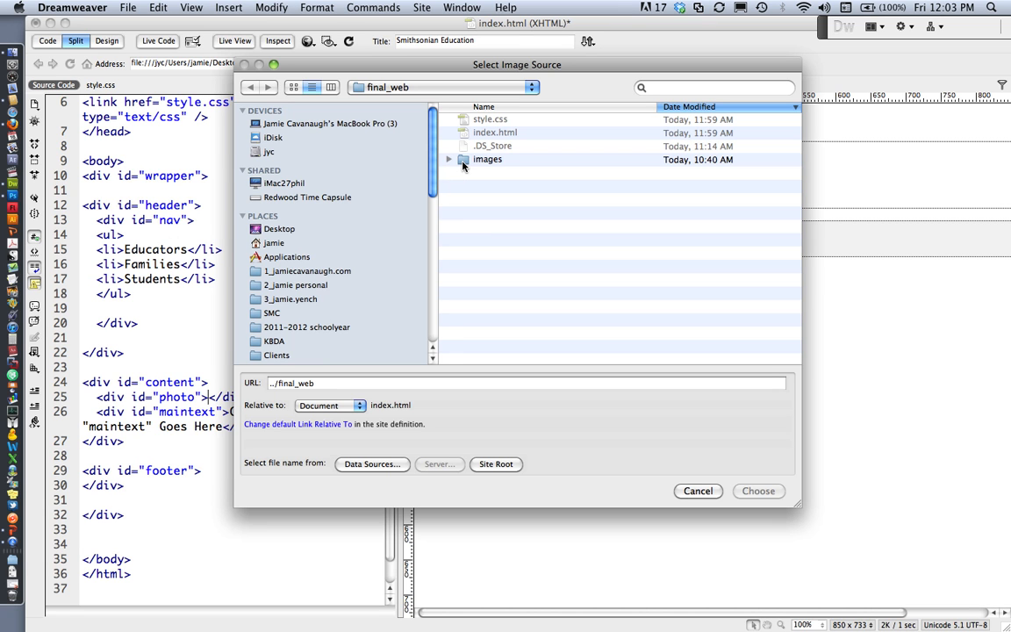
left_click(487, 159)
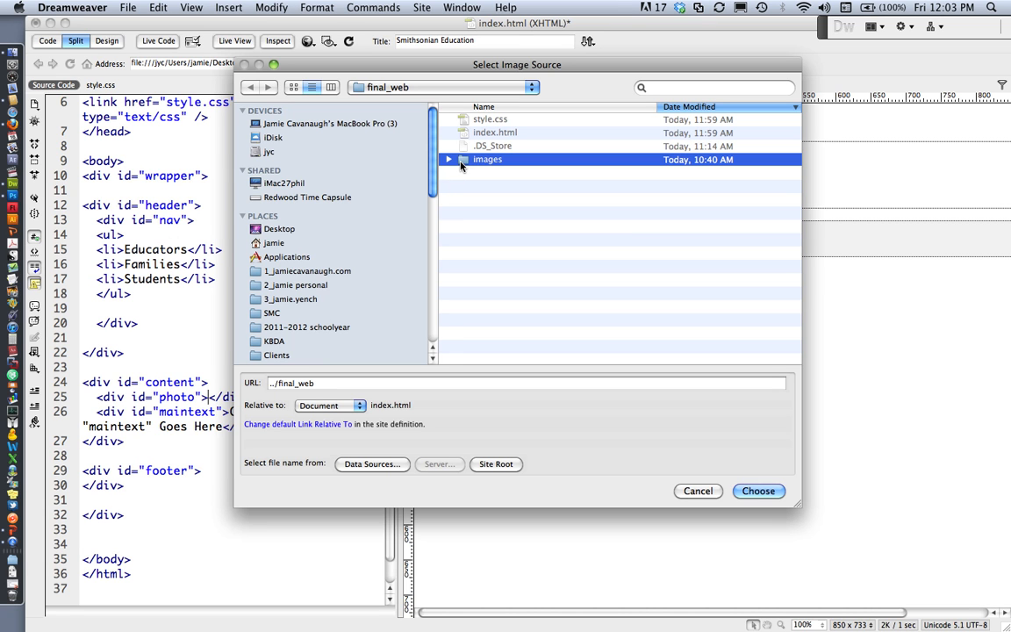
double_click(488, 159)
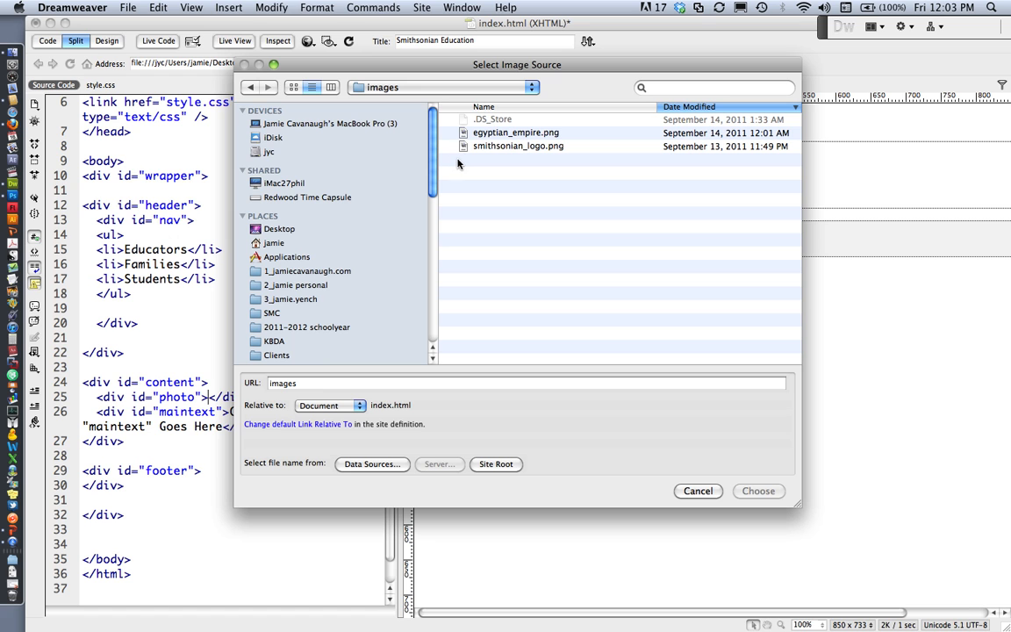
left_click(517, 132)
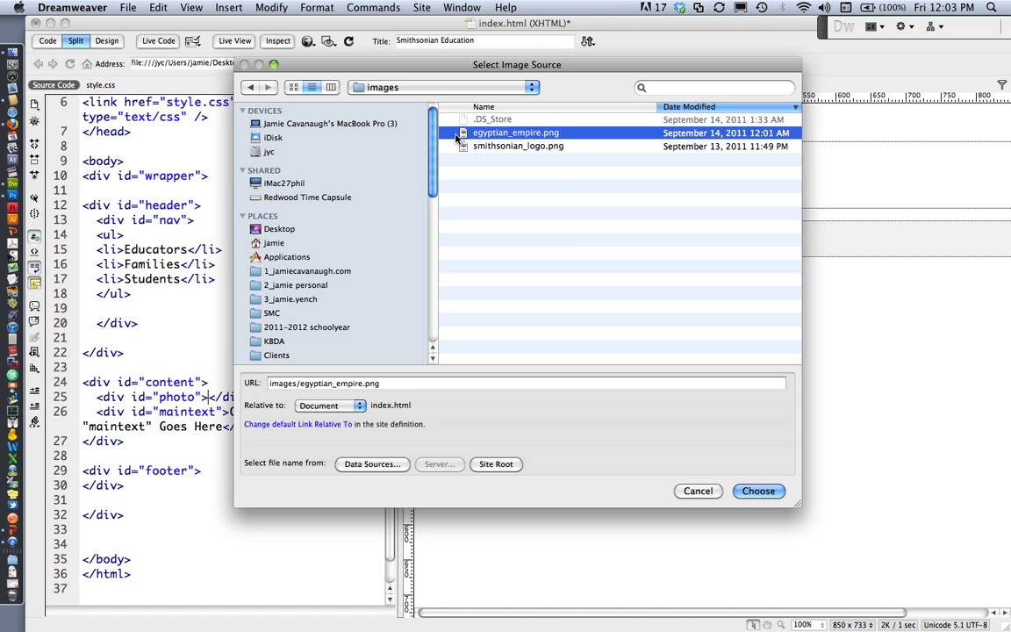
mouse_move(561, 182)
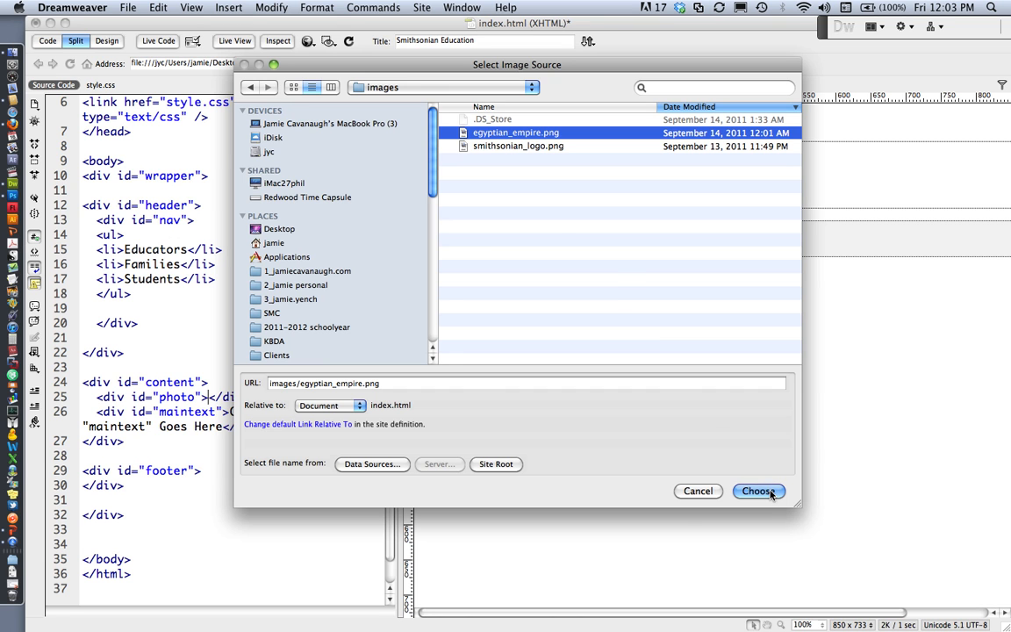
left_click(758, 490)
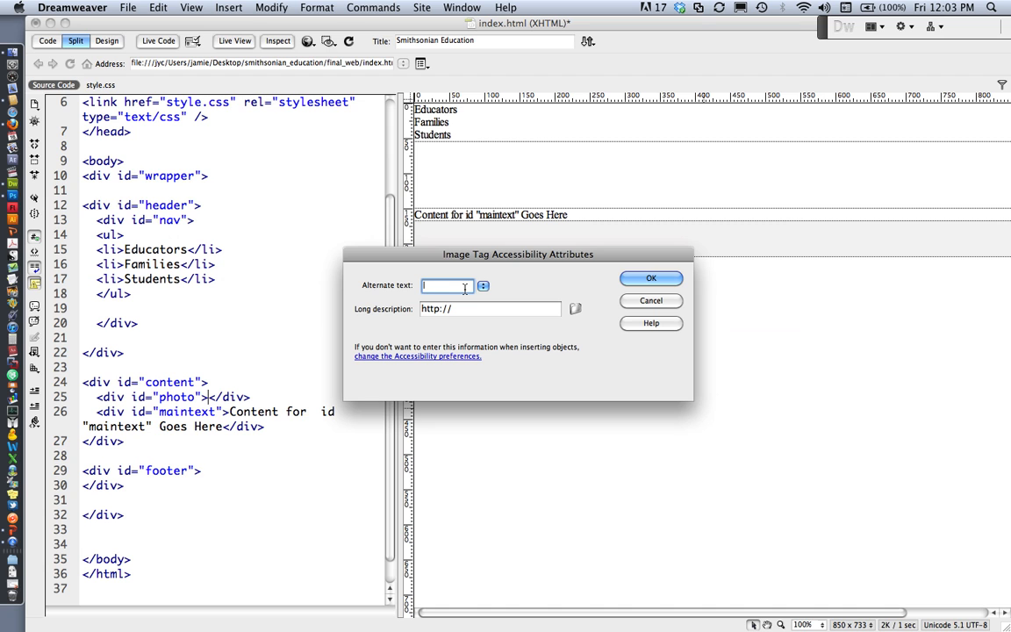
Give the image the alternate text 'Egyptian Empire' and confirm placement.
type("Egyl")
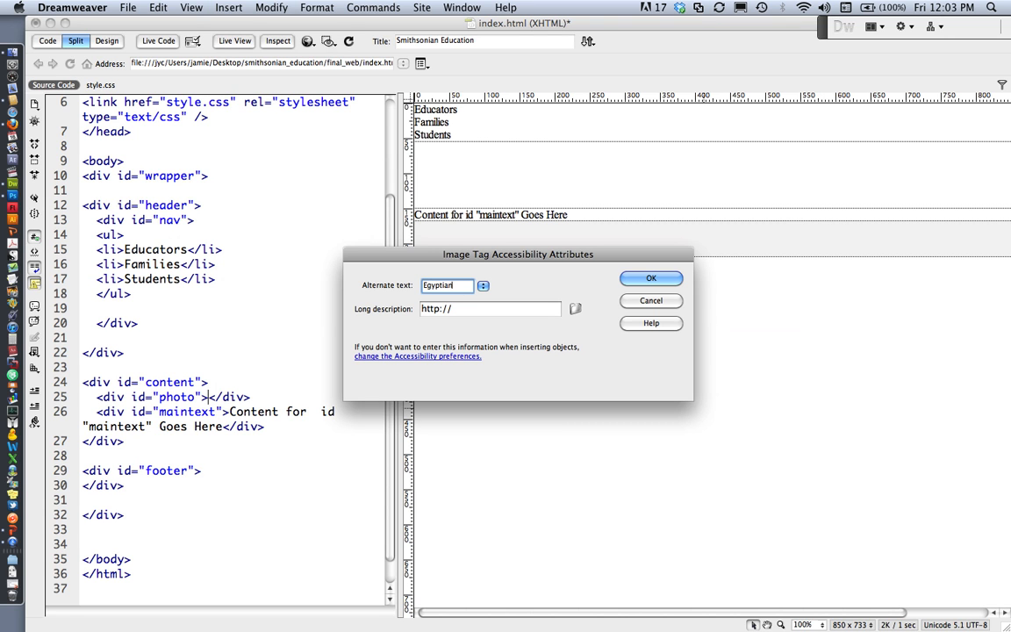
type("Em")
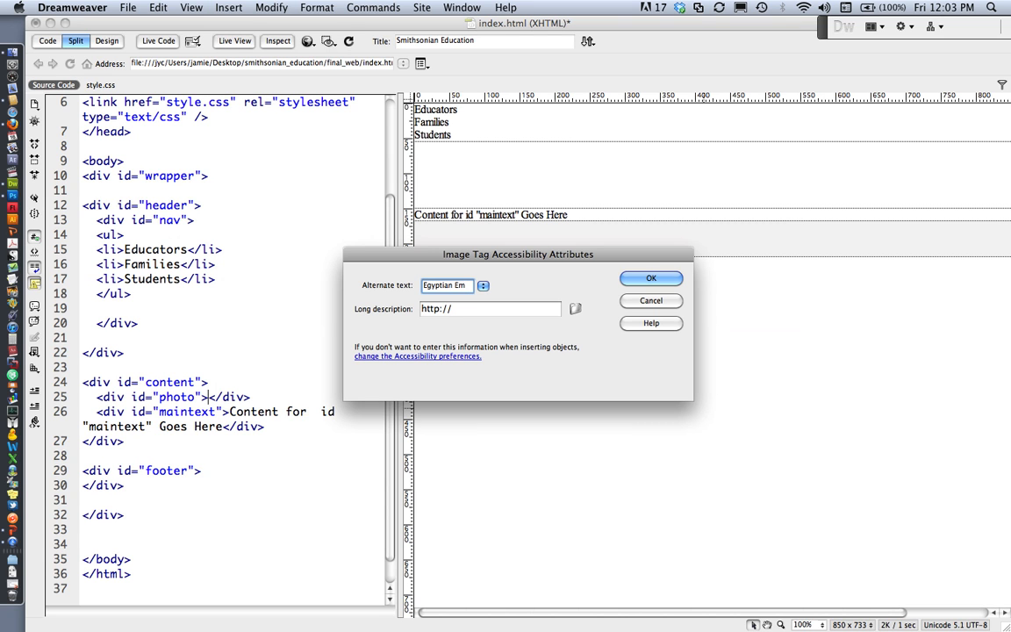
type("pire")
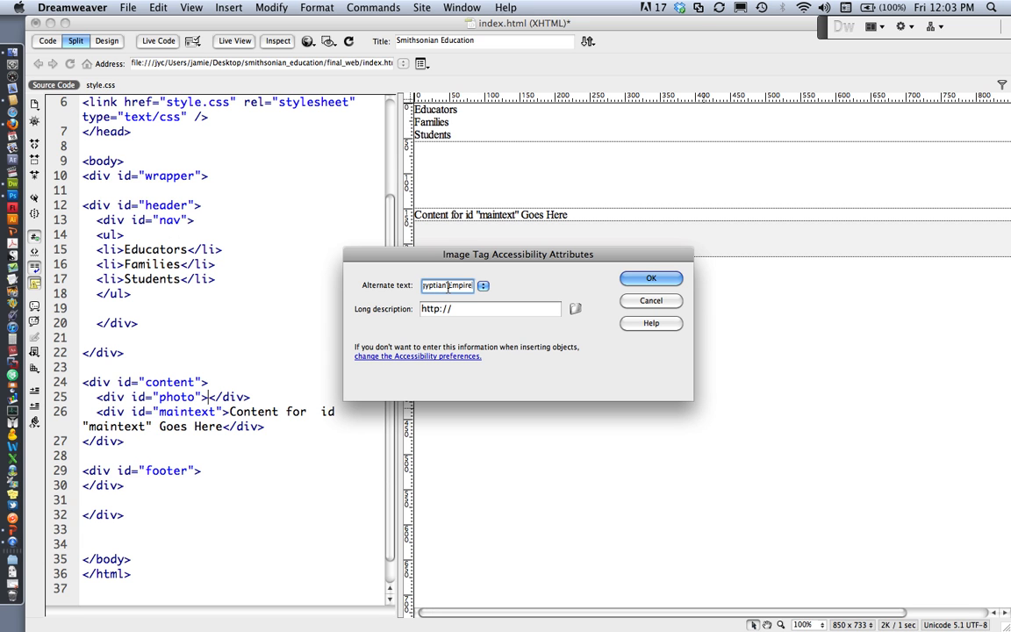
mouse_move(652, 278)
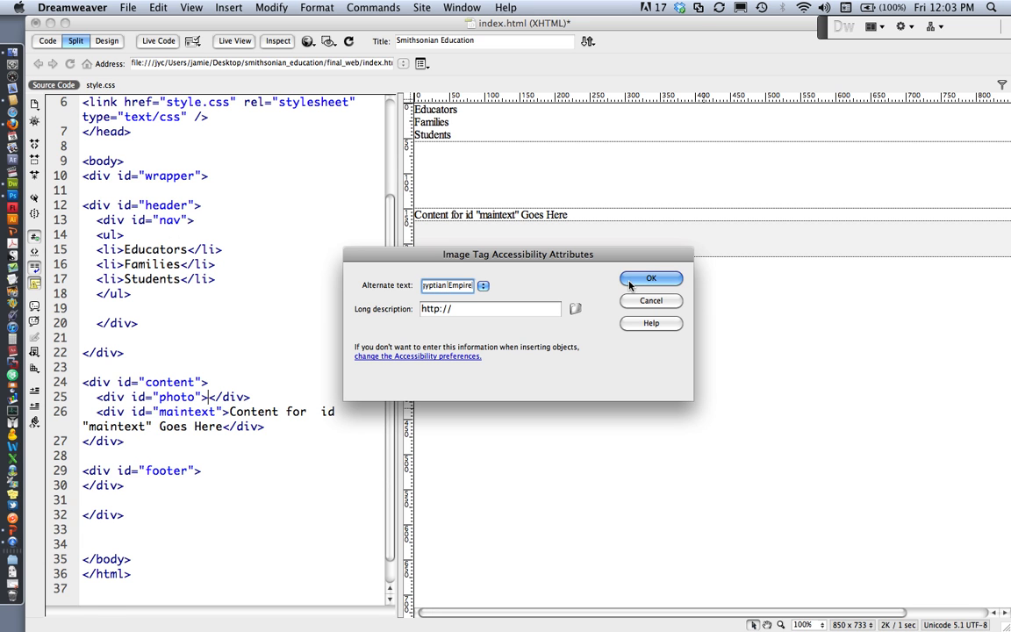
left_click(651, 278)
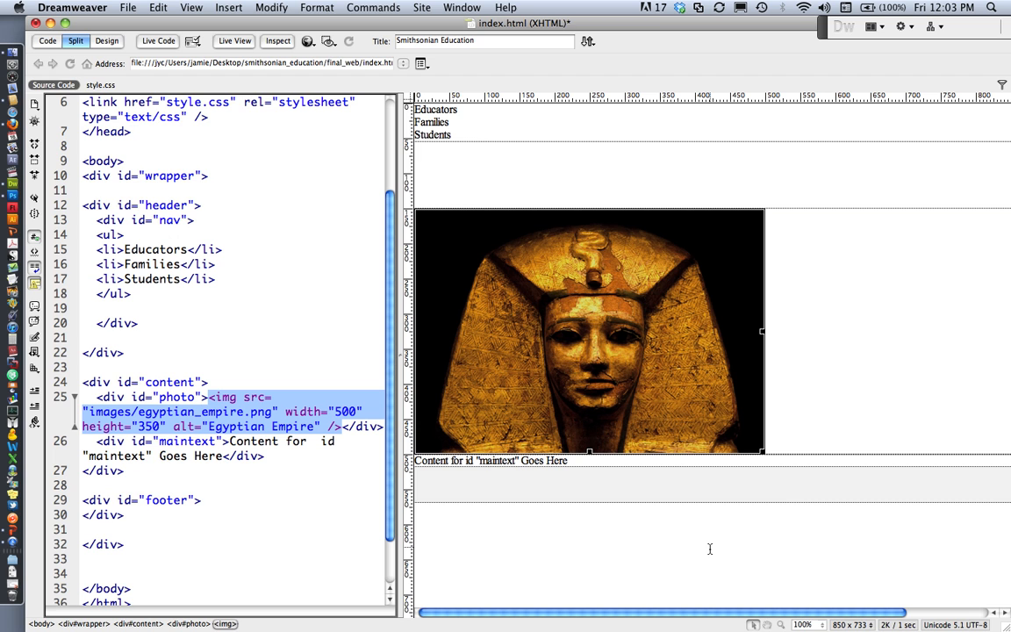
mouse_move(635, 400)
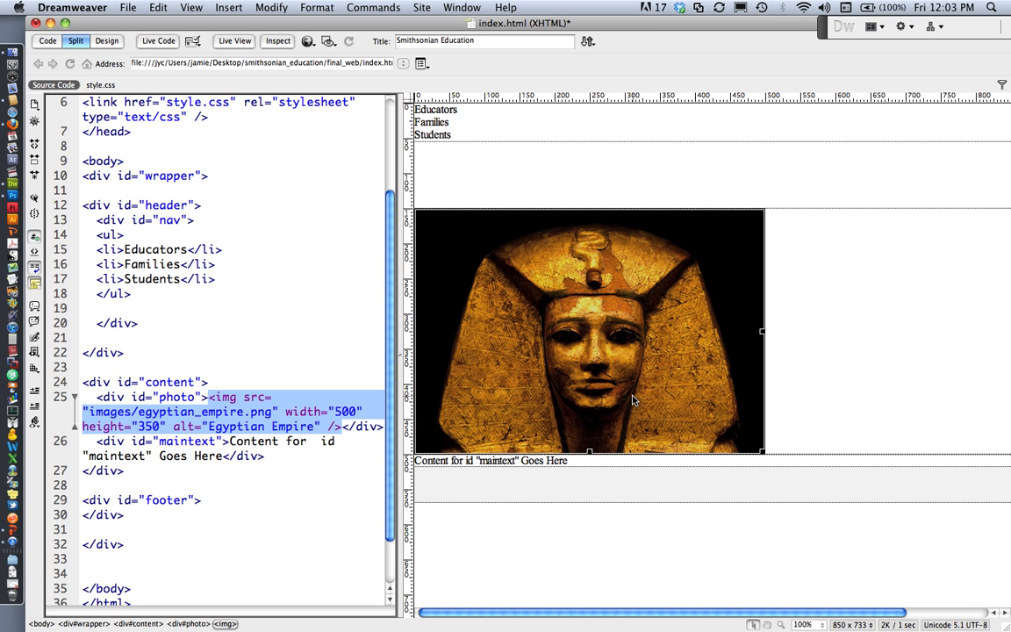
mouse_move(544, 244)
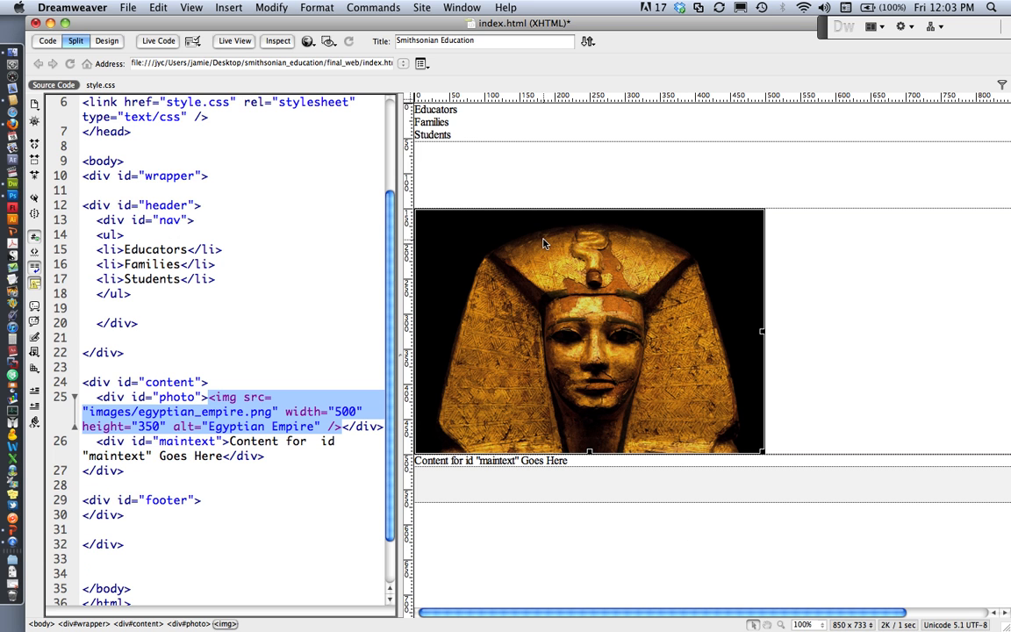
mouse_move(562, 346)
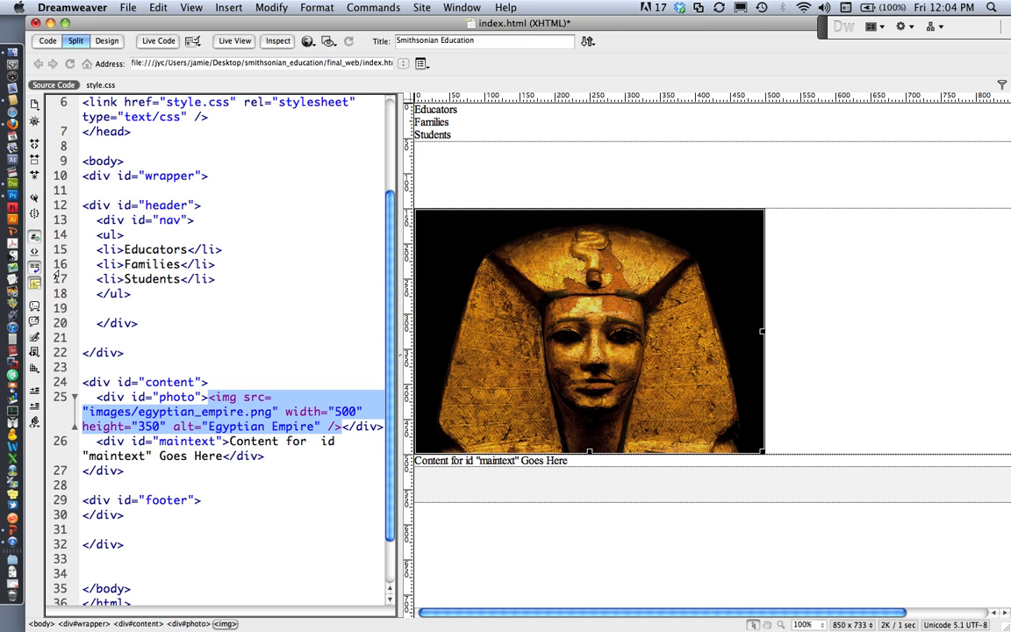
mouse_move(12, 197)
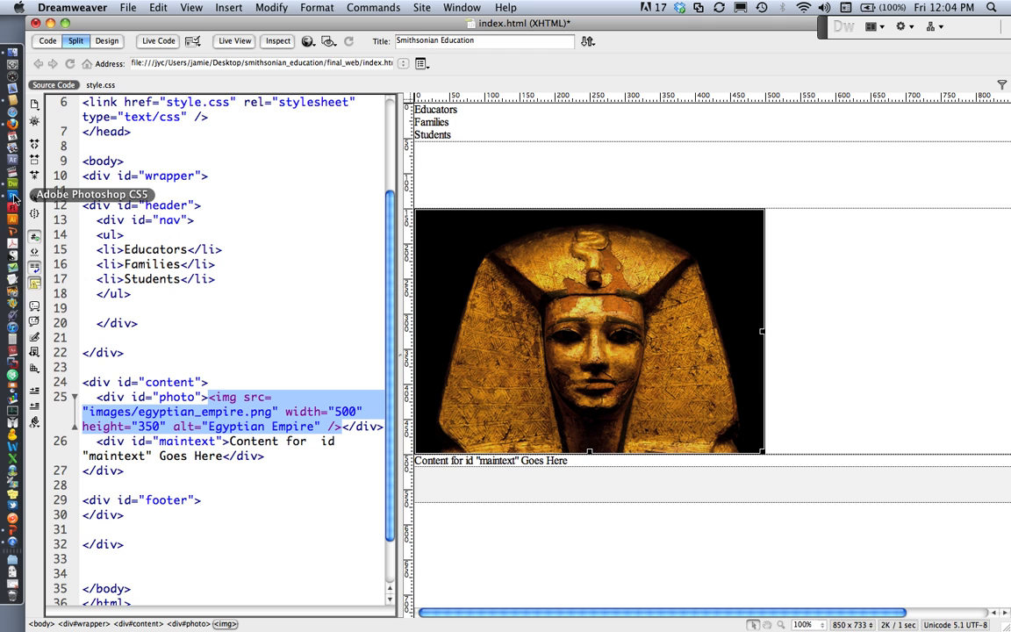
In Photoshop, select the heading type layer and highlight 'The Rise of the Egyptian Empire'.
left_click(13, 194)
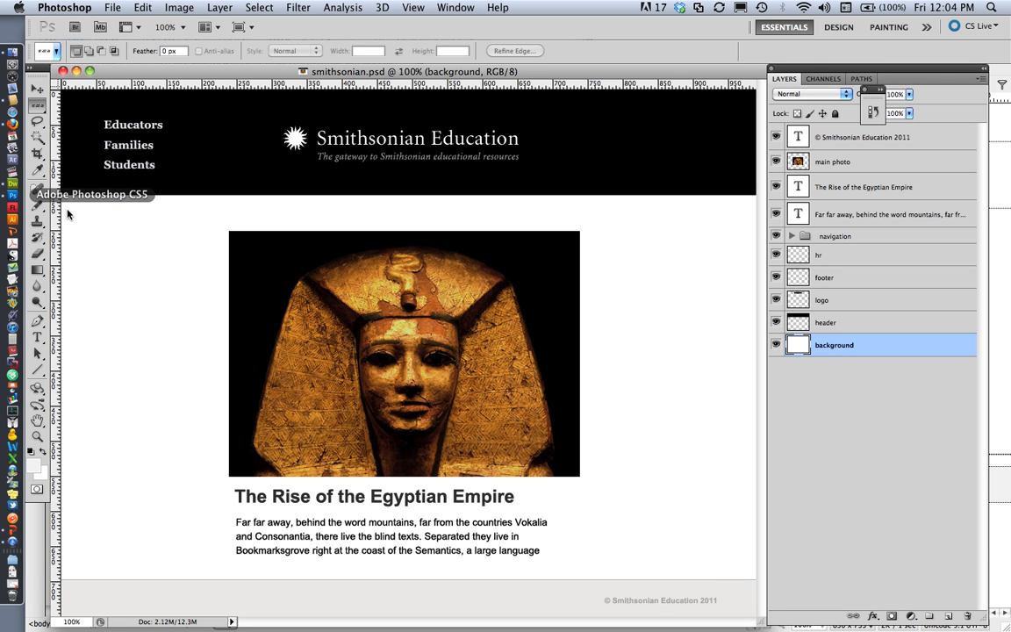
mouse_move(604, 330)
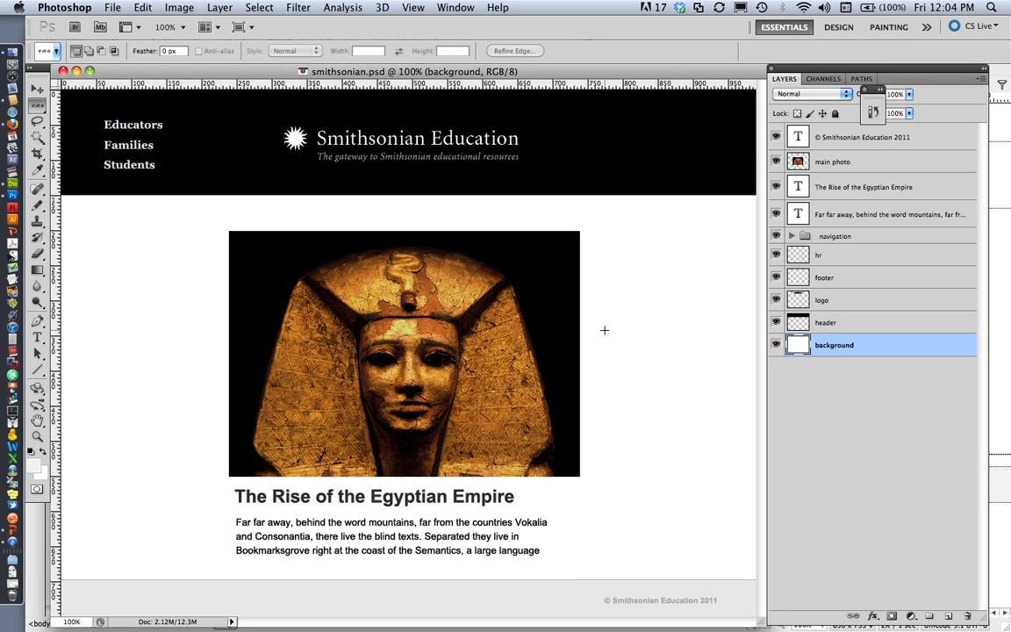
mouse_move(840, 187)
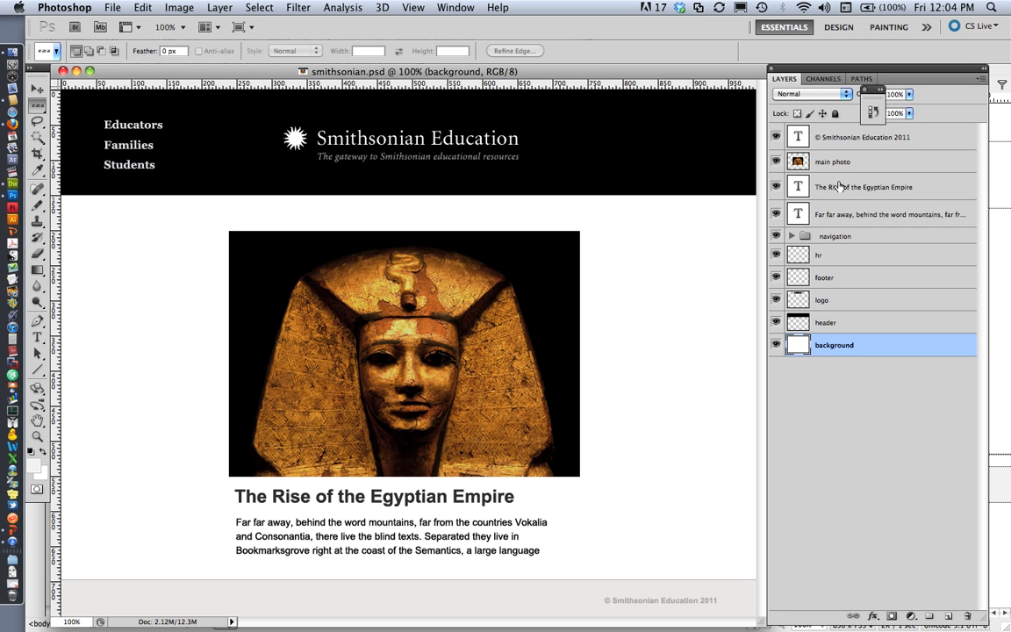
left_click(864, 186)
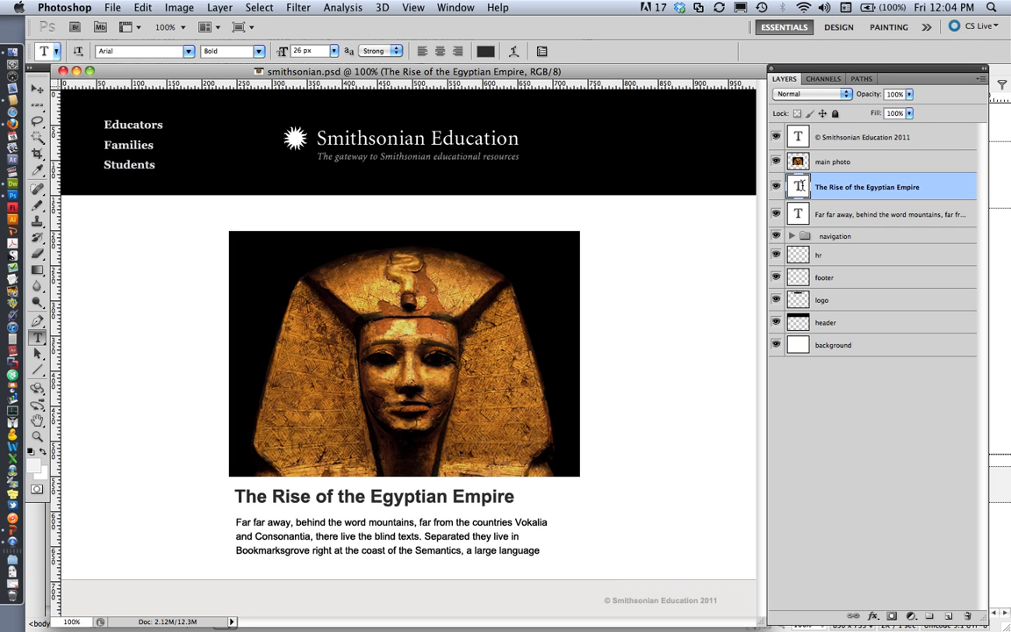
double_click(373, 496)
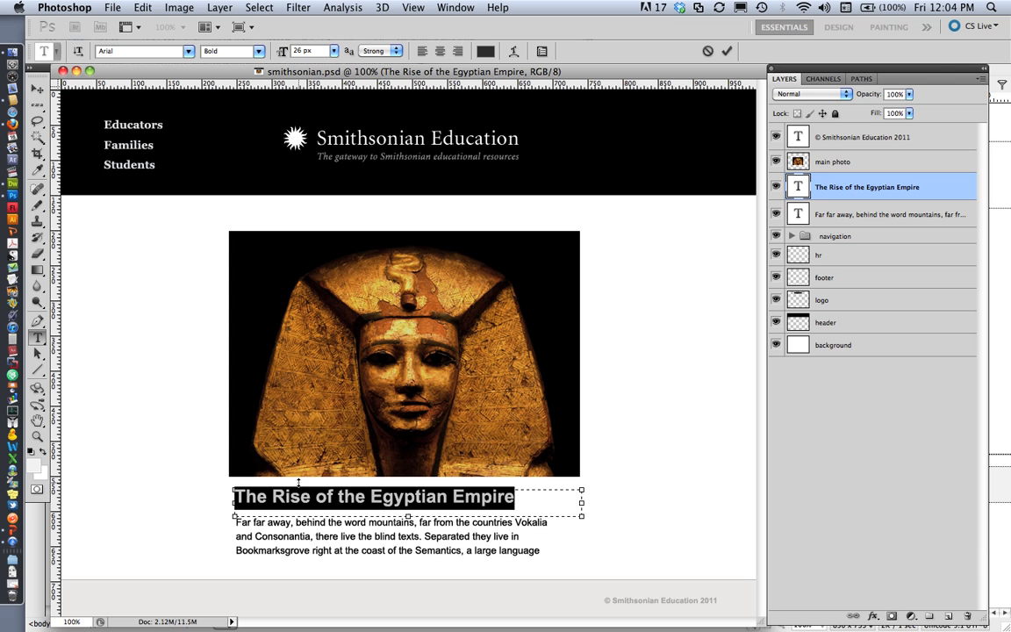
mouse_move(494, 409)
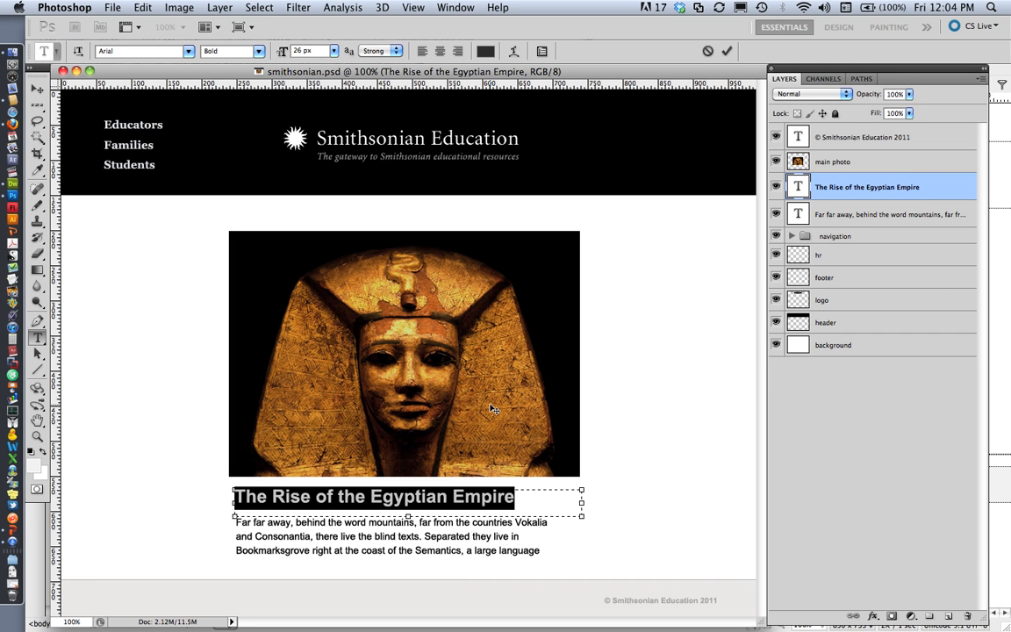
mouse_move(292, 391)
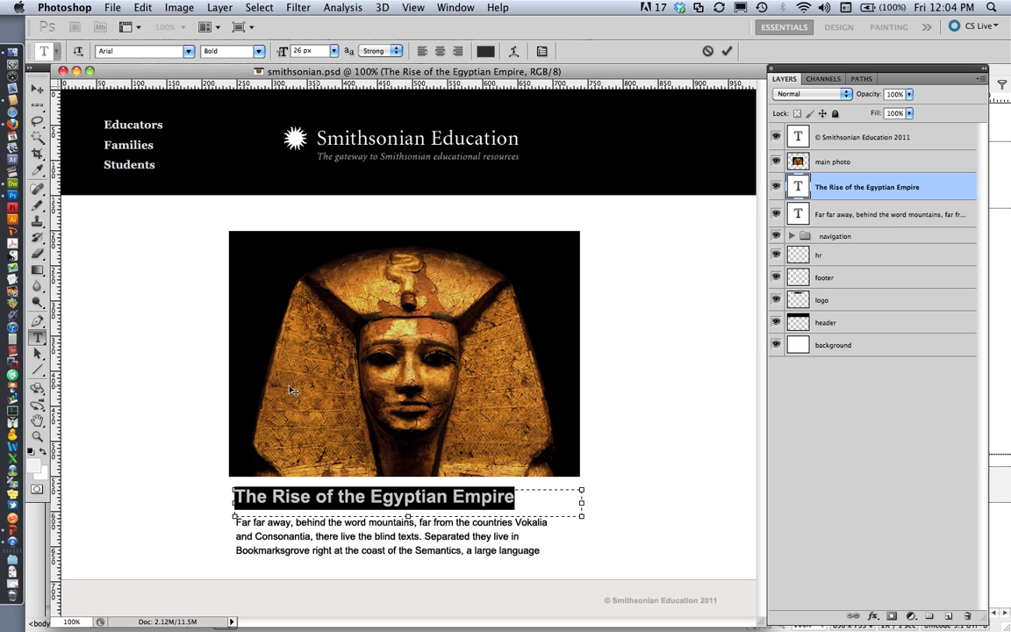
mouse_move(154, 368)
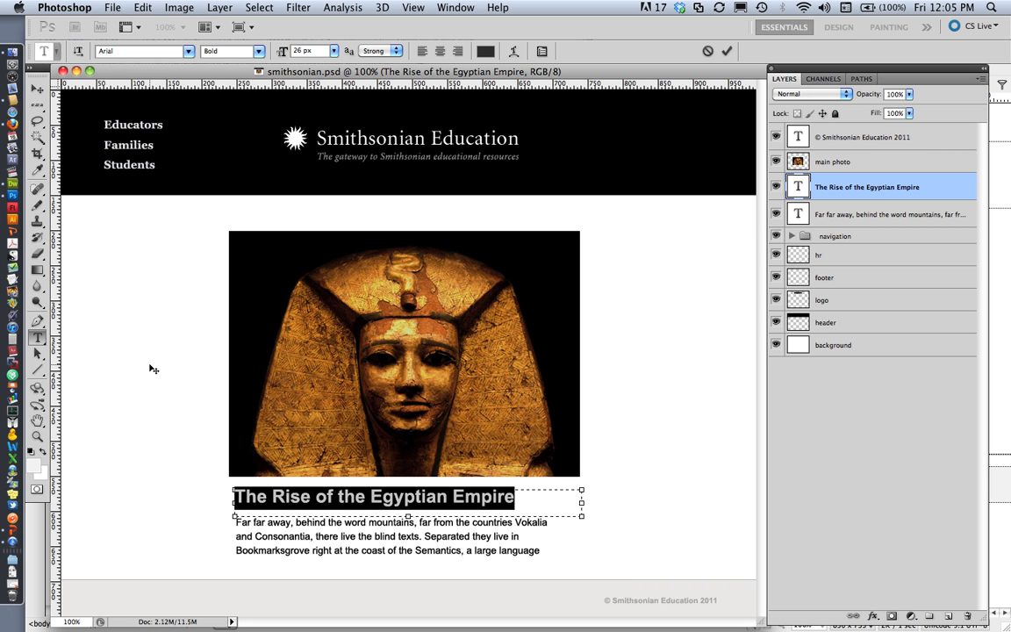
mouse_move(12, 282)
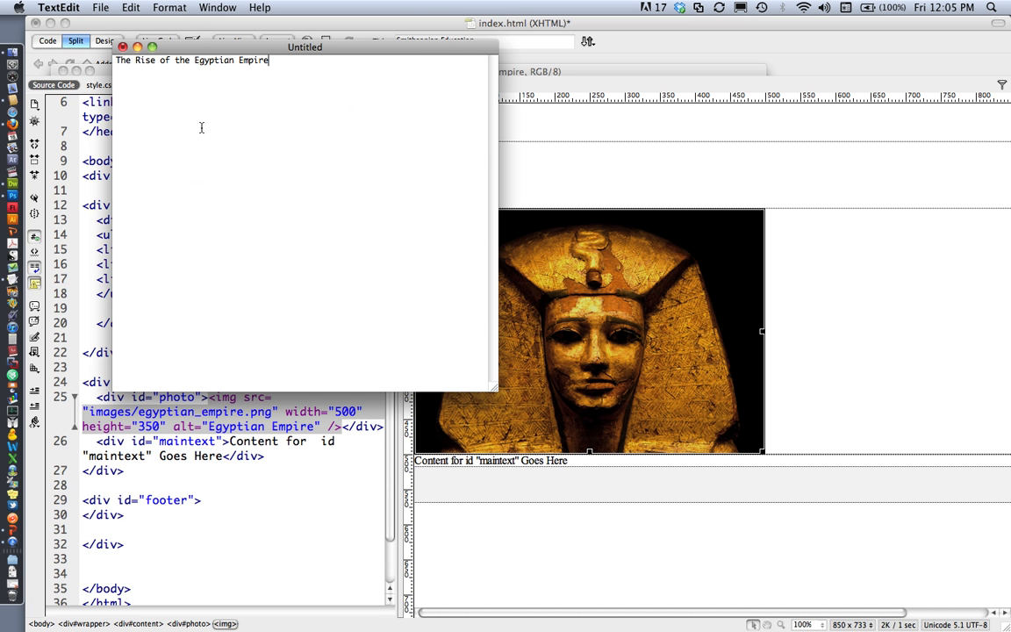
mouse_move(283, 164)
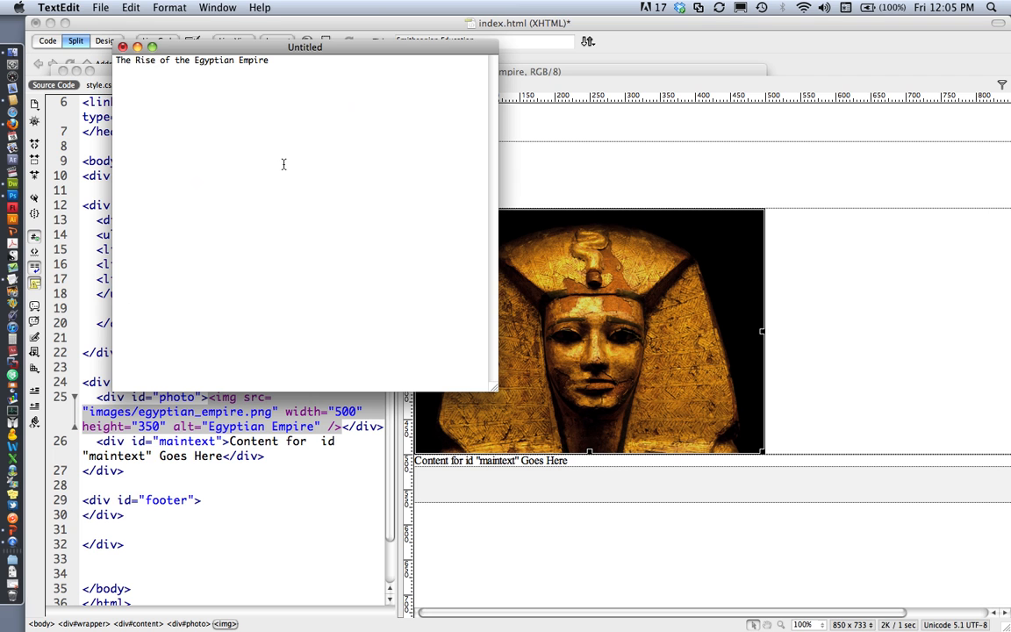
left_click(169, 7)
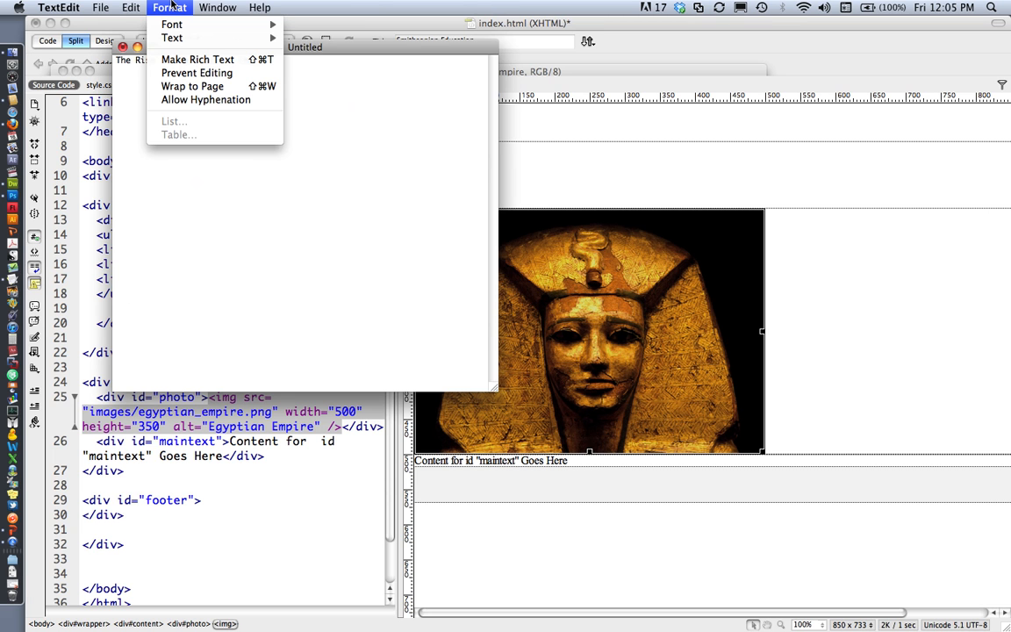
mouse_move(172, 38)
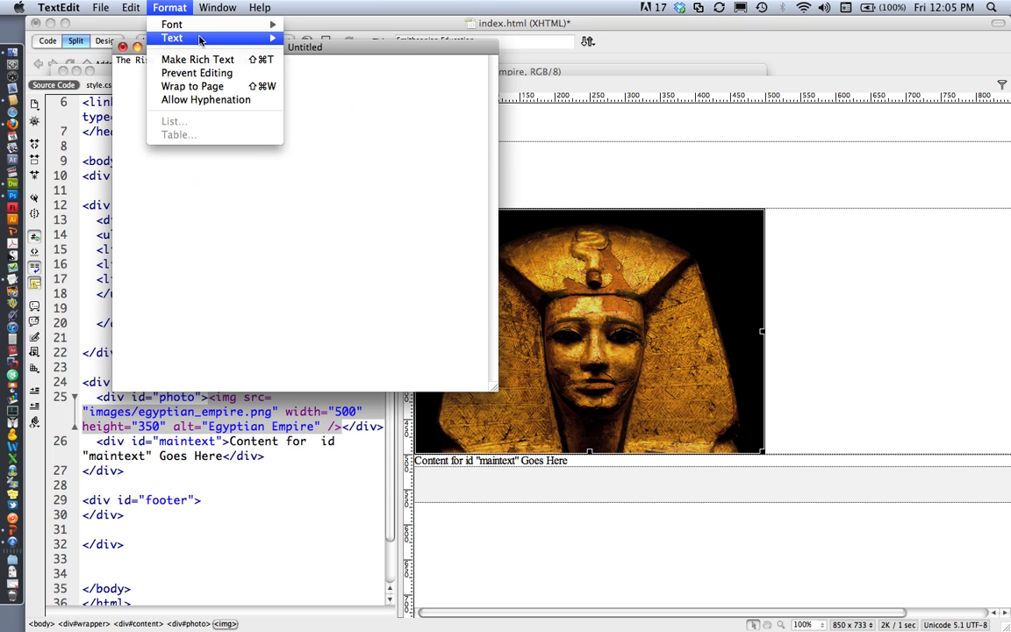
mouse_move(234, 220)
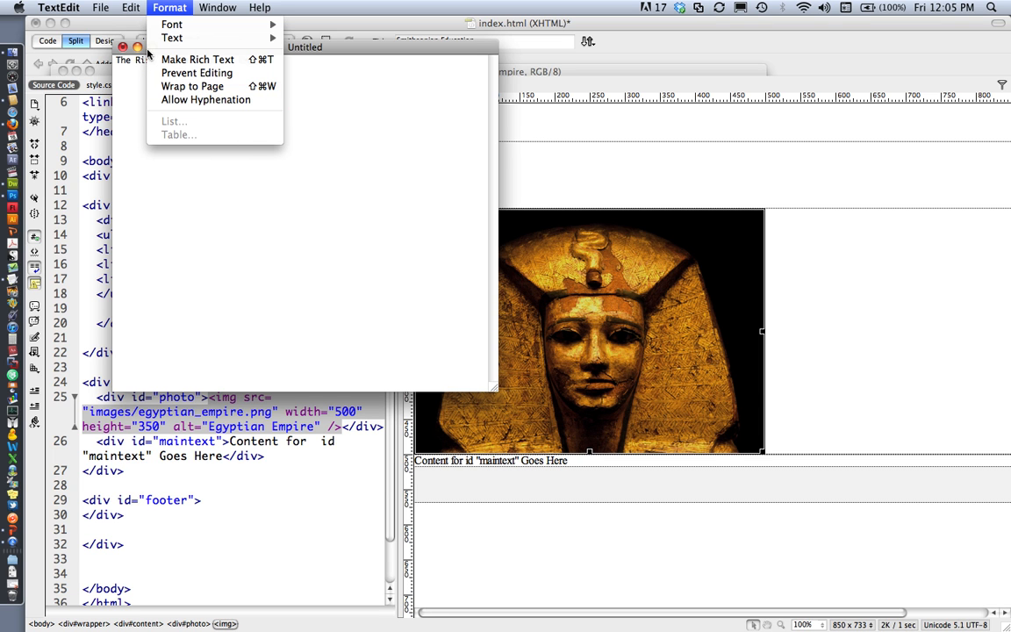
mouse_move(304, 184)
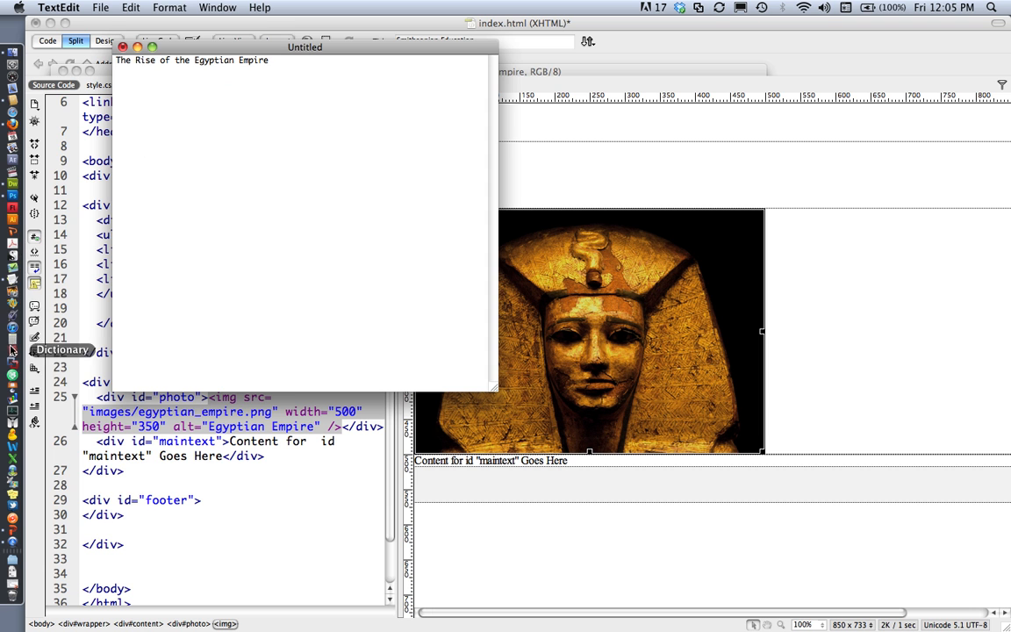
mouse_move(13, 195)
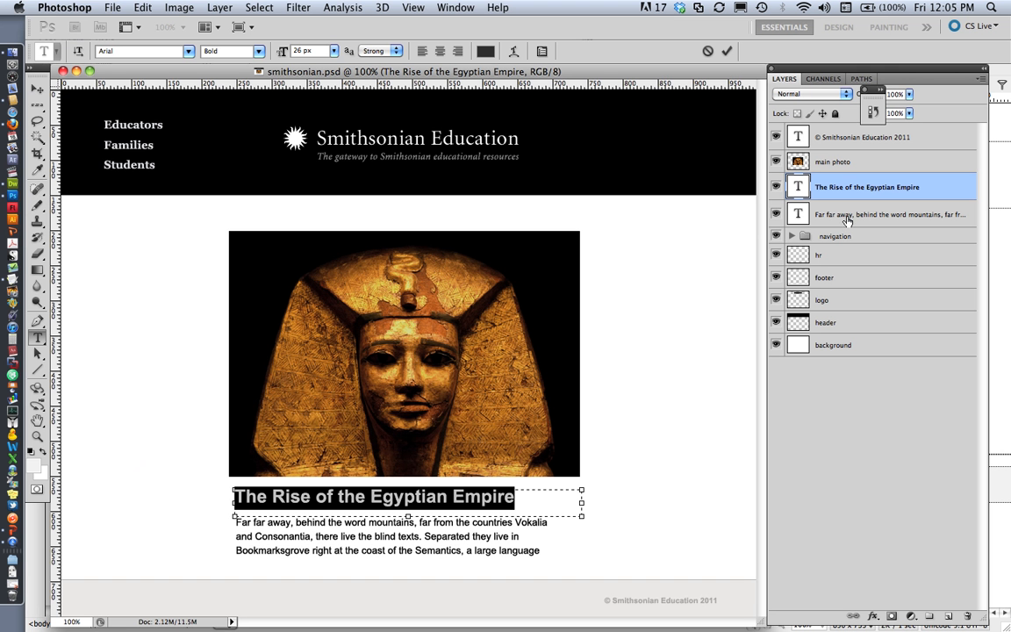
Add the Far far away paragraph and '© Smithsonian Education 2011' to TextEdit, then select heading and paragraph.
left_click(890, 214)
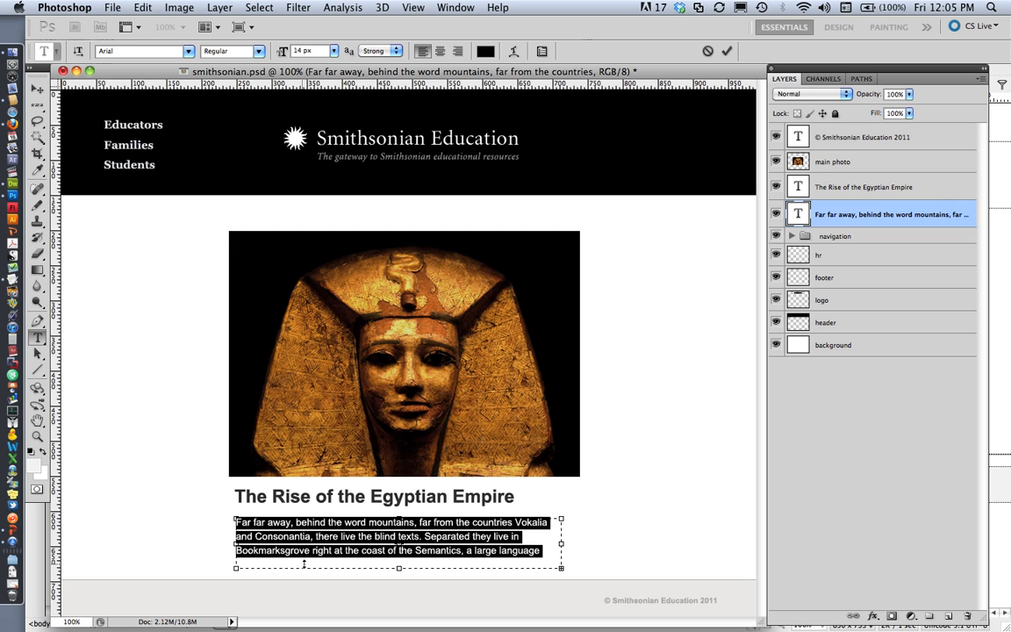
mouse_move(12, 275)
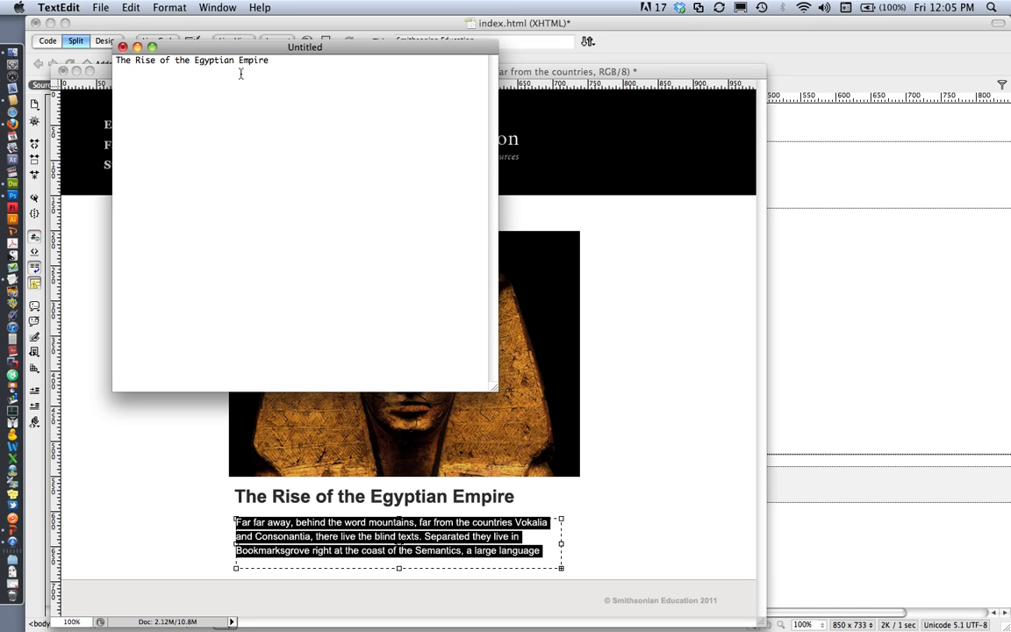
type("Far far away, behind the word mountains, far from the countries Vokalia and Consonantia, there live the blind texts. Separated they live in Bookmarksgrove right at the coast of the Semantics, a large language")
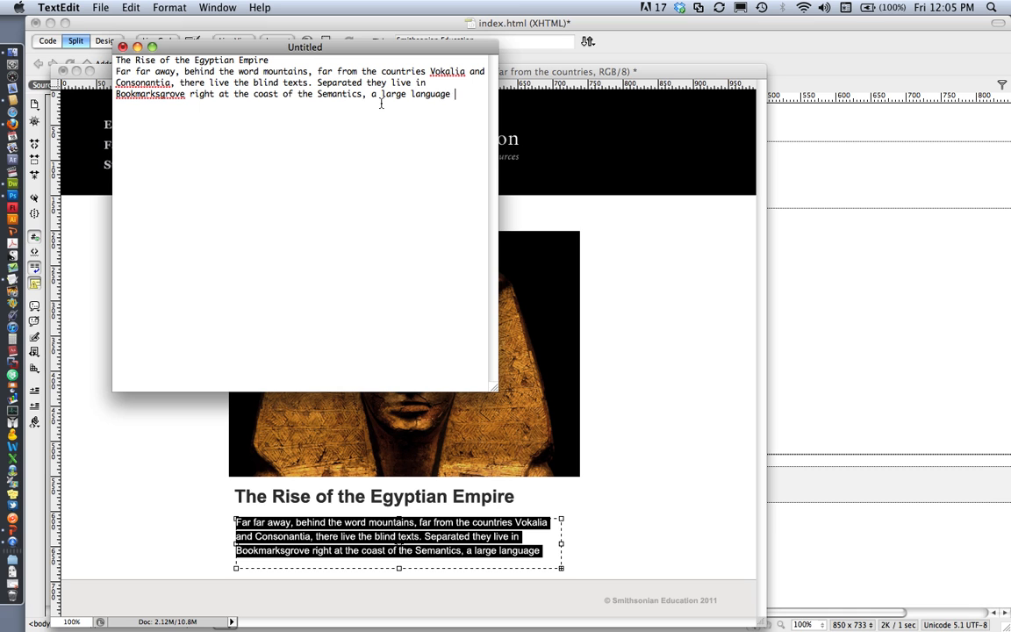
mouse_move(426, 104)
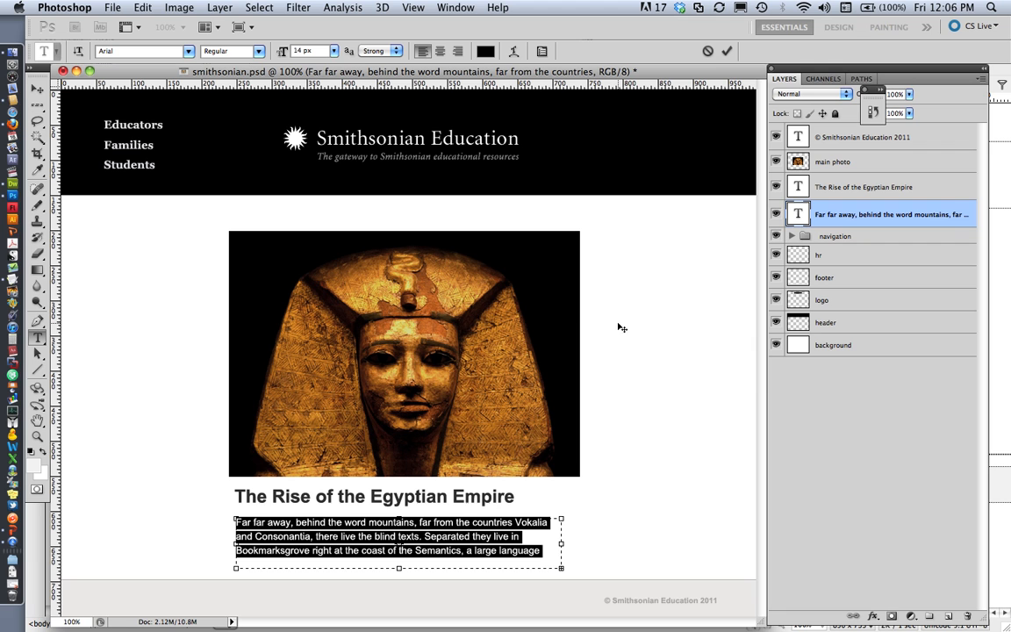
mouse_move(806, 361)
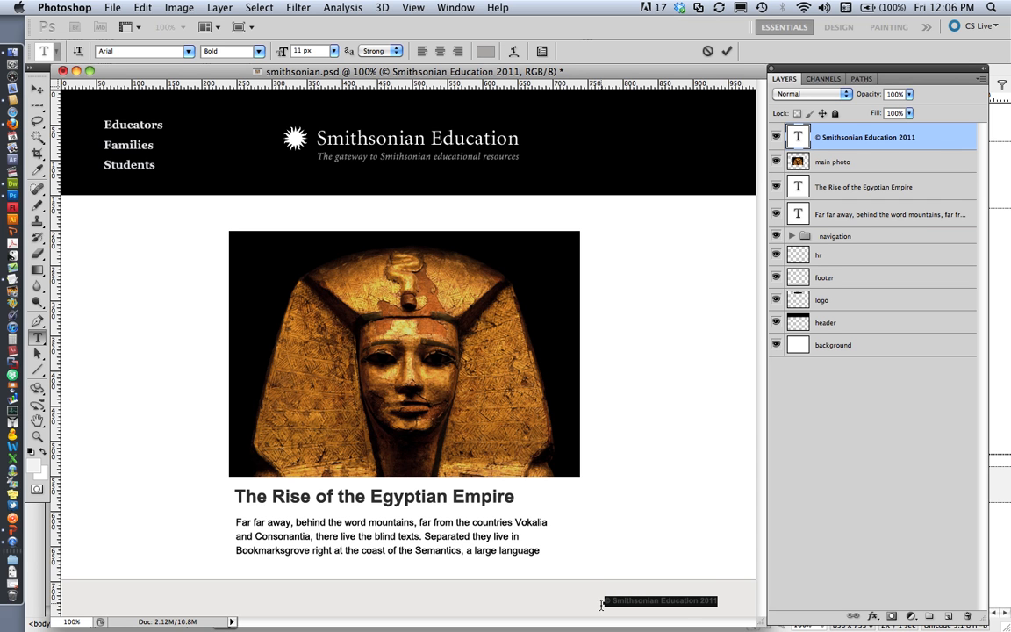
left_click(12, 277)
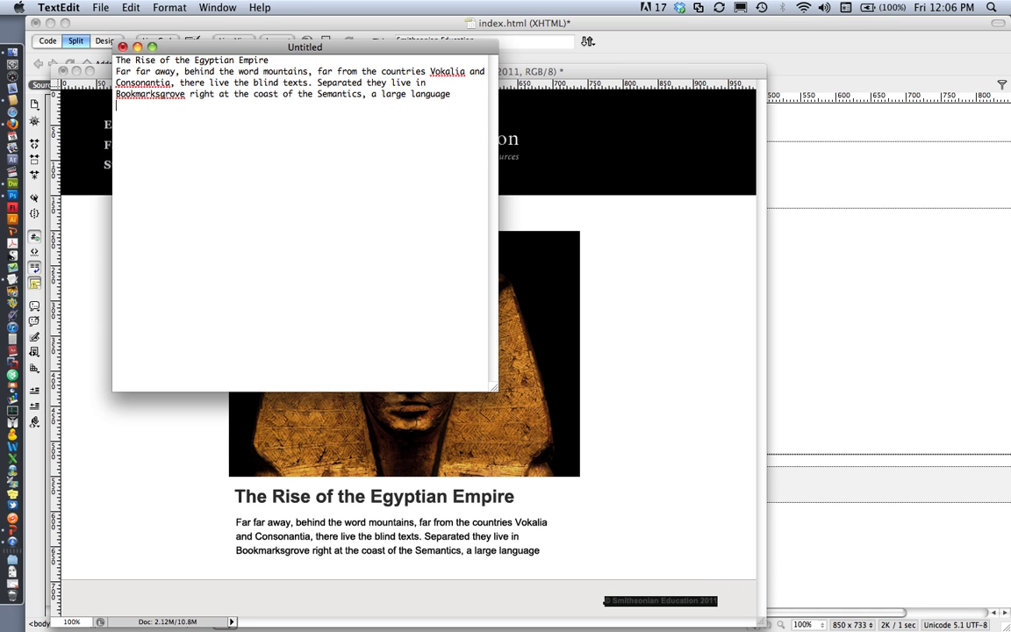
type("© Smithsonian Education 2011")
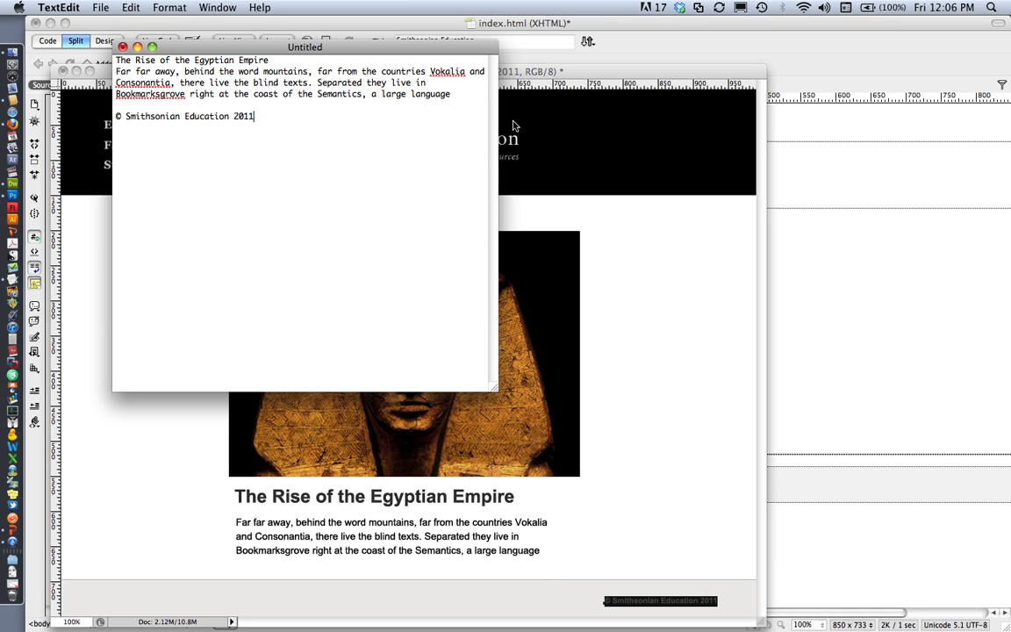
mouse_move(464, 94)
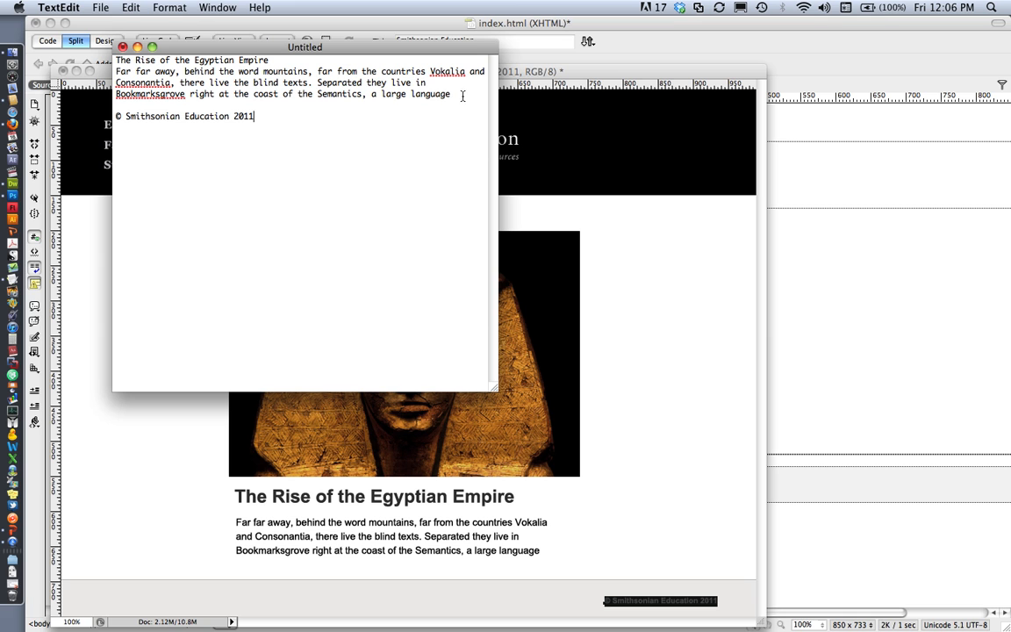
left_click_drag(121, 60, 453, 93)
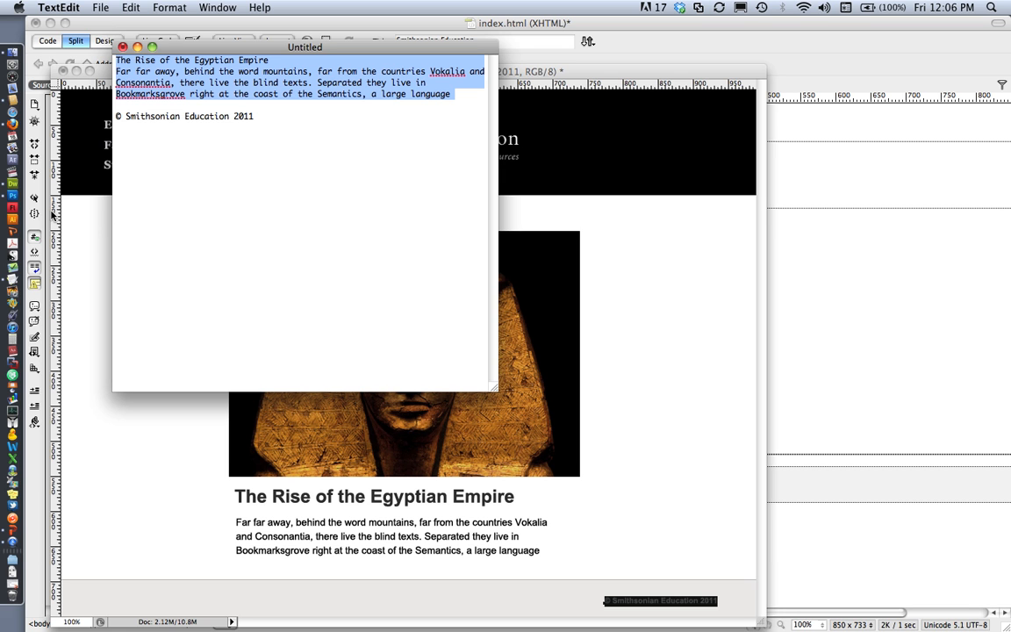
mouse_move(13, 185)
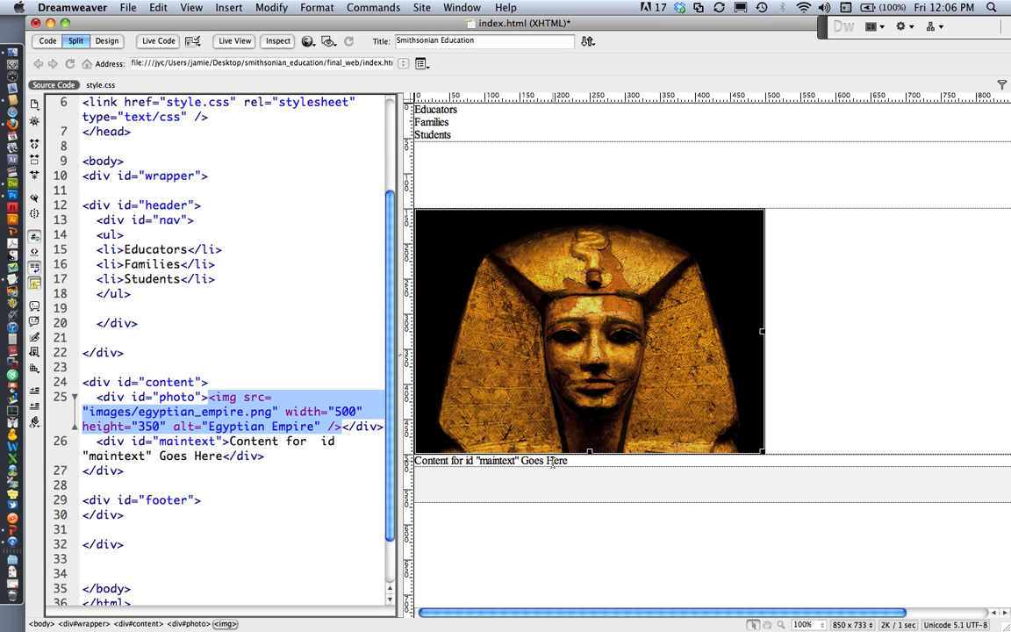
Overwrite the maintext placeholder code with the copied heading and Far far away paragraph.
left_click(491, 460)
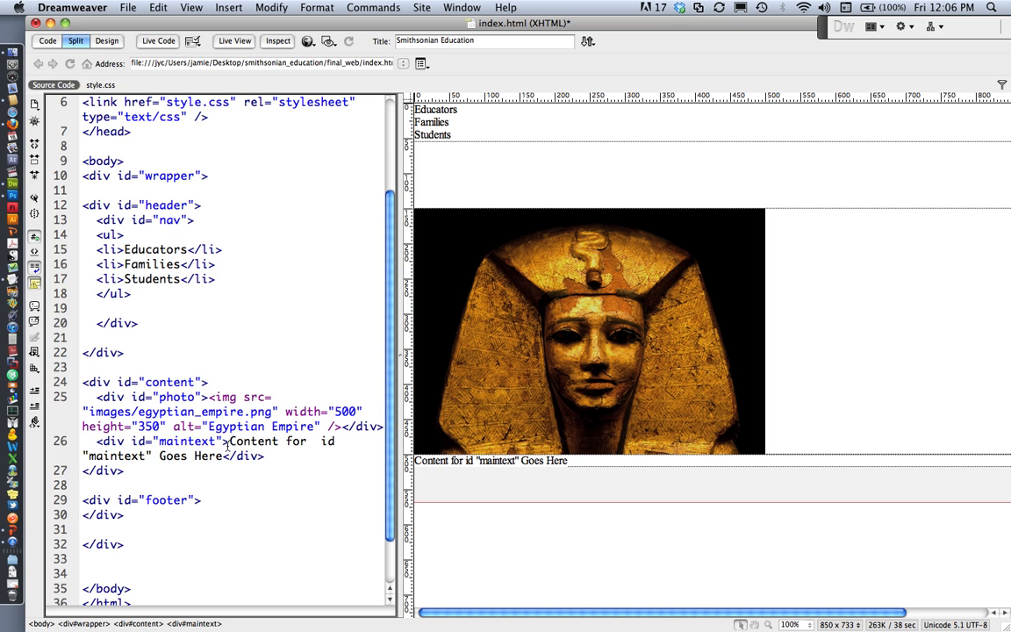
double_click(254, 441)
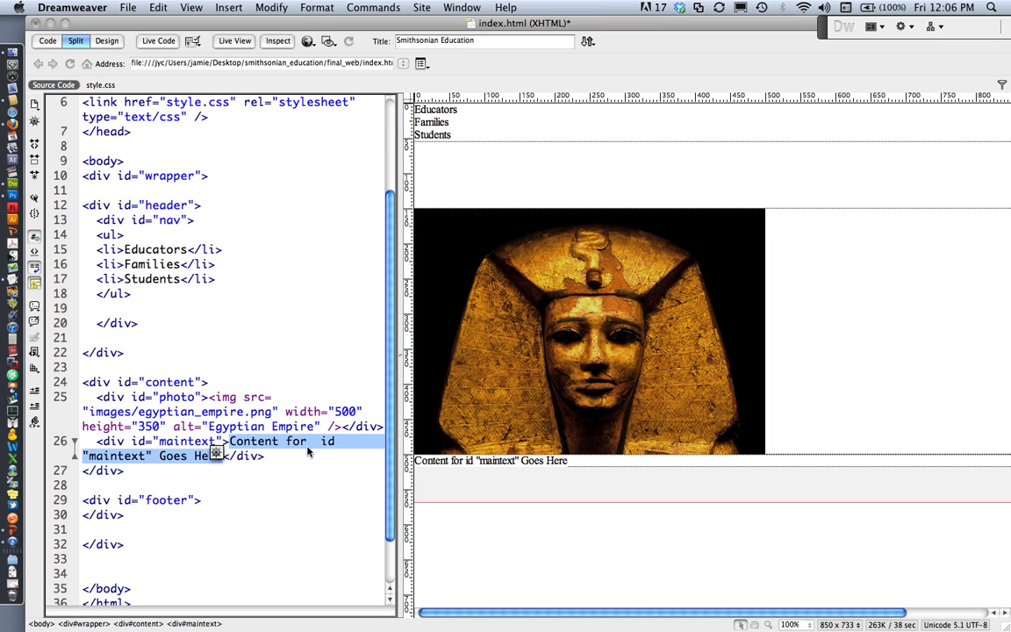
key("Delete")
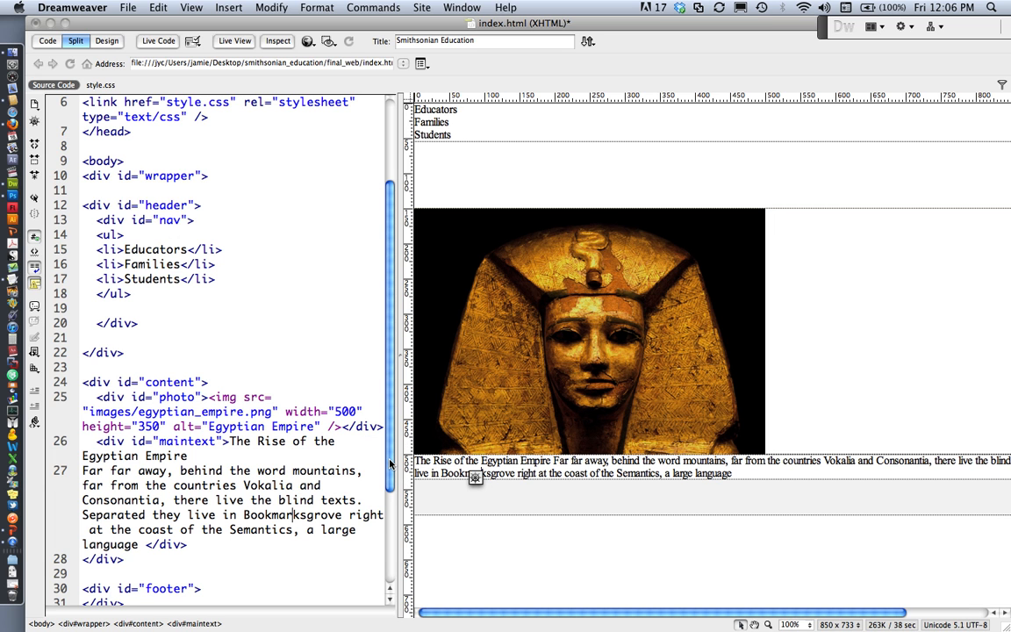
scroll("down", 3)
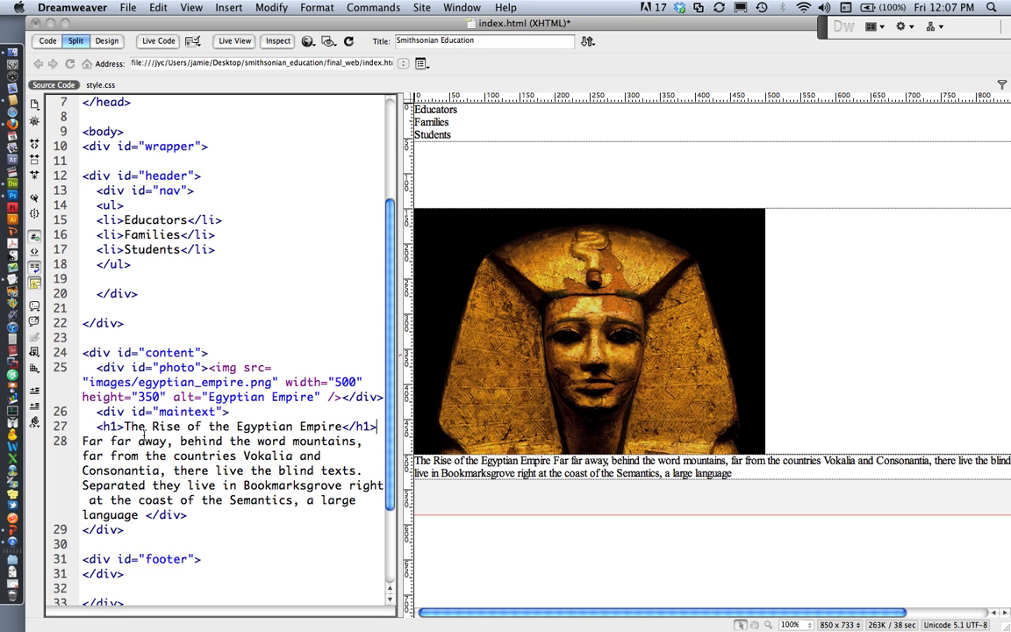
Wrap the heading in <h1> tags and the Far far away text in <p> tags.
type("<p>")
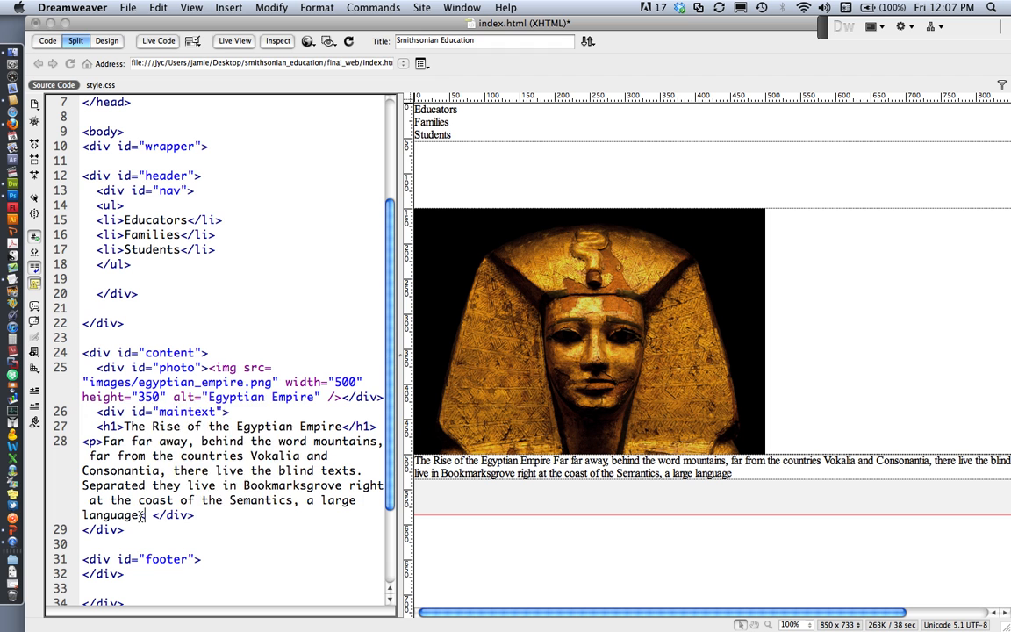
type("<p")
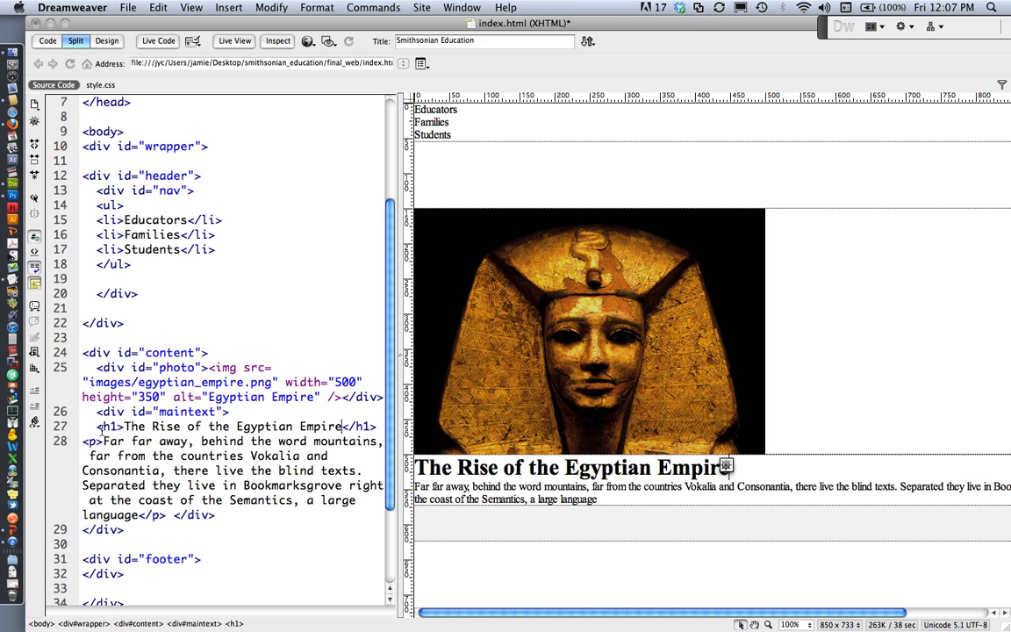
mouse_move(147, 333)
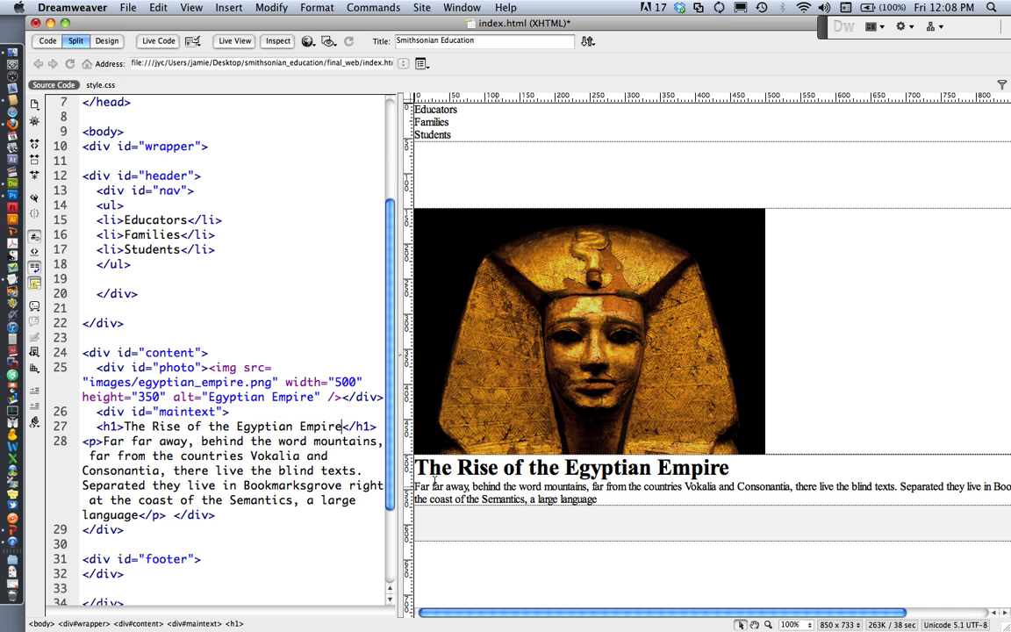
Add a new line '© Smithsonian Education 2011' inside the footer div.
scroll("down", 3)
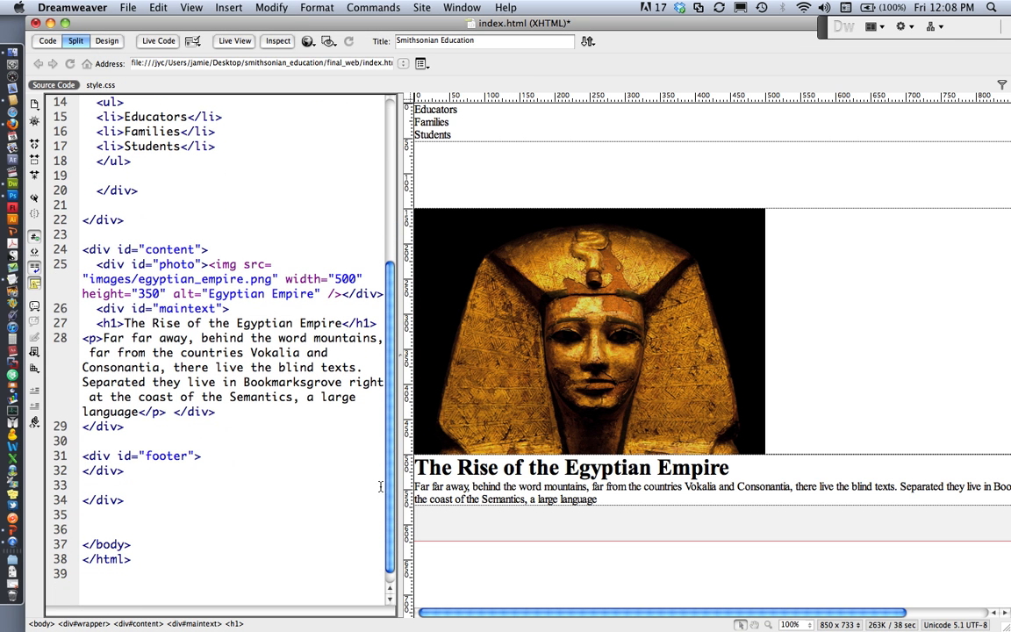
mouse_move(206, 457)
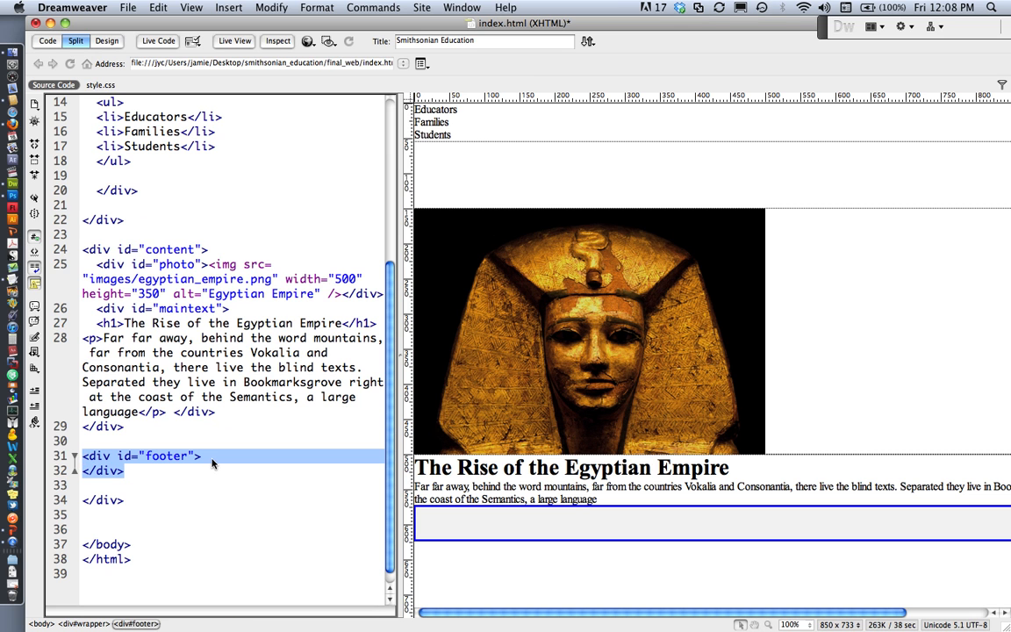
left_click(203, 455)
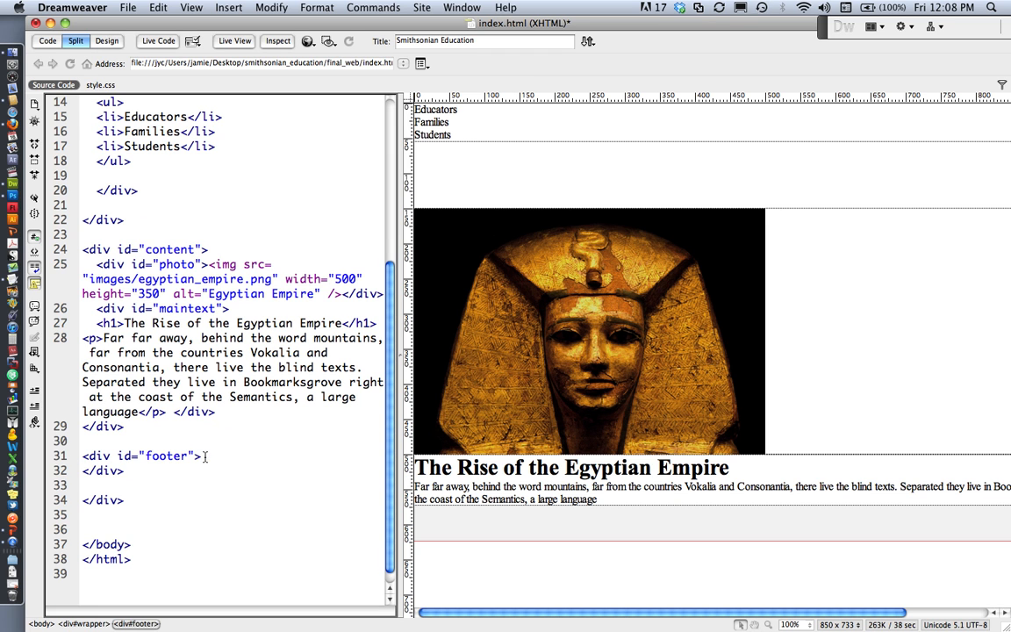
key("Return")
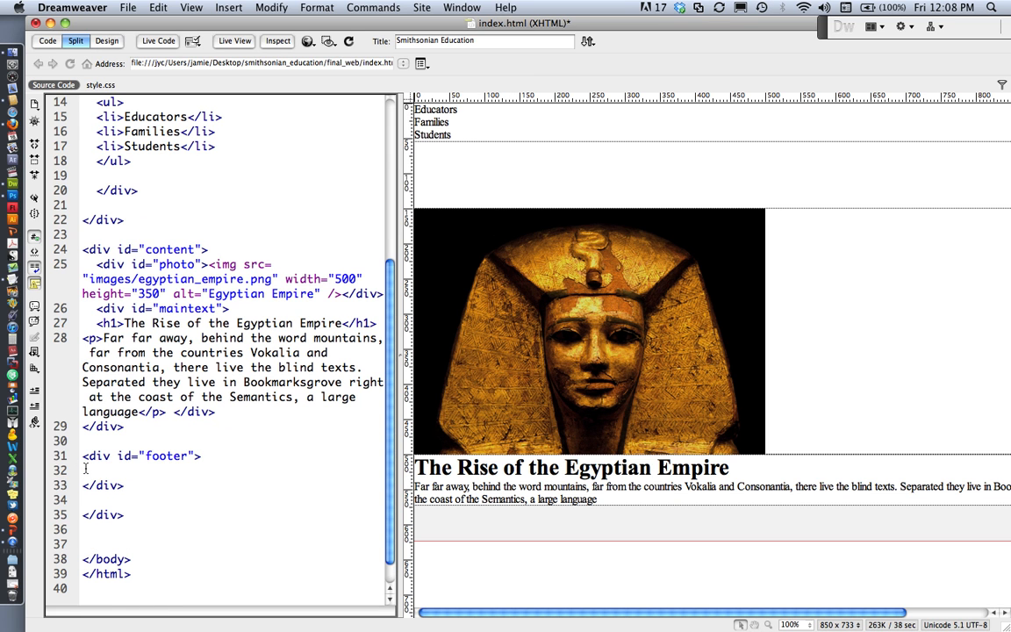
type("© Smithsonian Education 2011")
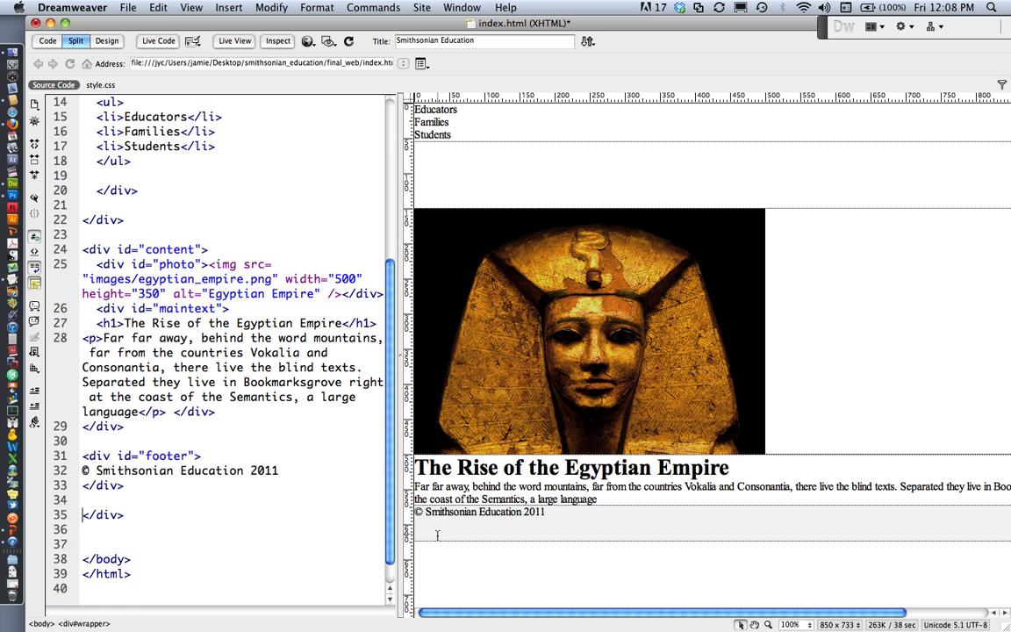
mouse_move(332, 507)
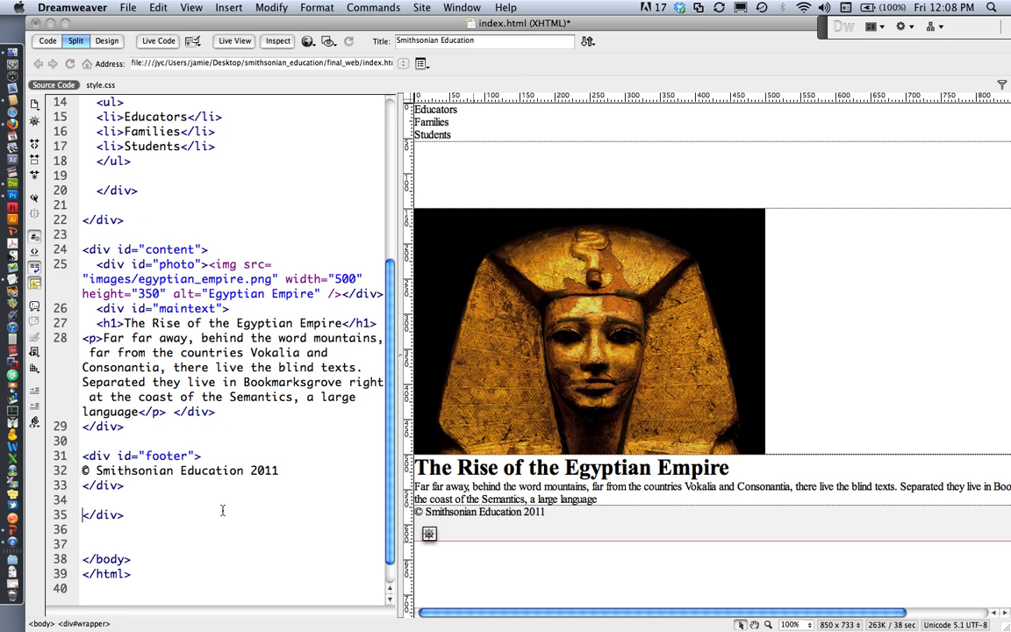
mouse_move(89, 471)
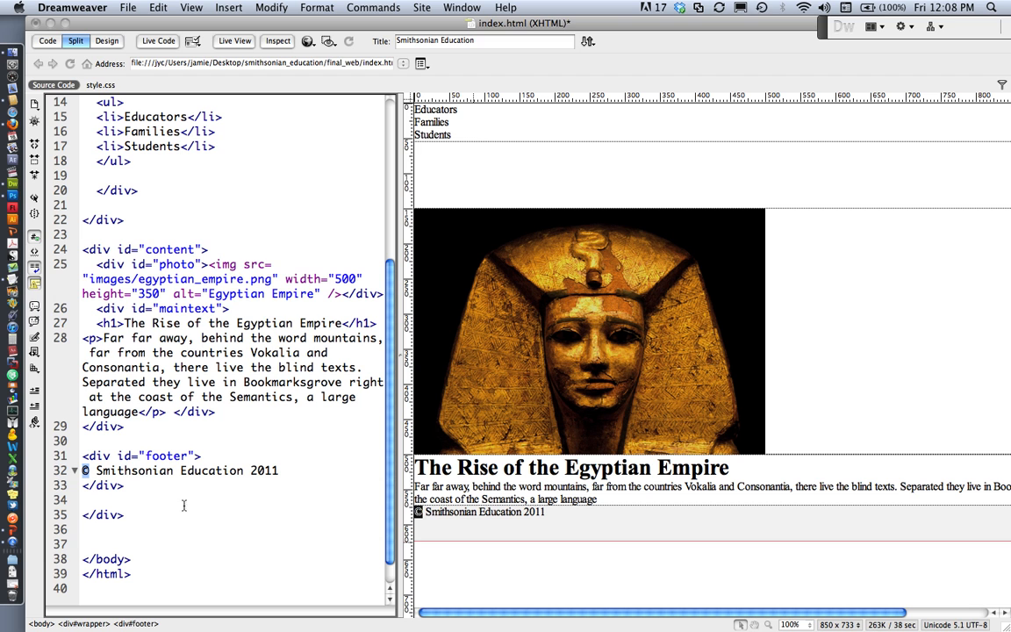
mouse_move(196, 512)
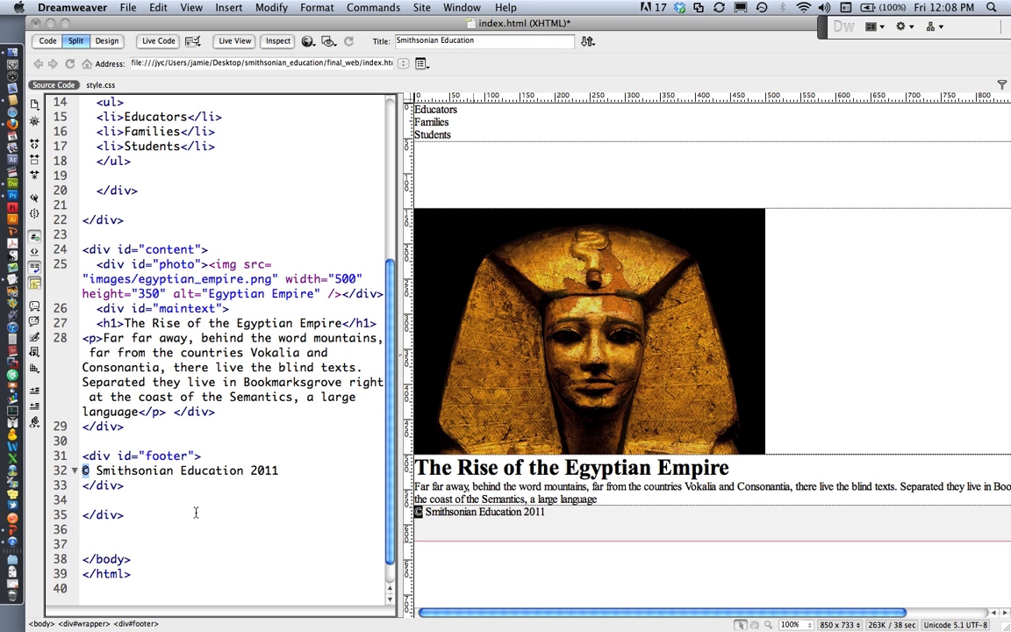
mouse_move(88, 483)
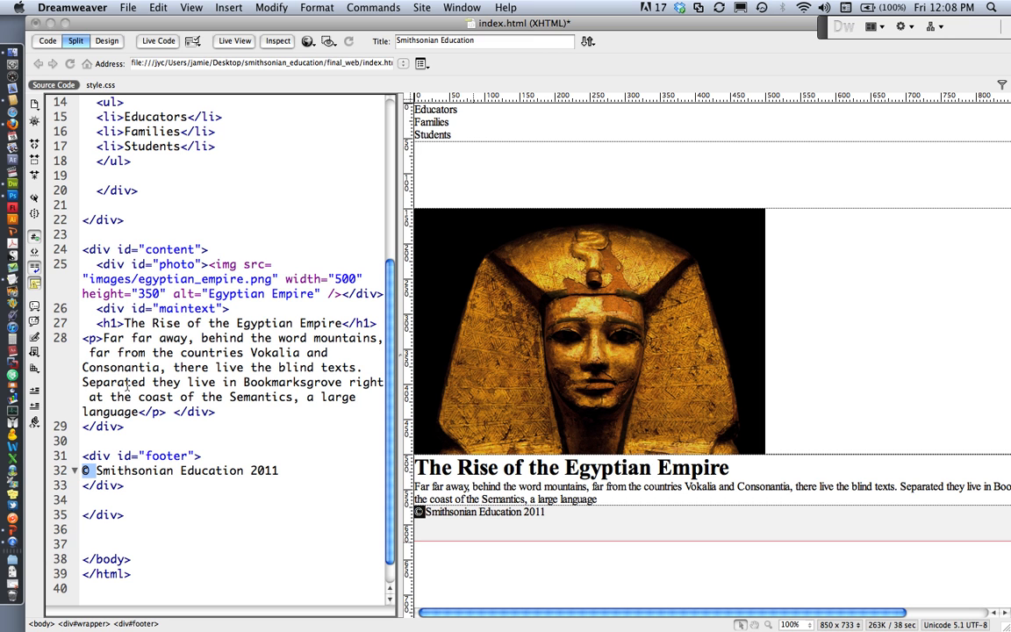
Insert the Copyright special character (&copy;) and position the cursor after it to add a space.
left_click(228, 7)
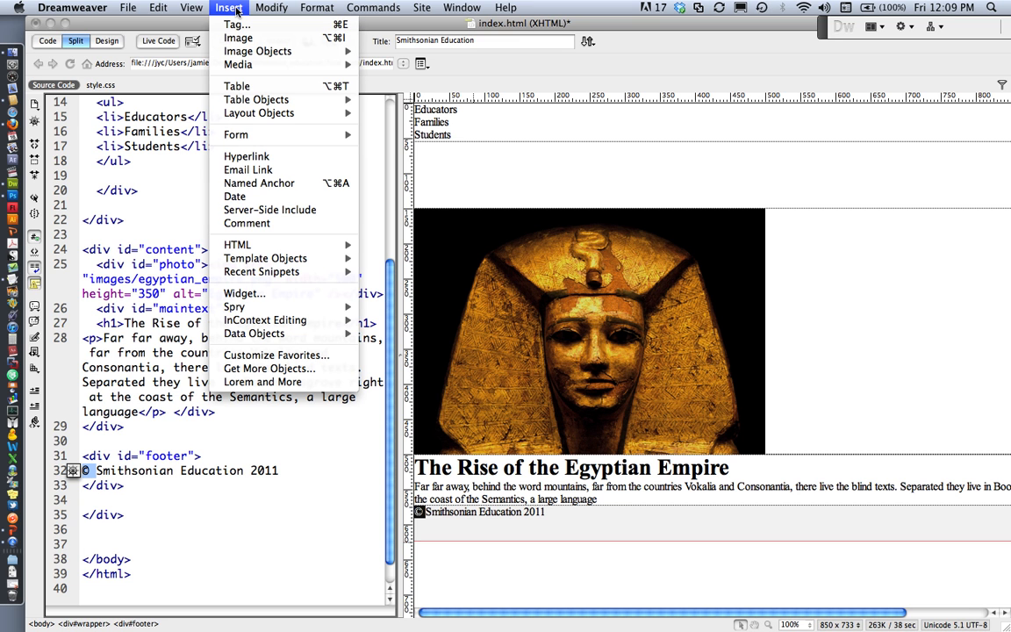
mouse_move(237, 244)
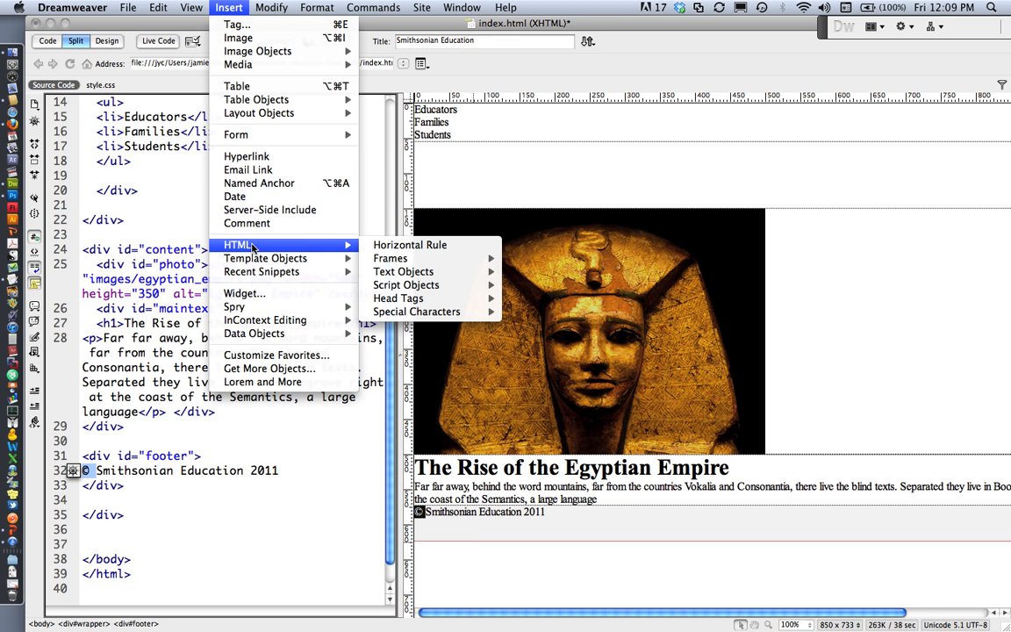
mouse_move(416, 312)
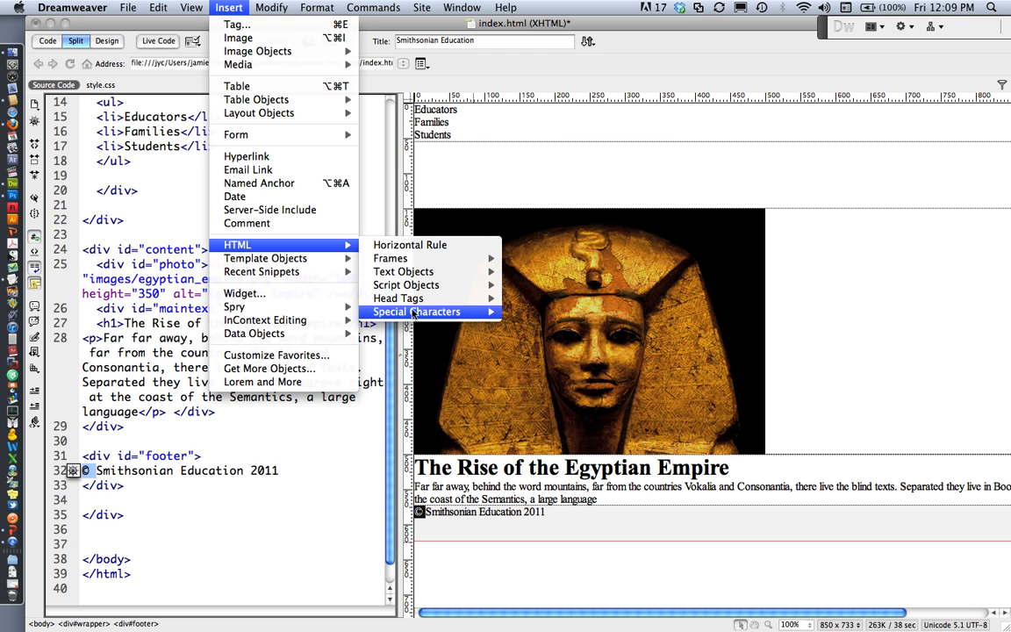
mouse_move(416, 312)
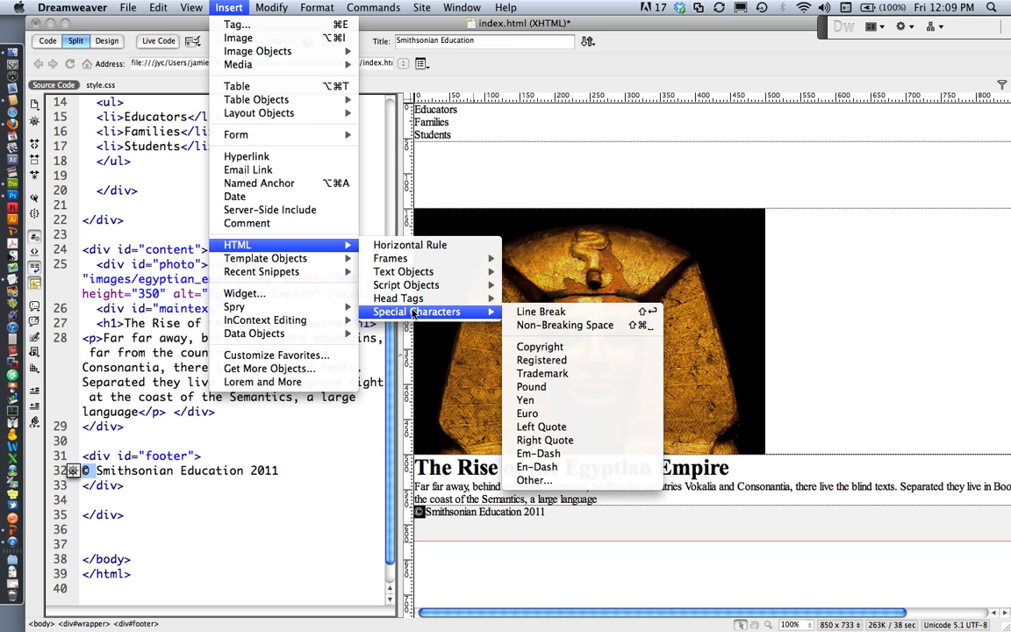
mouse_move(539, 345)
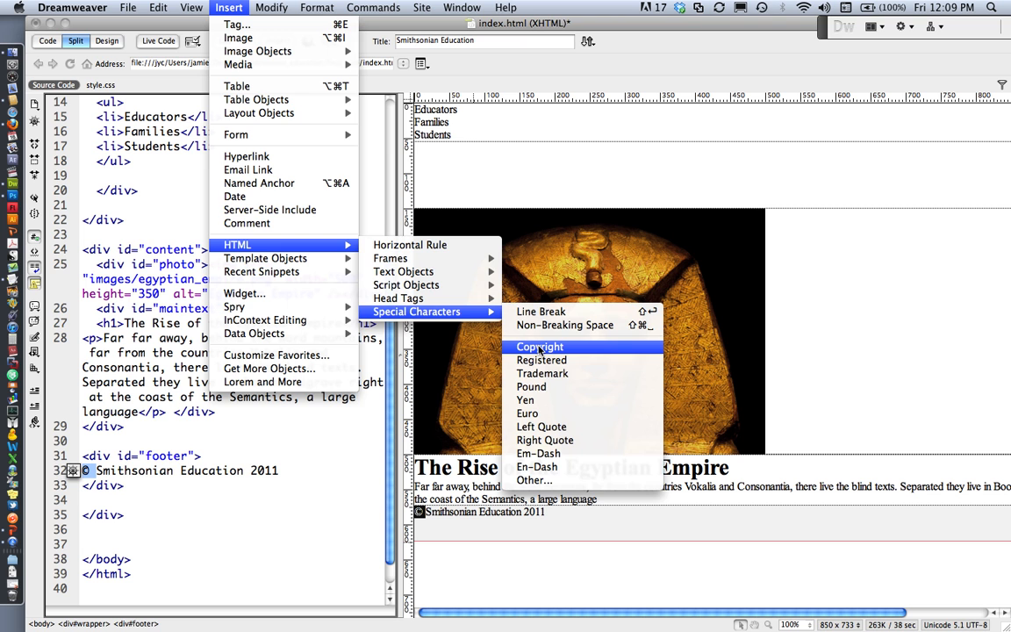
left_click(540, 347)
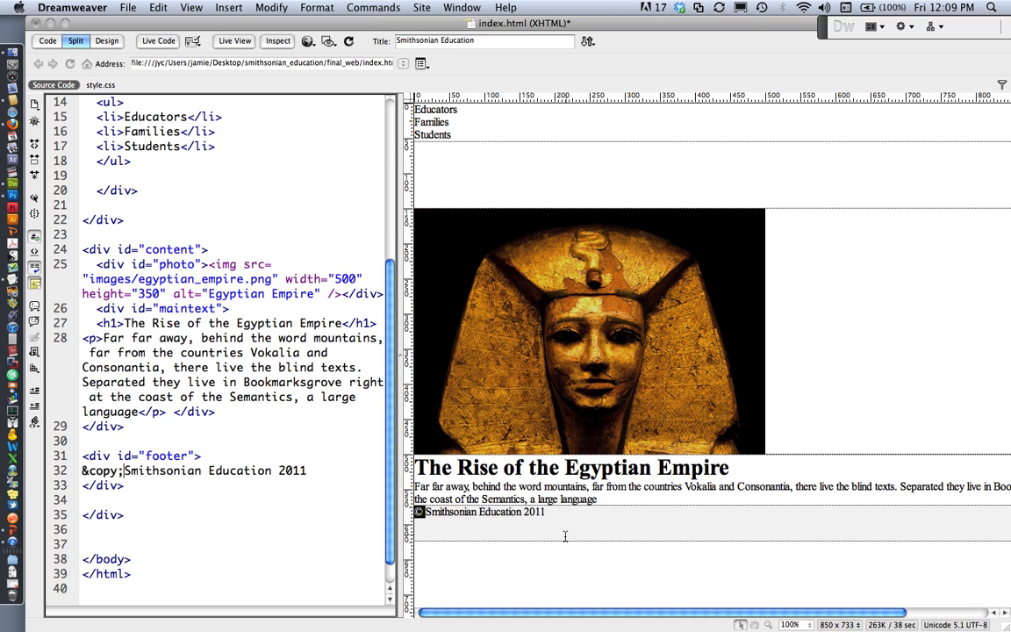
left_click(483, 512)
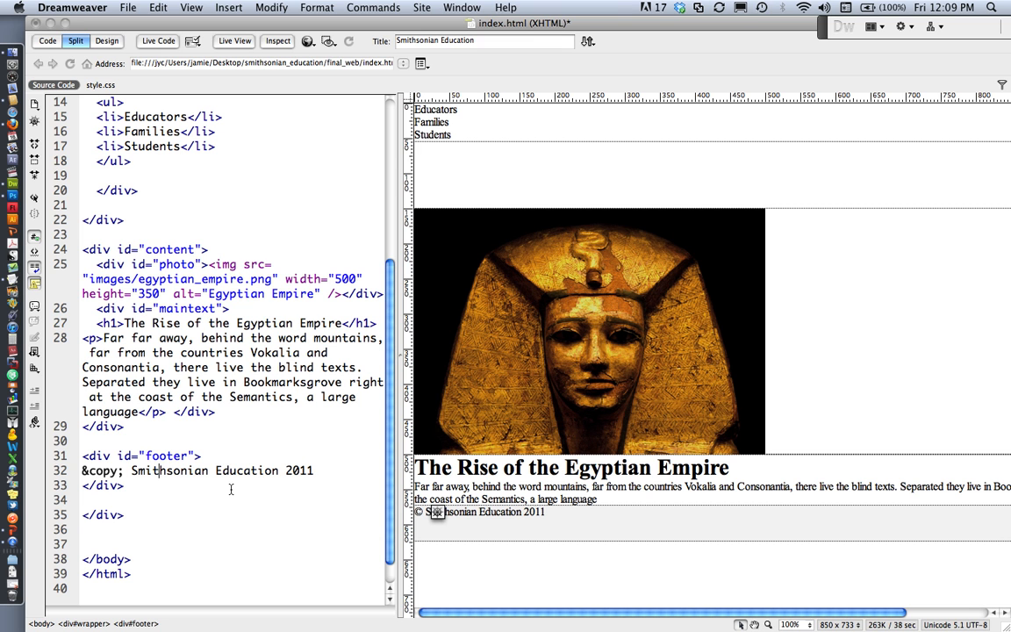
mouse_move(11, 159)
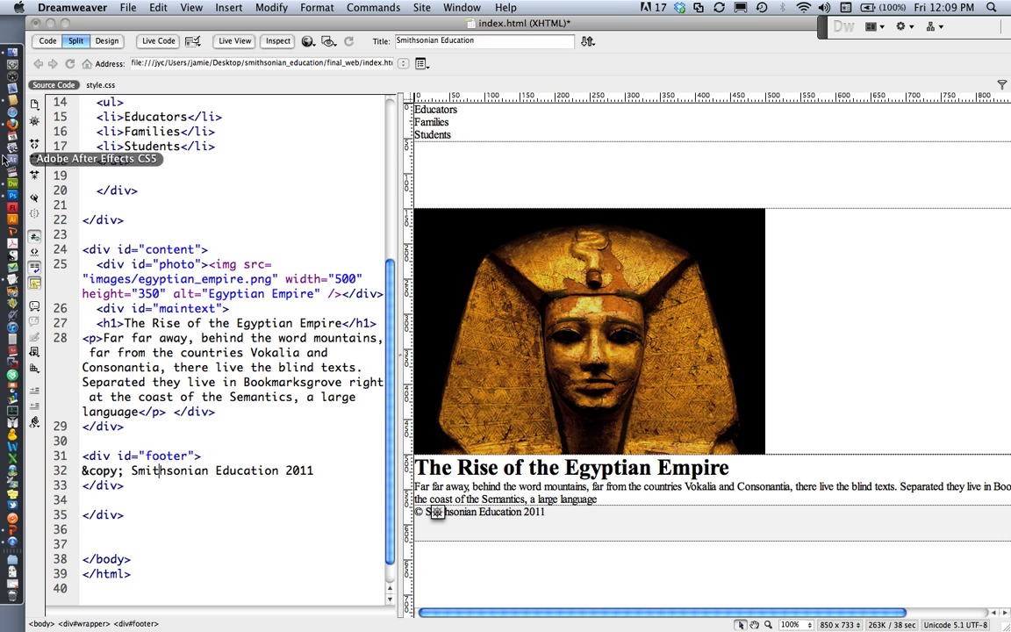
Preview the Smithsonian Education page in Firefox, unstyled, with nav list, mask photo and © footer.
left_click(127, 7)
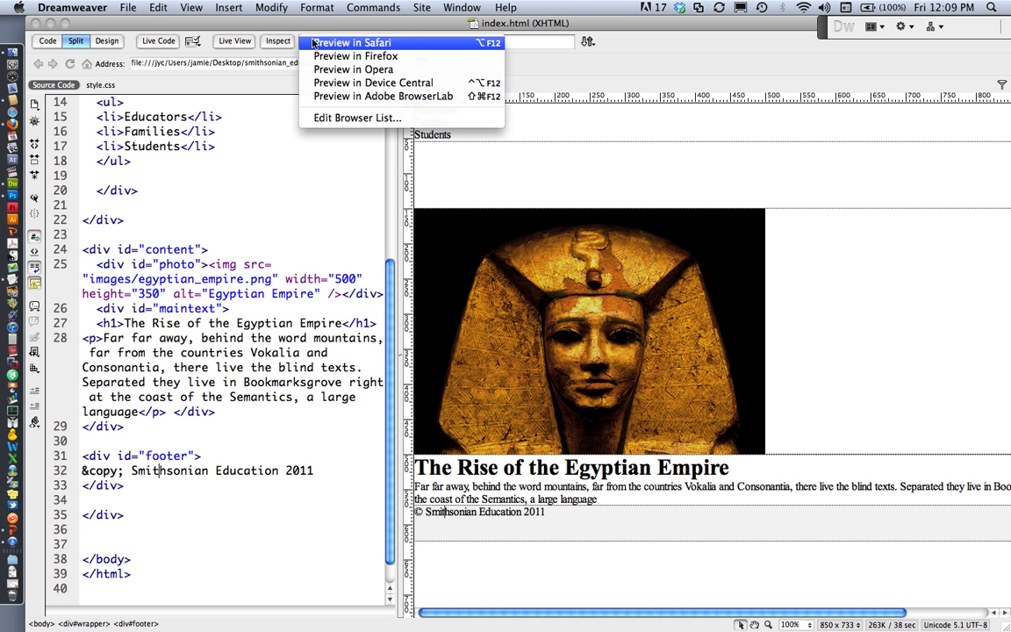
left_click(355, 55)
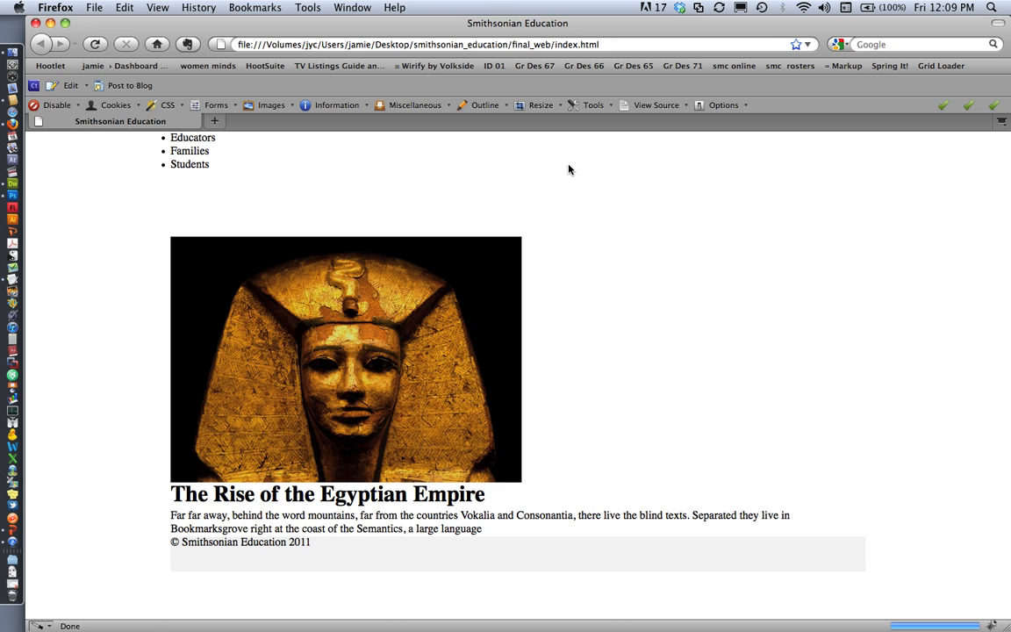
mouse_move(571, 200)
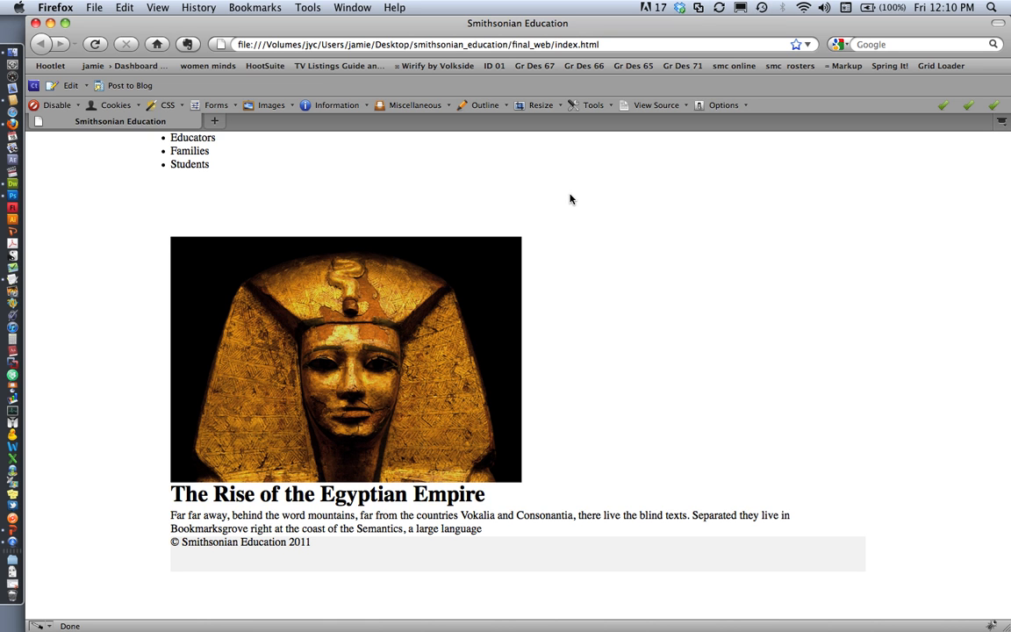
mouse_move(570, 214)
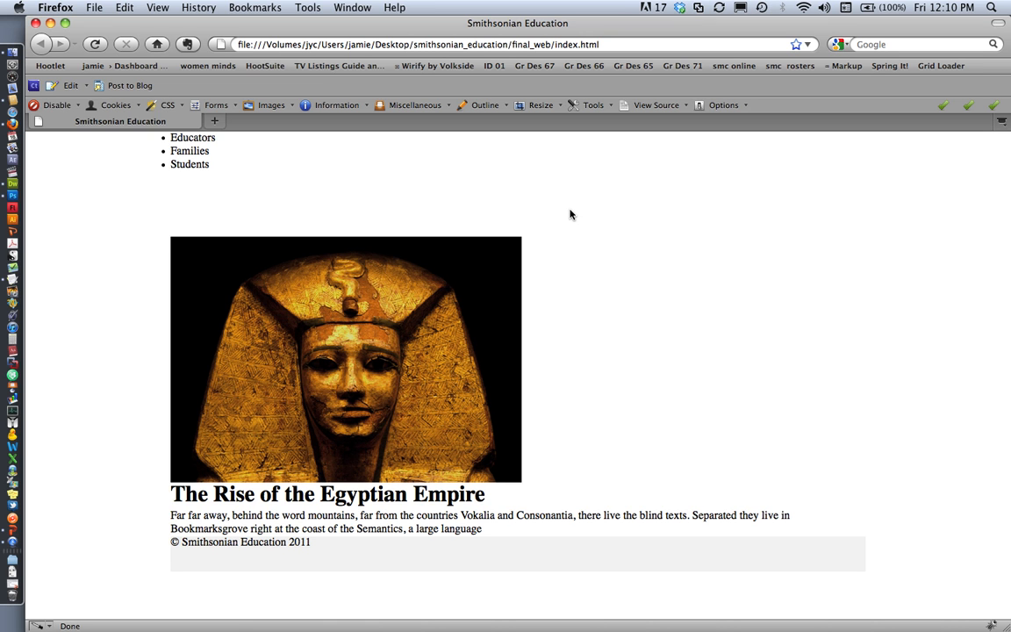
mouse_move(390, 195)
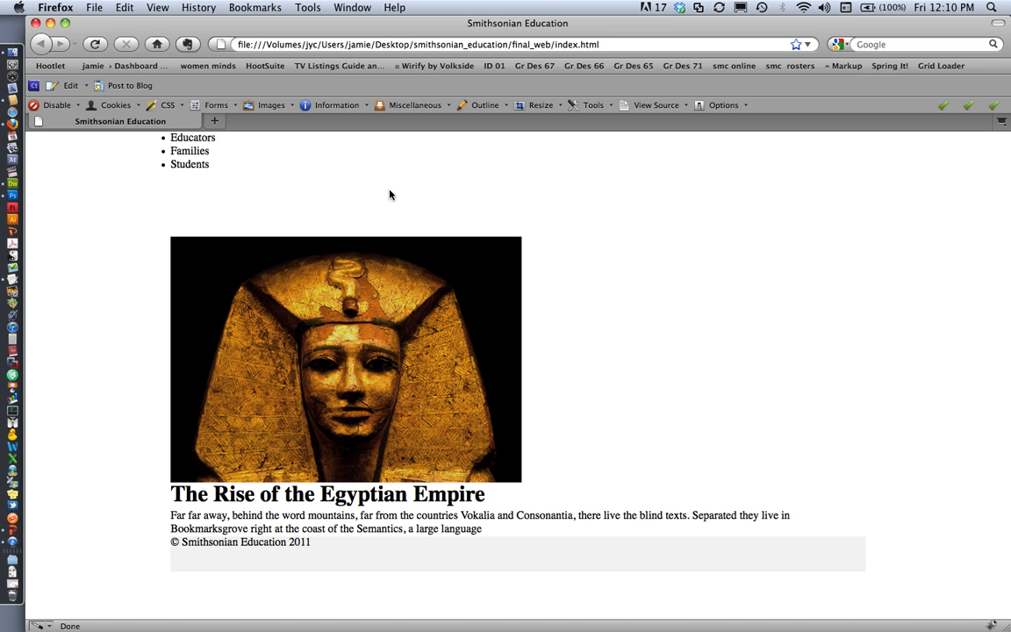
mouse_move(379, 201)
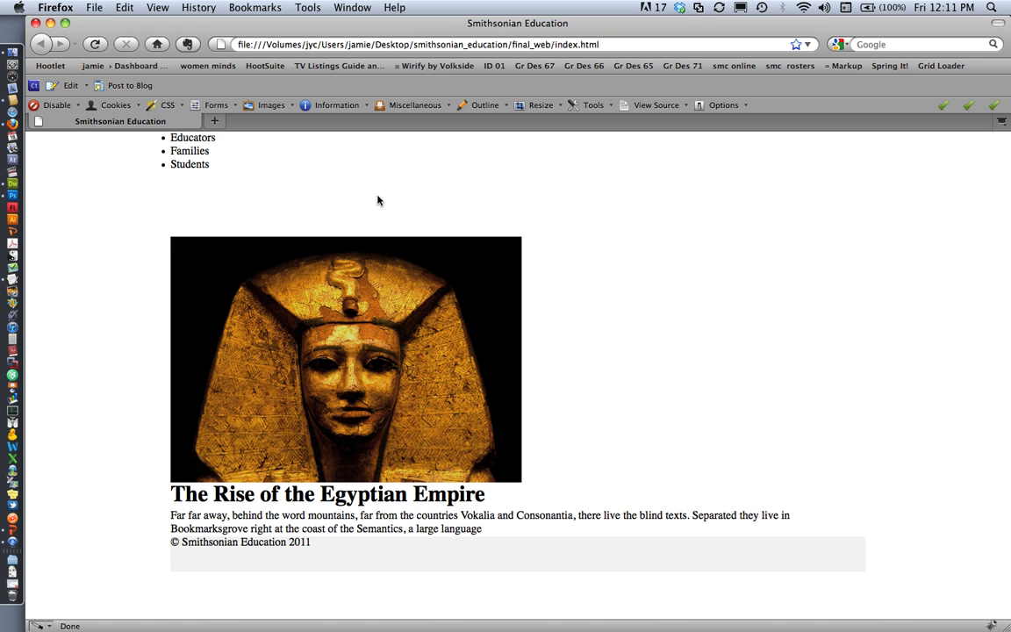
mouse_move(718, 385)
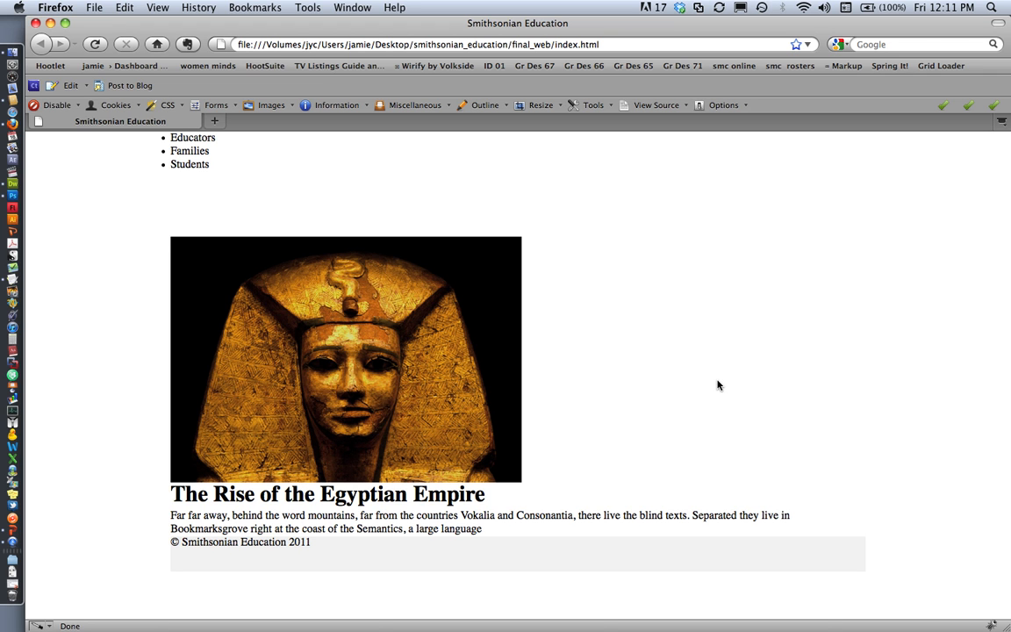
mouse_move(678, 400)
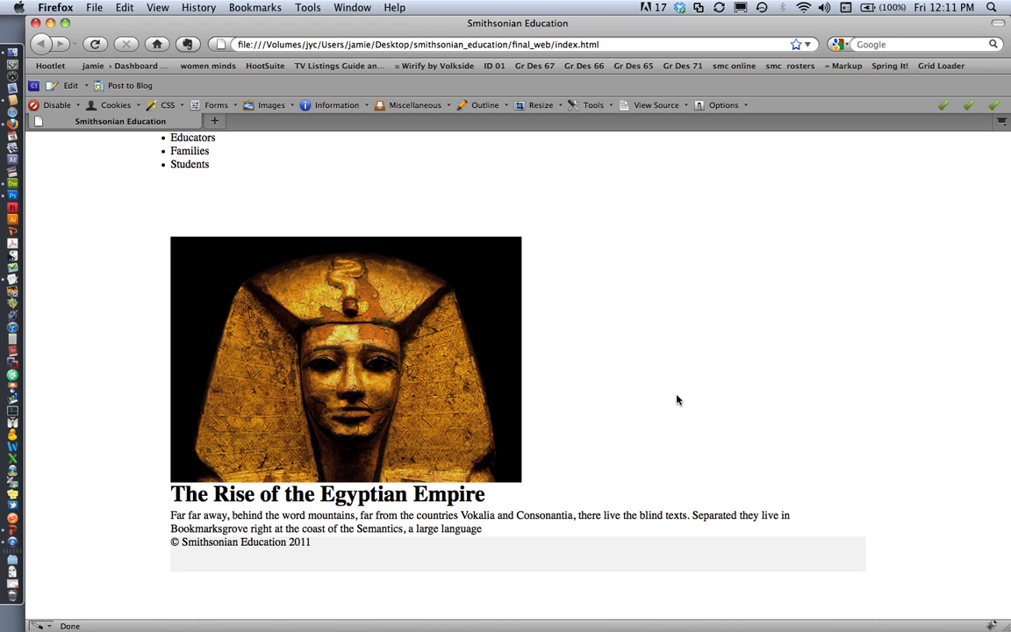
mouse_move(246, 212)
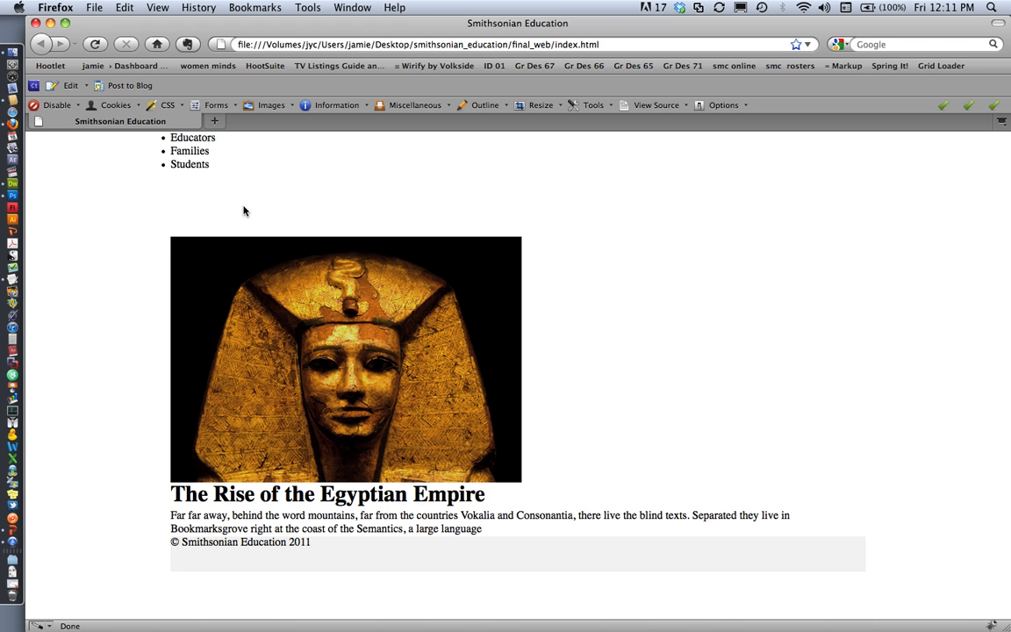
mouse_move(396, 253)
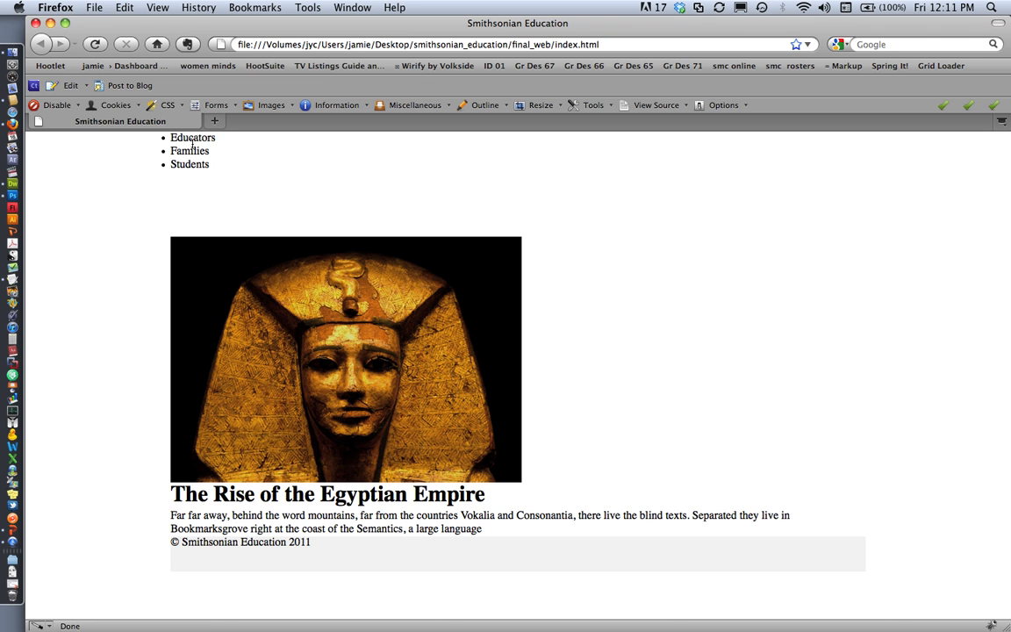
mouse_move(197, 356)
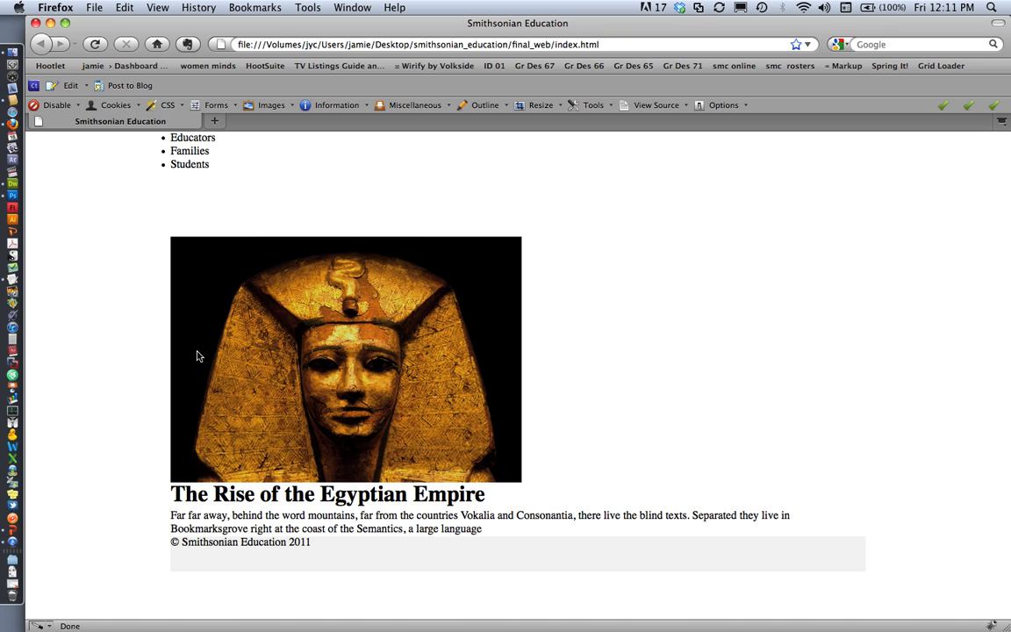
mouse_move(203, 459)
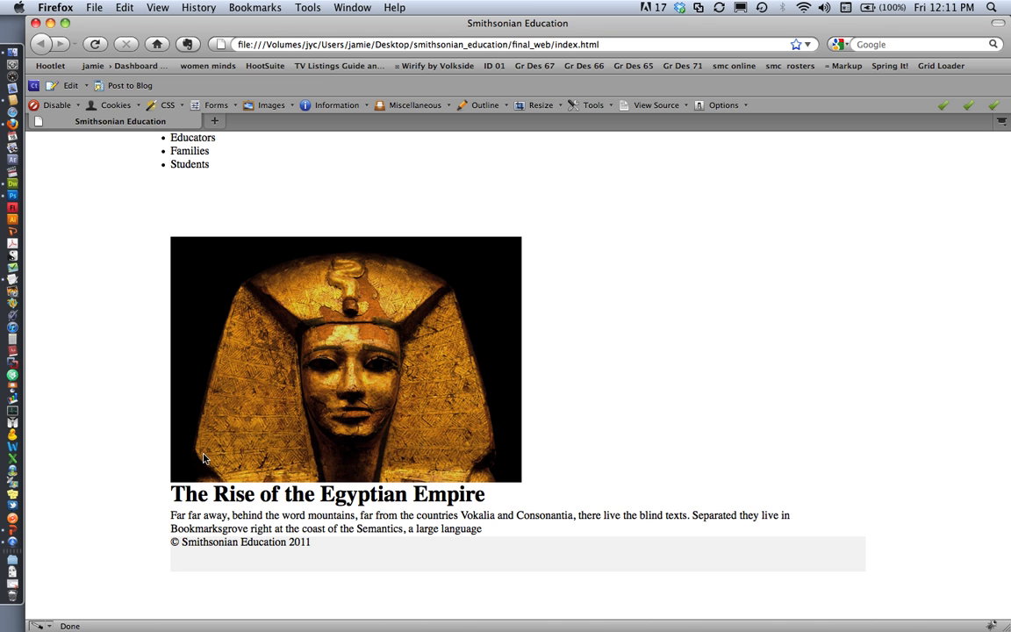
mouse_move(352, 522)
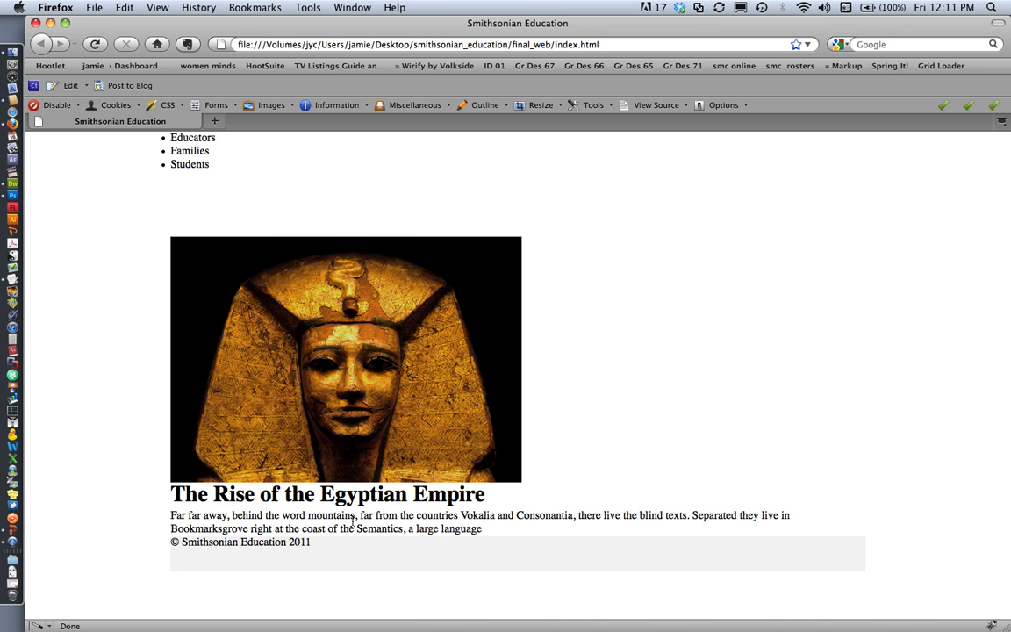
mouse_move(170, 283)
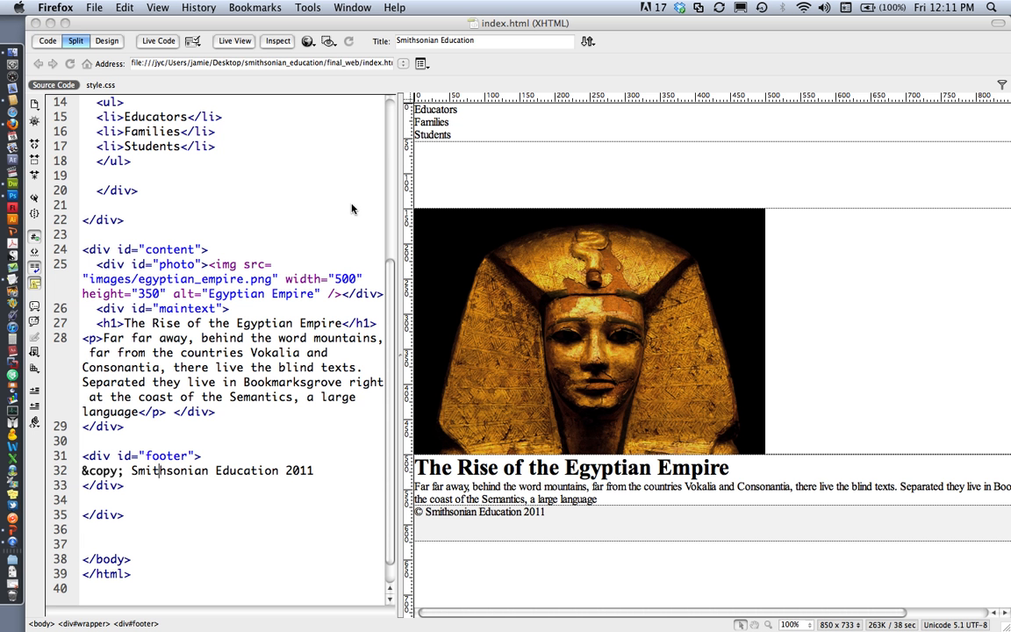
mouse_move(328, 194)
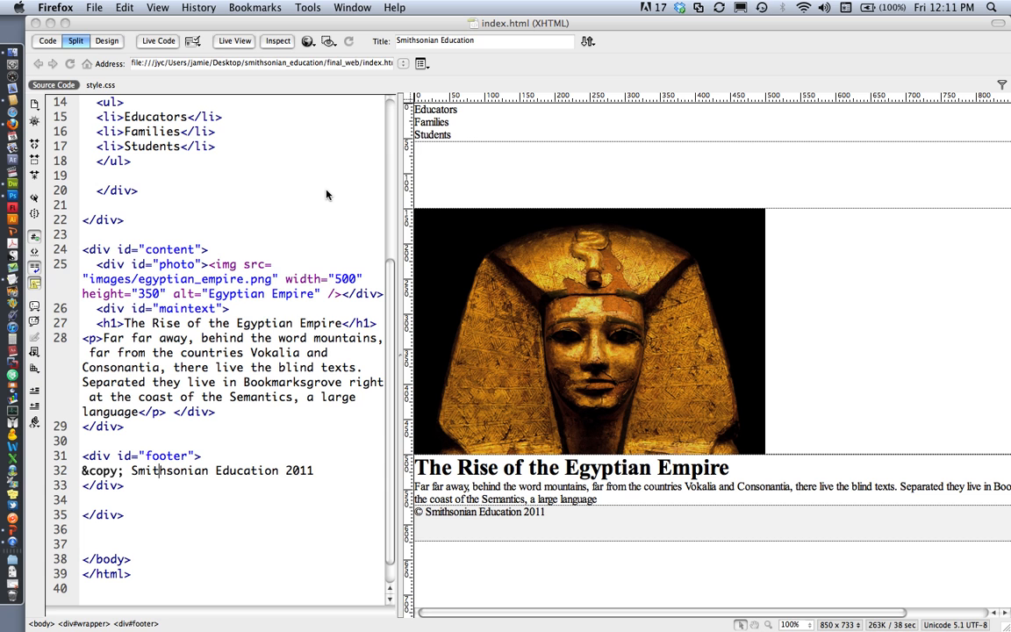